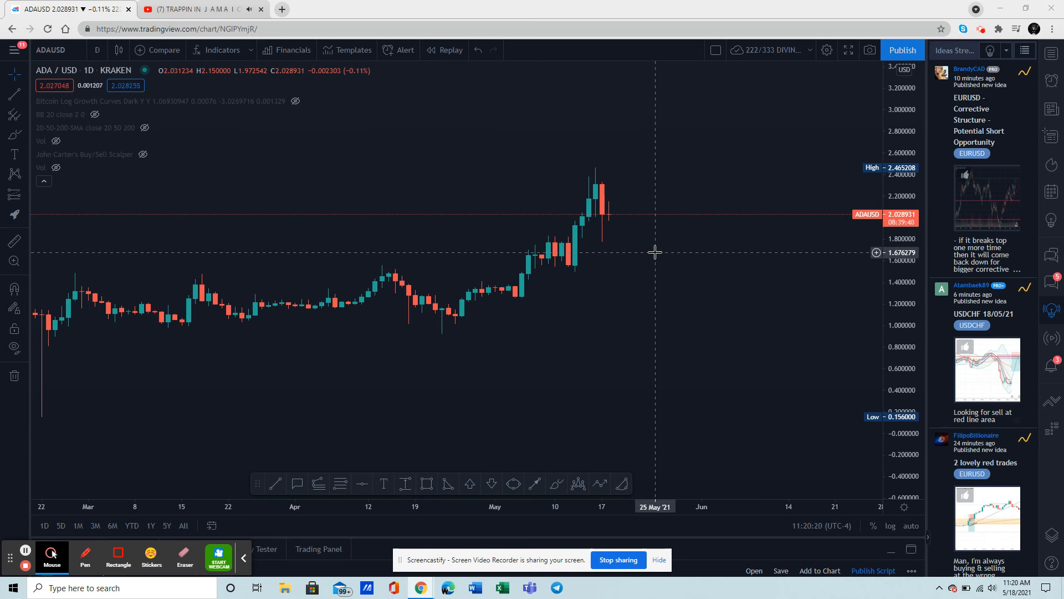
{"action": "mouse_move", "coordinate": [639, 247]}
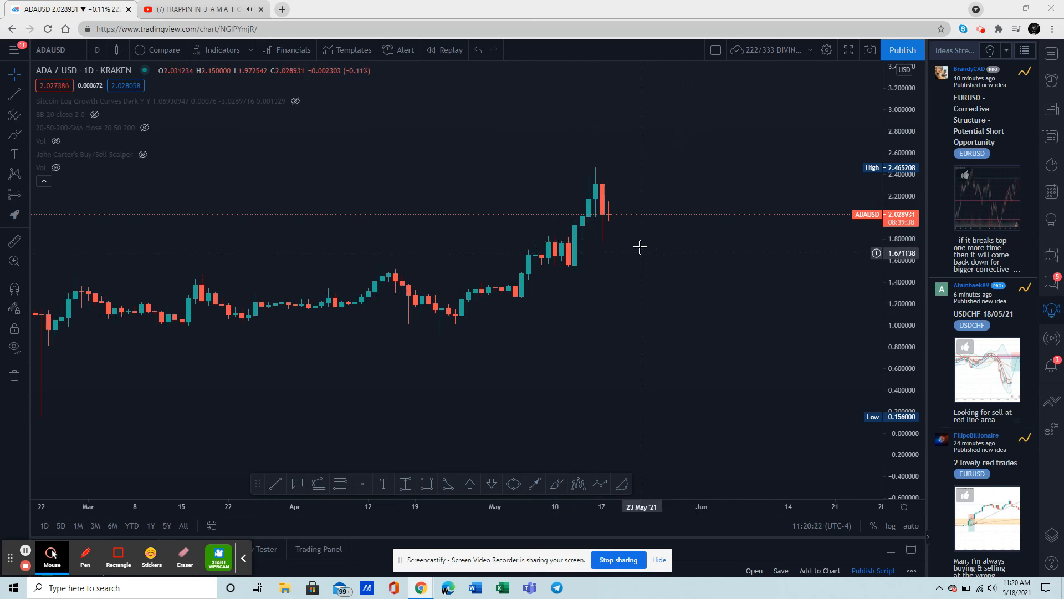
{"action": "mouse_move", "coordinate": [596, 331]}
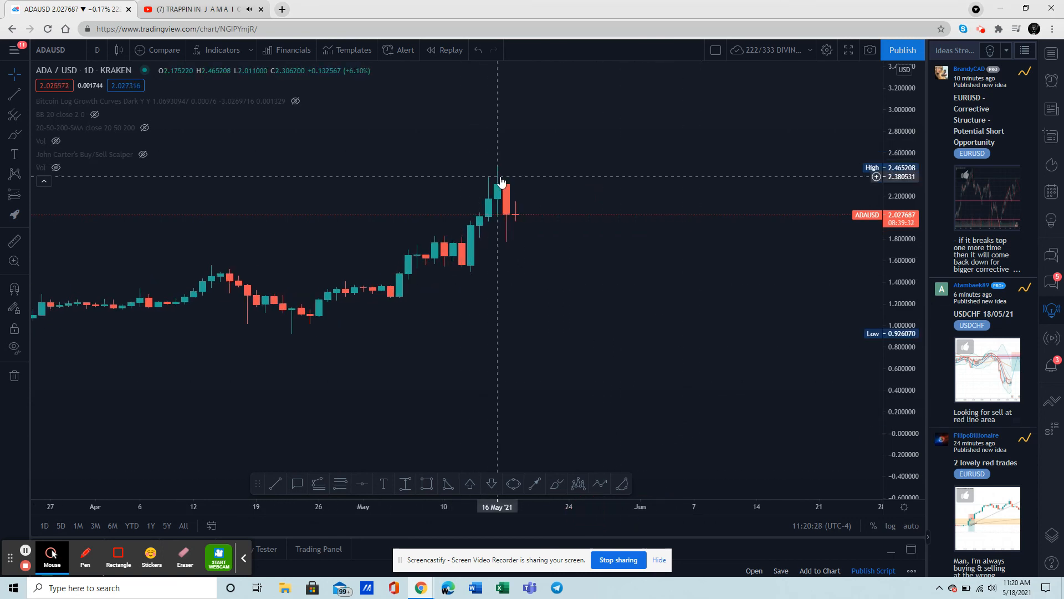
{"action": "mouse_move", "coordinate": [505, 260]}
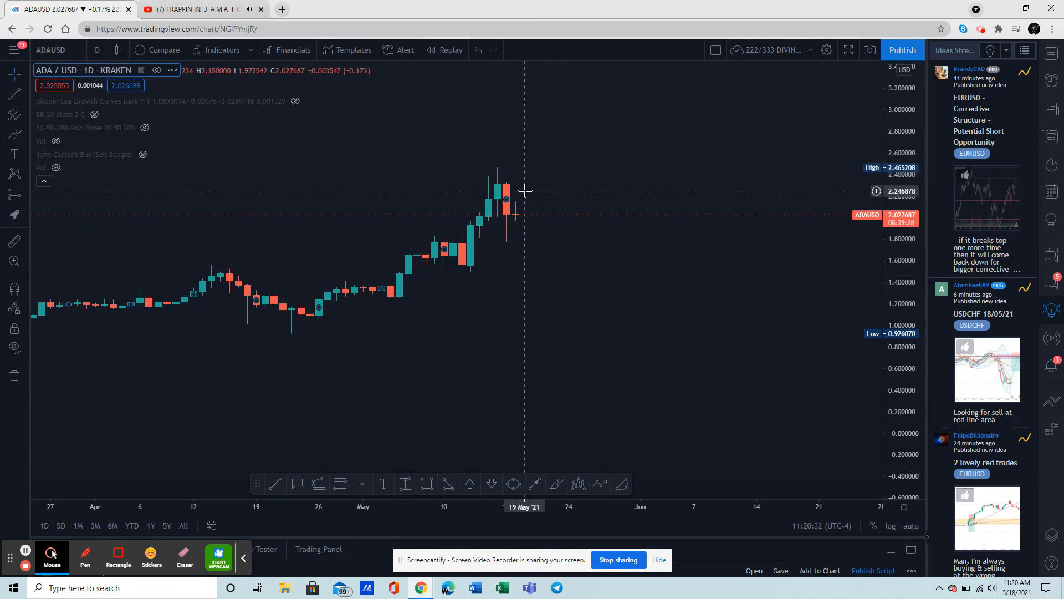
{"action": "mouse_move", "coordinate": [529, 196]}
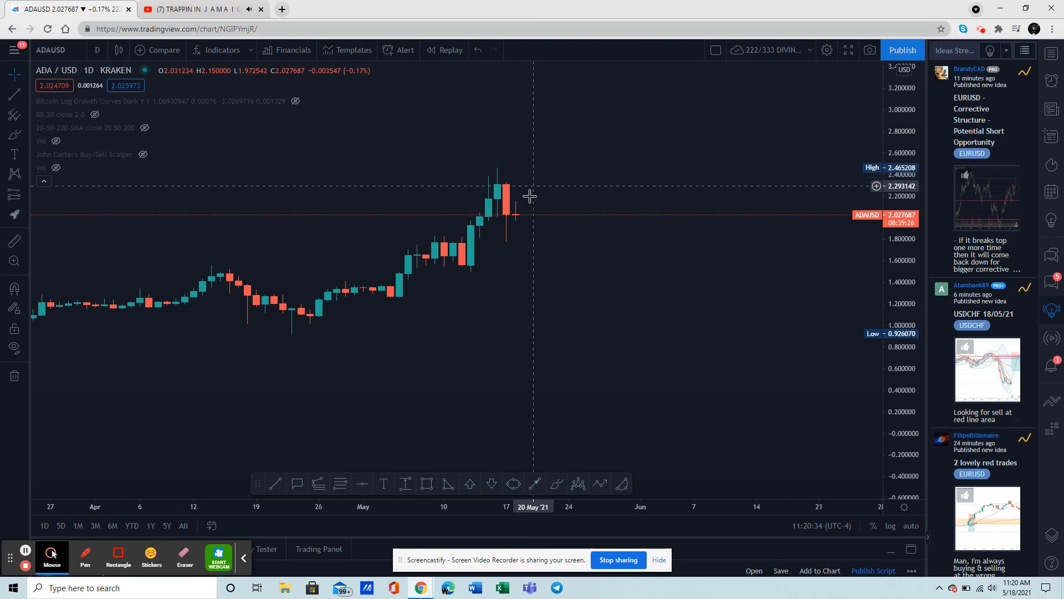
{"action": "mouse_move", "coordinate": [526, 246]}
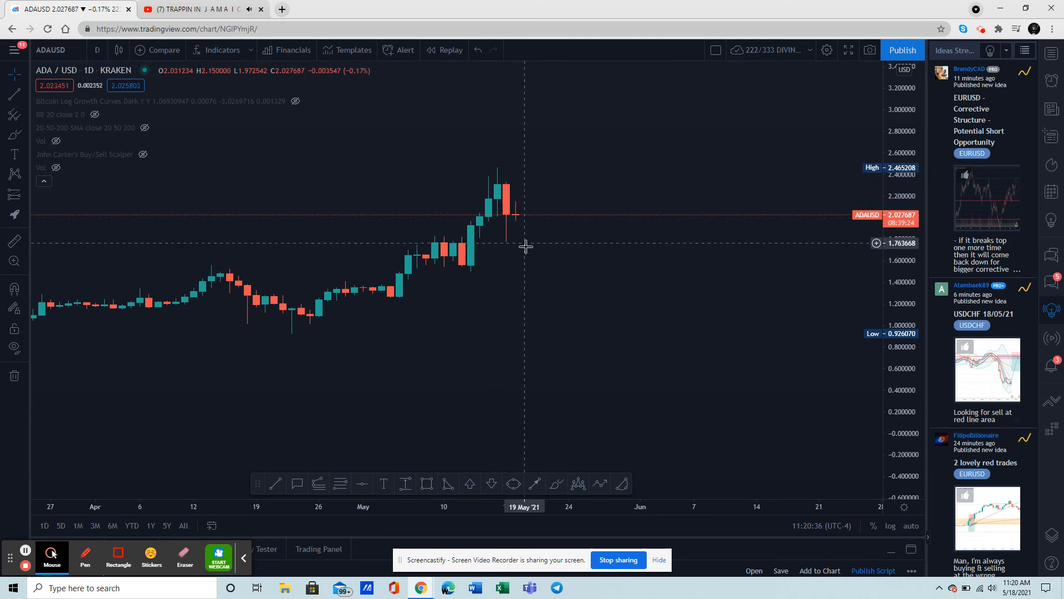
{"action": "mouse_move", "coordinate": [516, 179]}
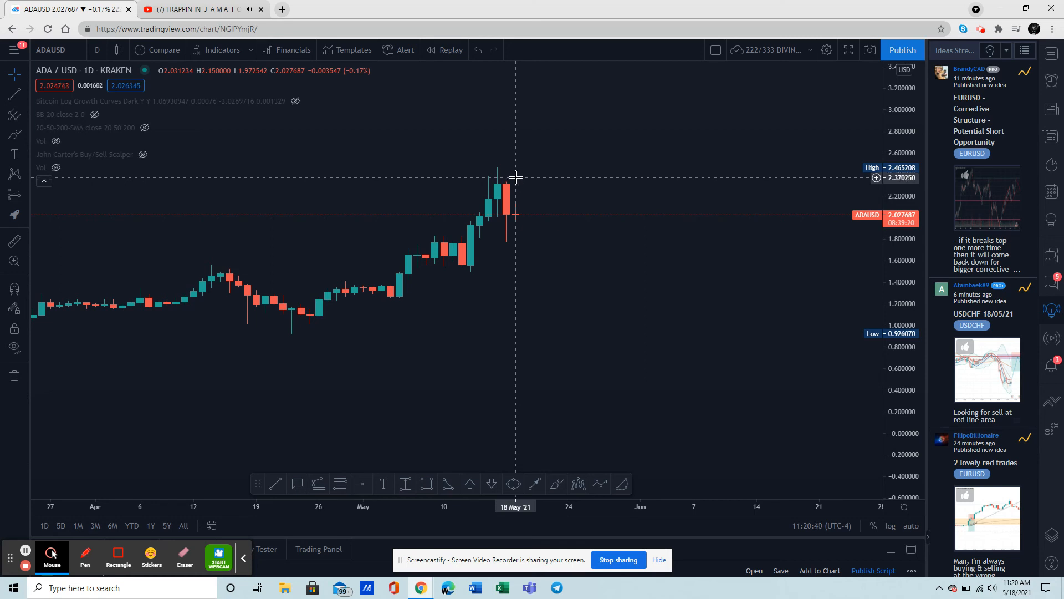
{"action": "mouse_move", "coordinate": [511, 244]}
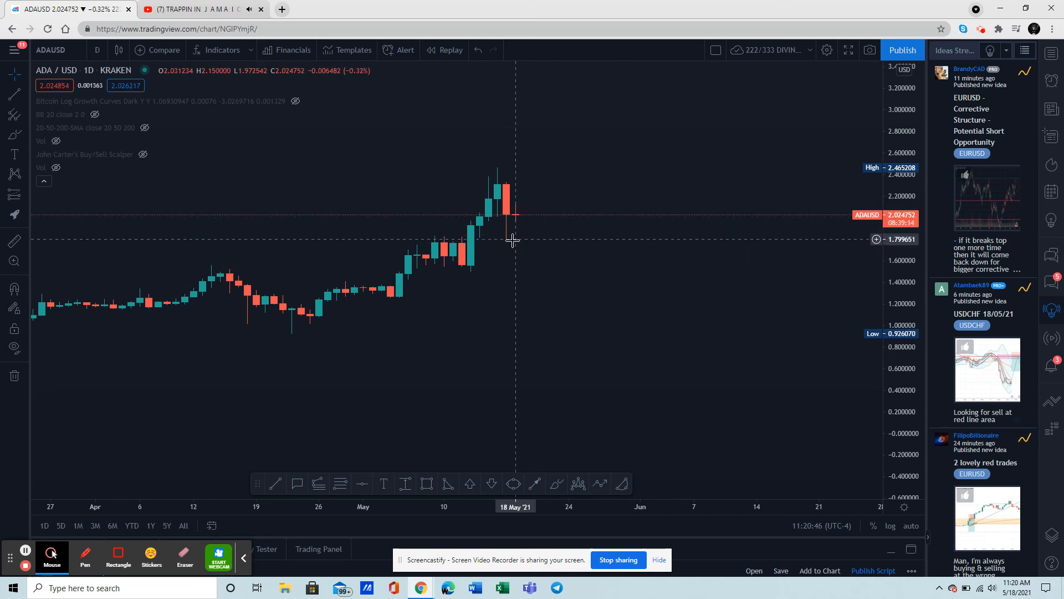
{"action": "mouse_move", "coordinate": [512, 244]}
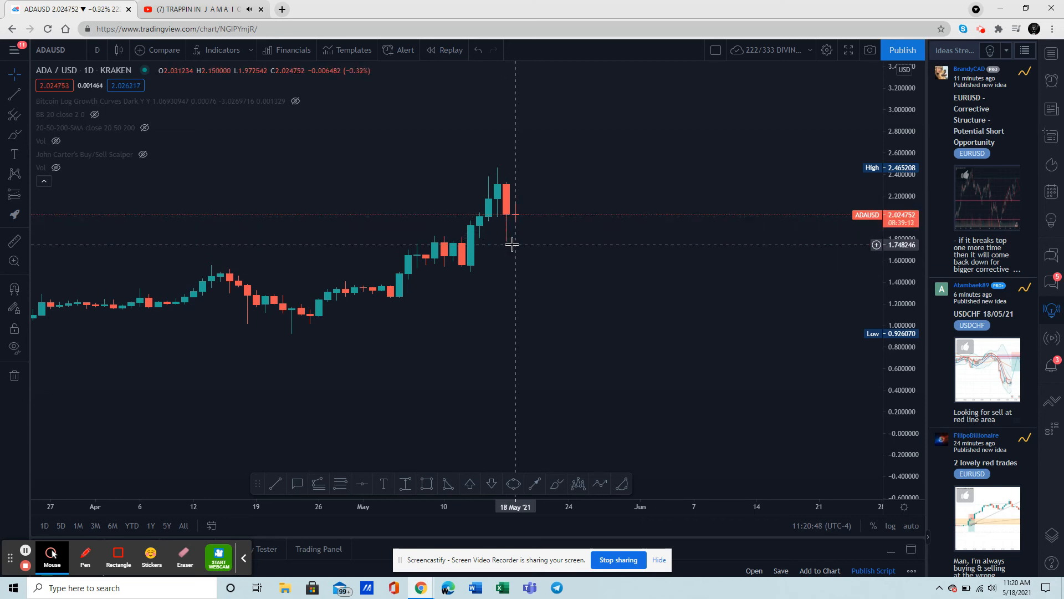
{"action": "mouse_move", "coordinate": [508, 246]}
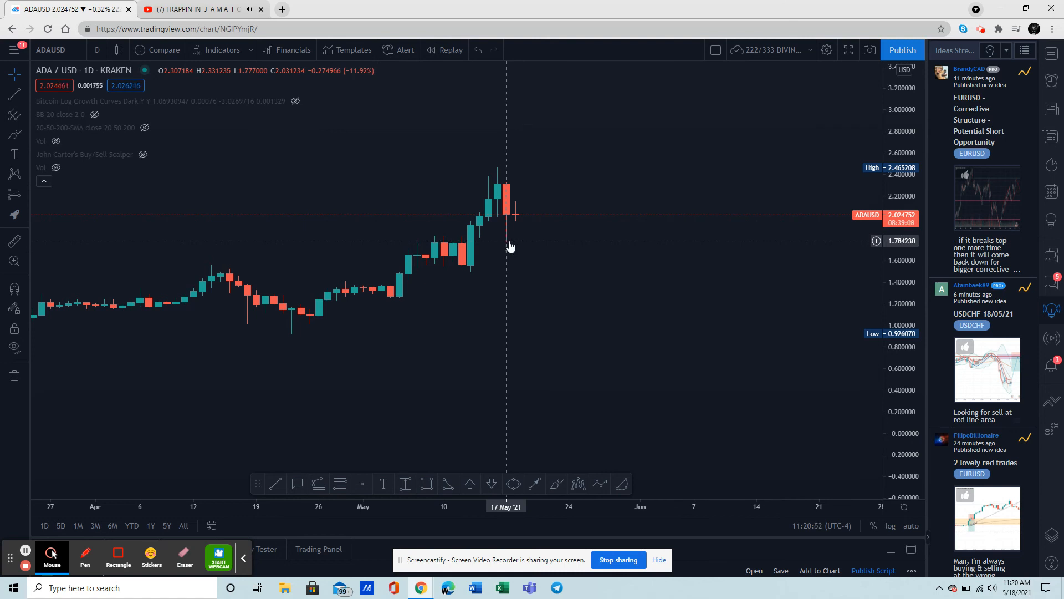
{"action": "mouse_move", "coordinate": [509, 244]}
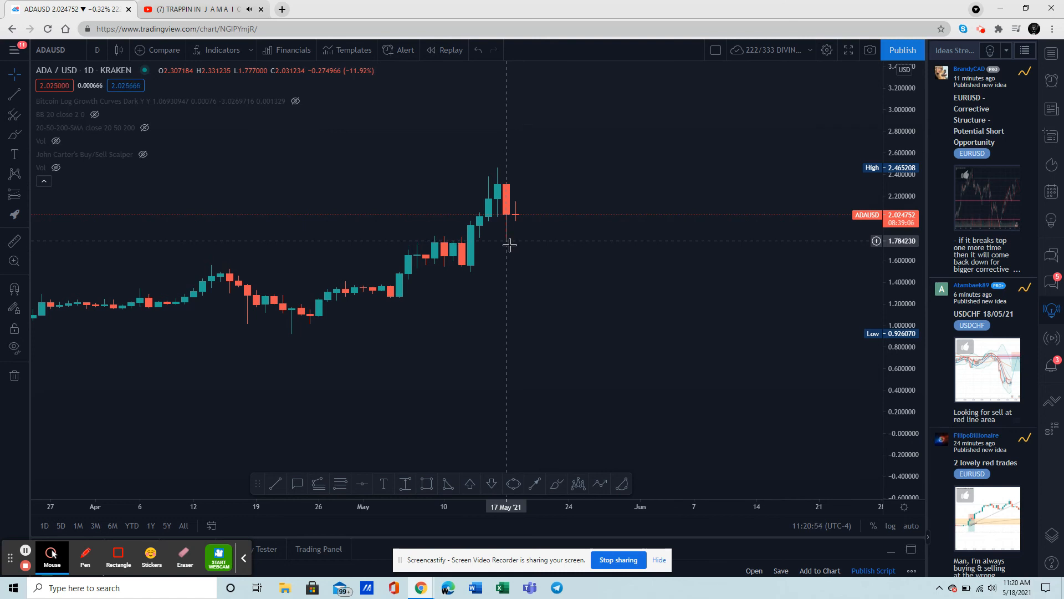
{"action": "mouse_move", "coordinate": [453, 471]}
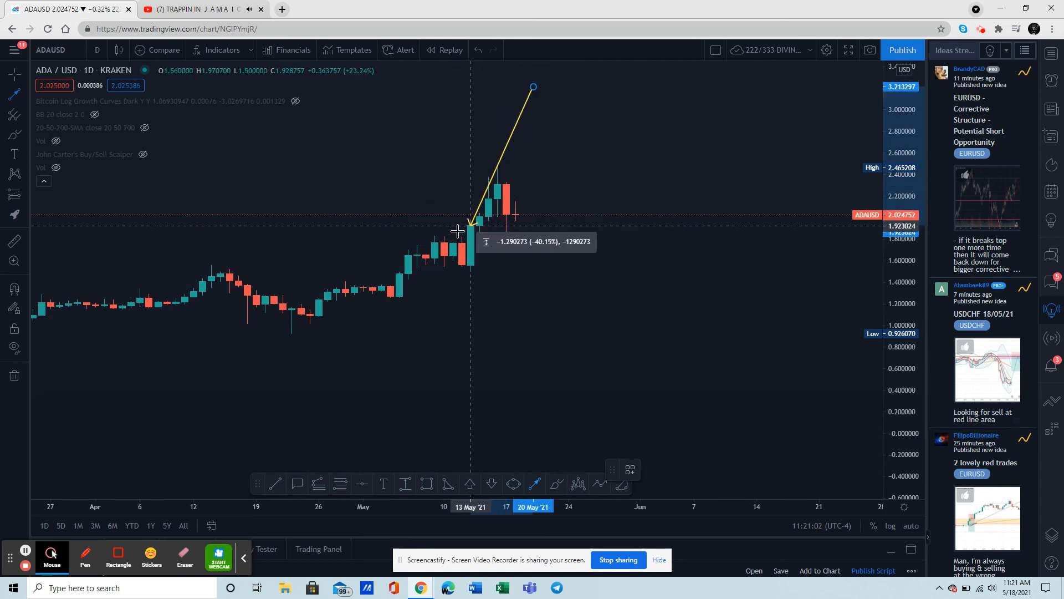
{"action": "mouse_move", "coordinate": [453, 230]}
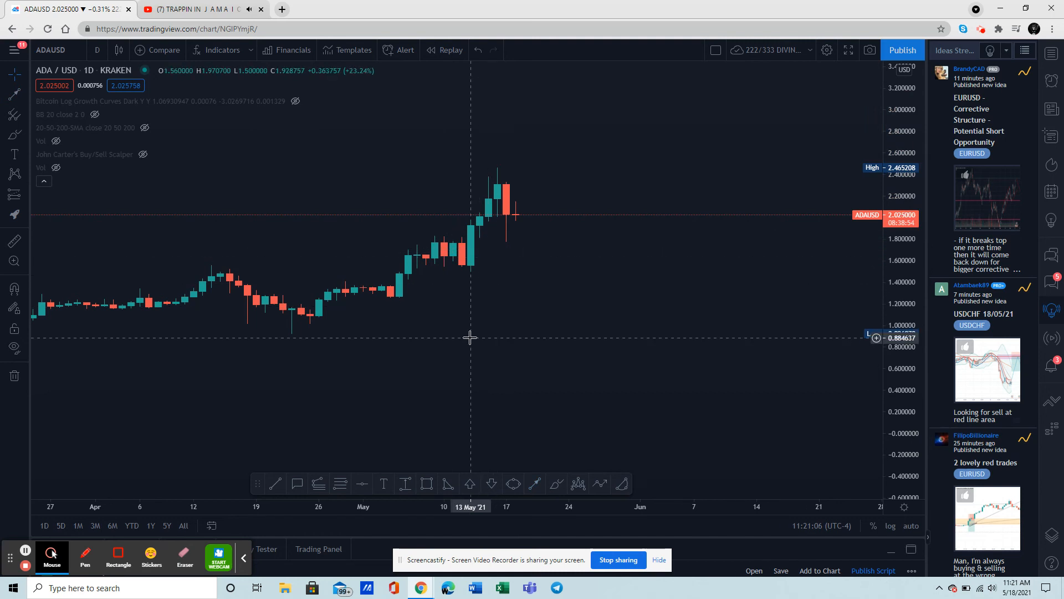
{"action": "mouse_move", "coordinate": [362, 483]}
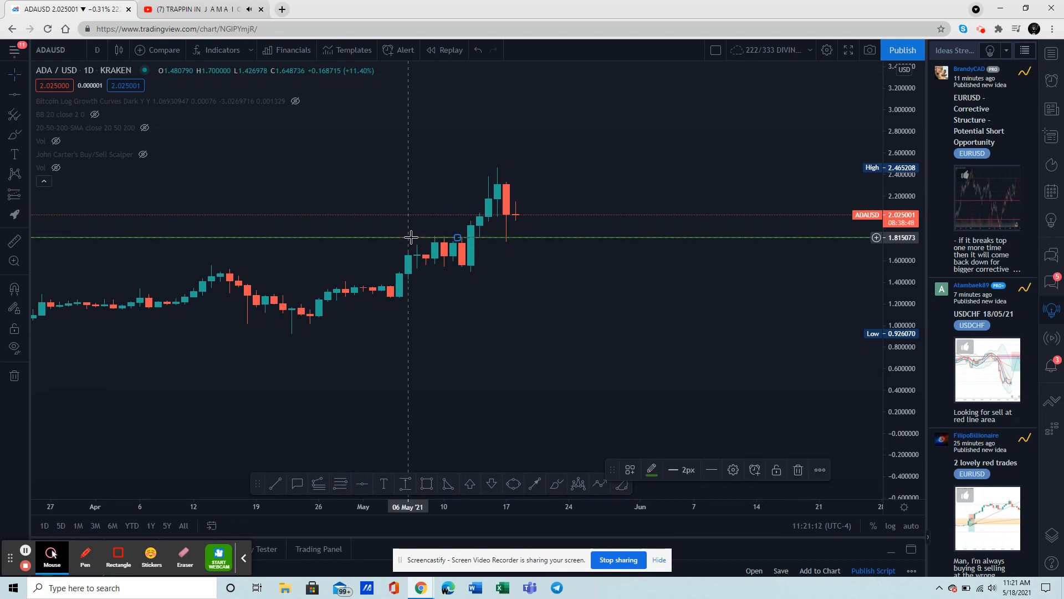
{"action": "mouse_move", "coordinate": [472, 281]}
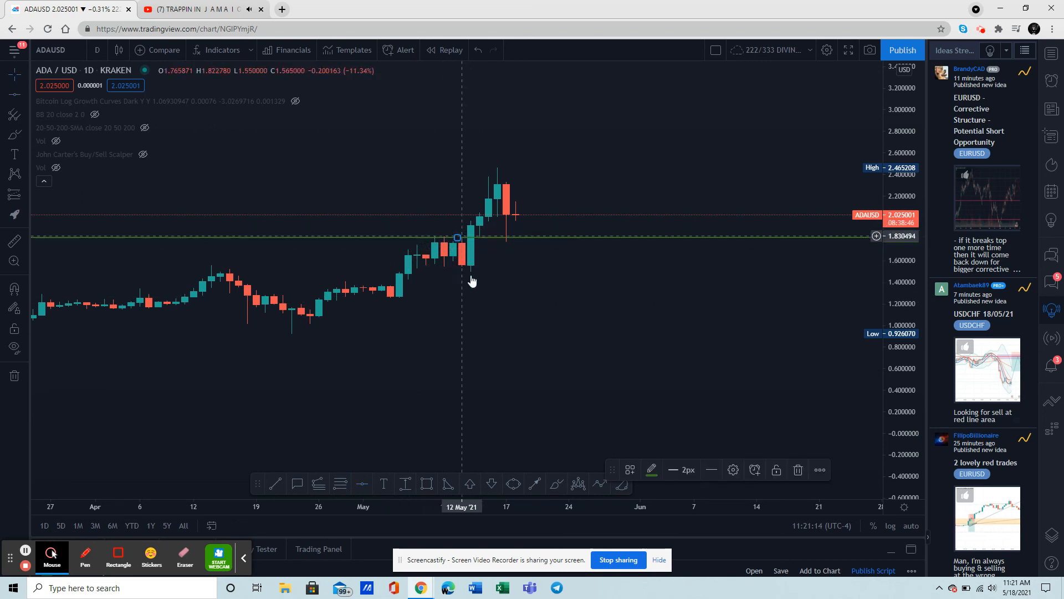
{"action": "mouse_move", "coordinate": [472, 232]}
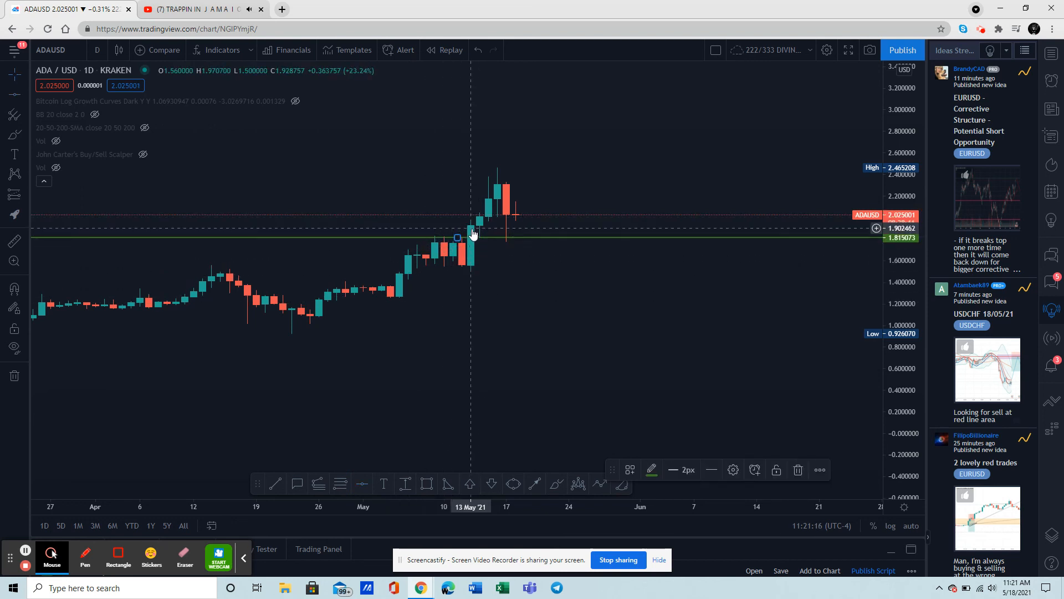
{"action": "mouse_move", "coordinate": [505, 245]}
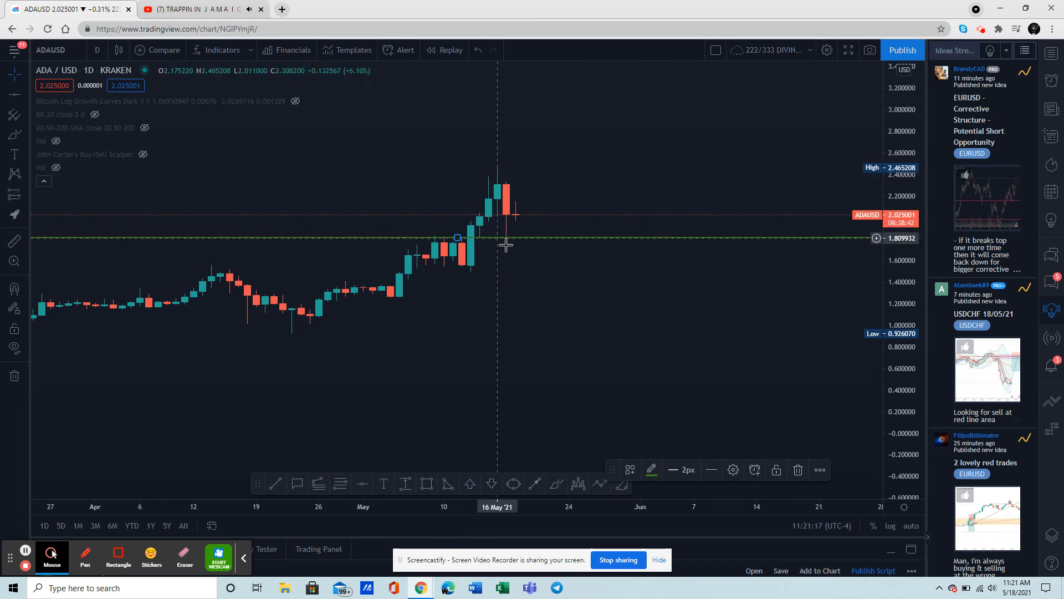
{"action": "mouse_move", "coordinate": [535, 243]}
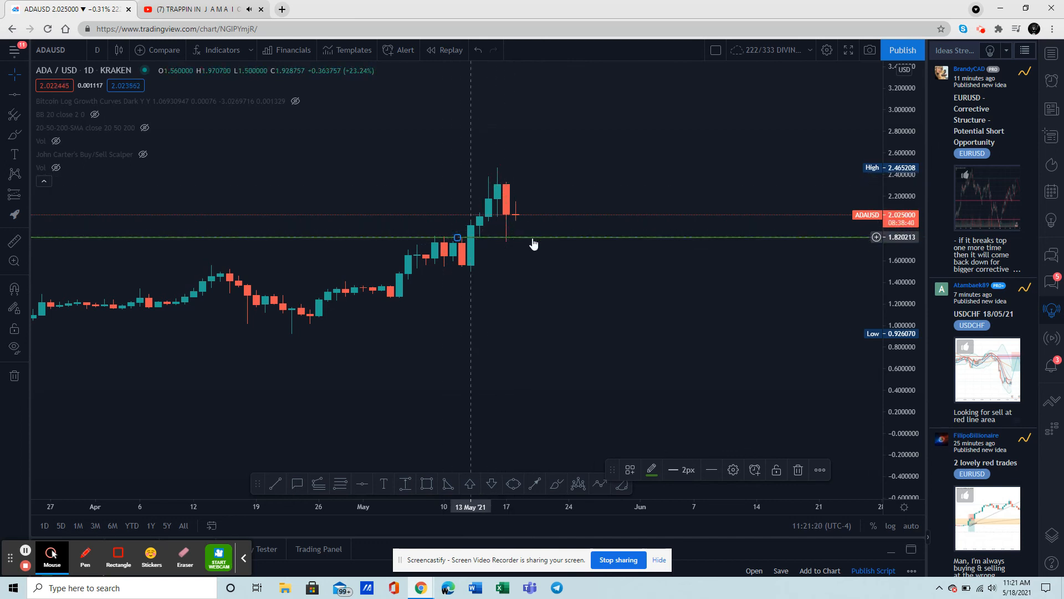
{"action": "mouse_move", "coordinate": [429, 457]}
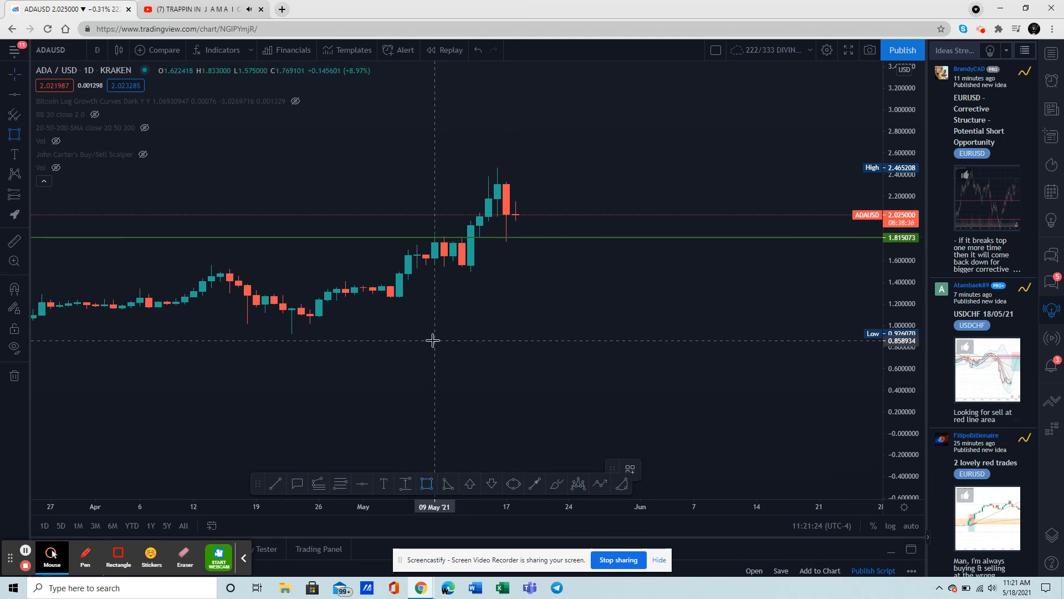
{"action": "mouse_move", "coordinate": [407, 233]}
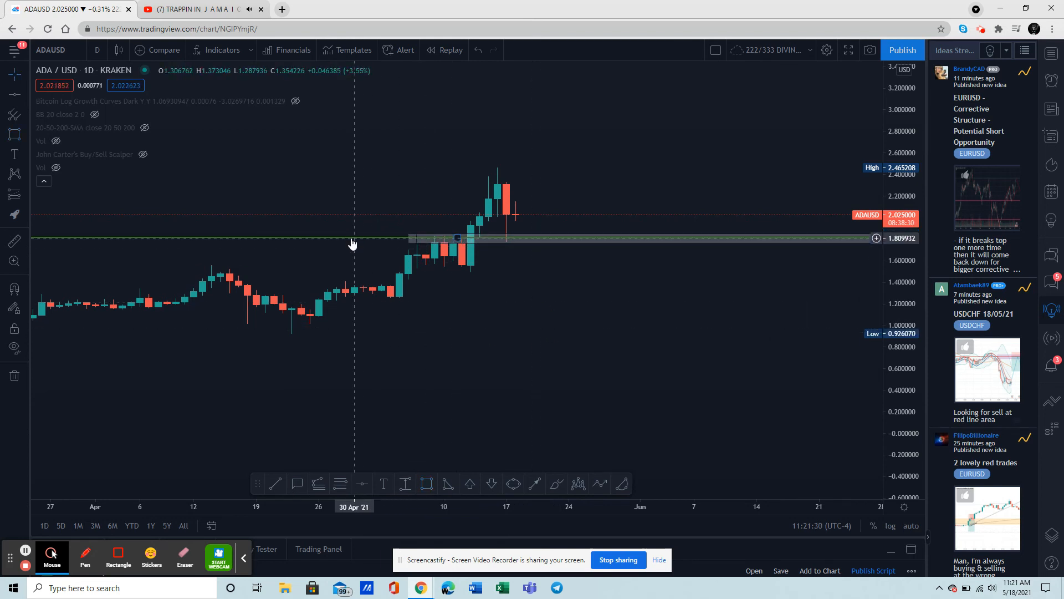
{"action": "left_click", "coordinate": [351, 238]}
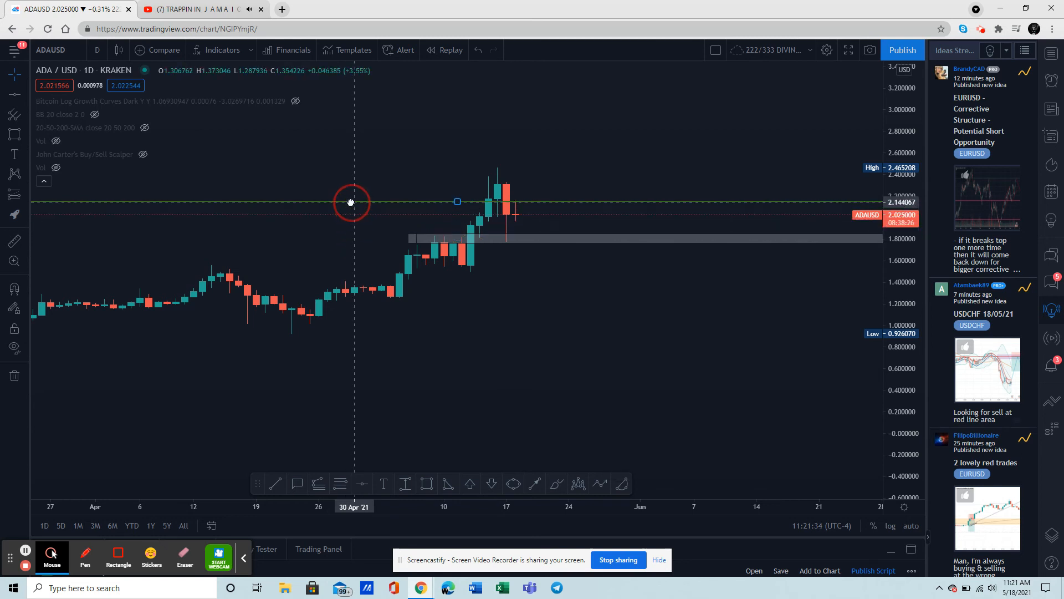
{"action": "left_click_drag", "start_coordinate": [351, 201], "coordinate": [341, 162]}
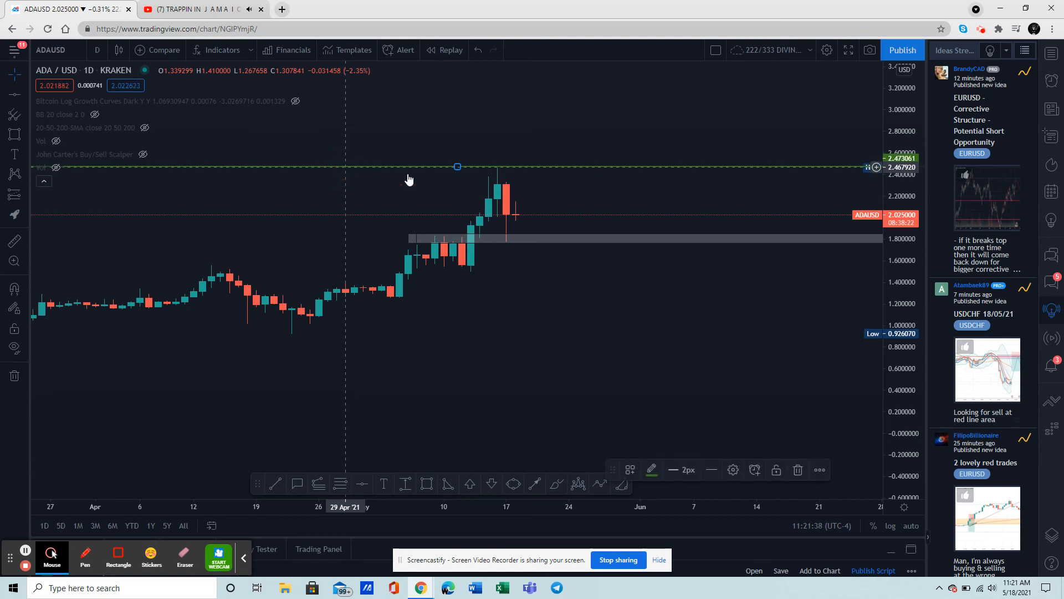
{"action": "mouse_move", "coordinate": [505, 175]}
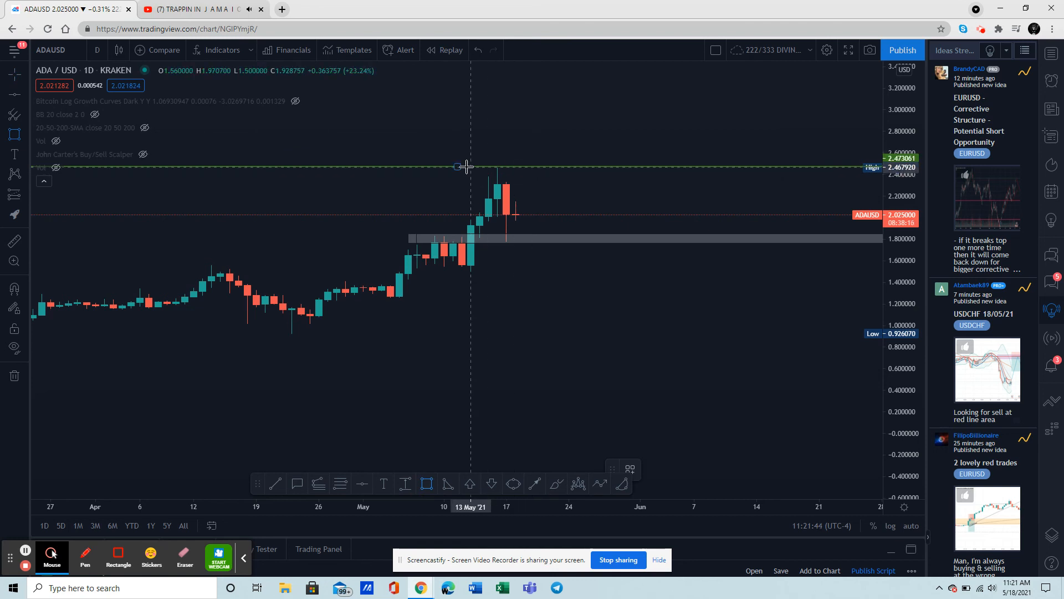
{"action": "left_click", "coordinate": [471, 169]}
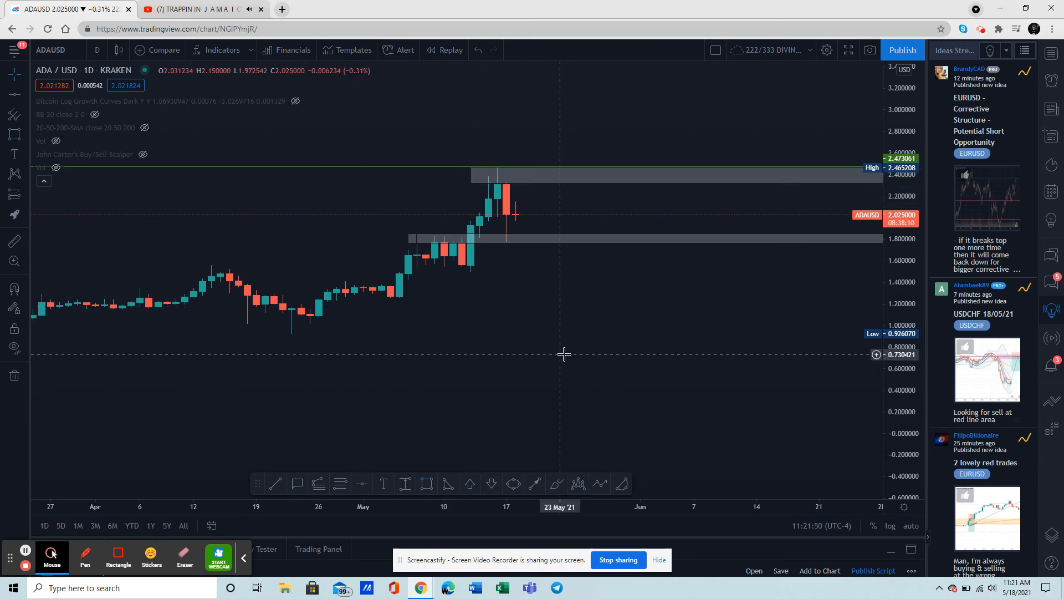
{"action": "mouse_move", "coordinate": [543, 176]}
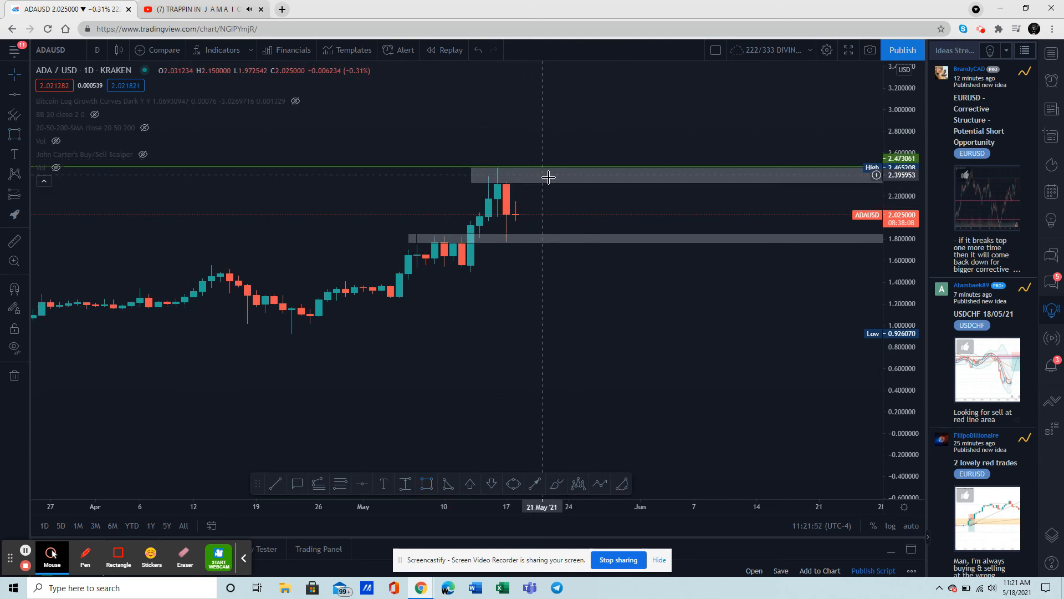
{"action": "mouse_move", "coordinate": [523, 171]}
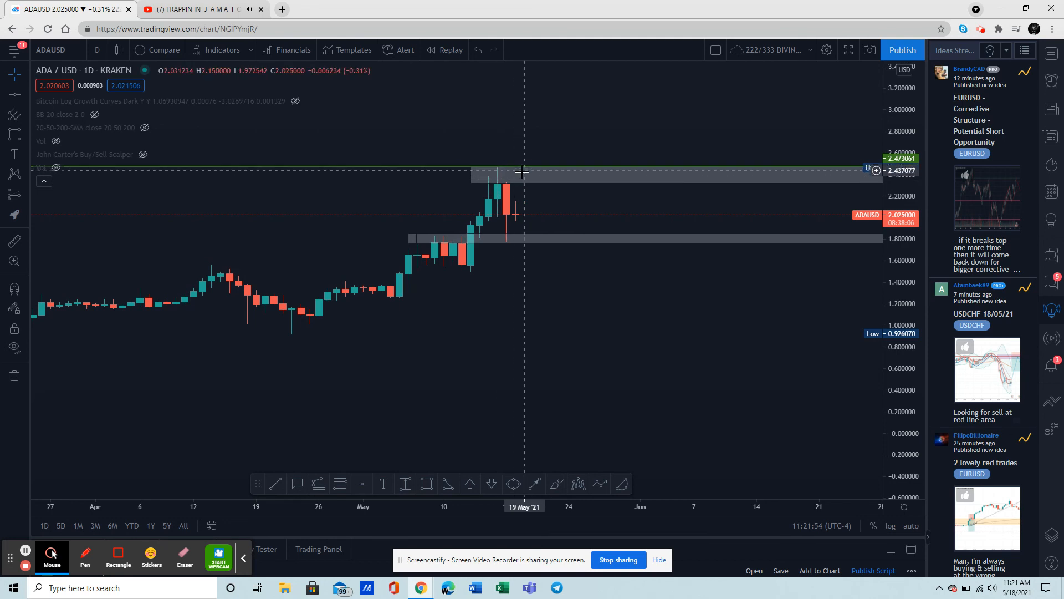
{"action": "mouse_move", "coordinate": [550, 376]}
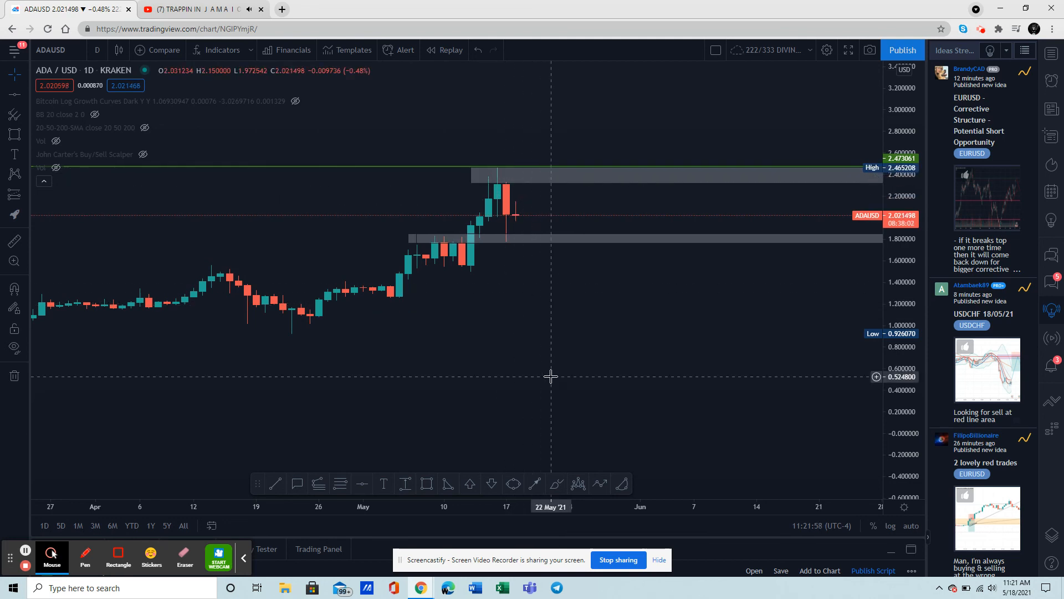
{"action": "mouse_move", "coordinate": [526, 162]}
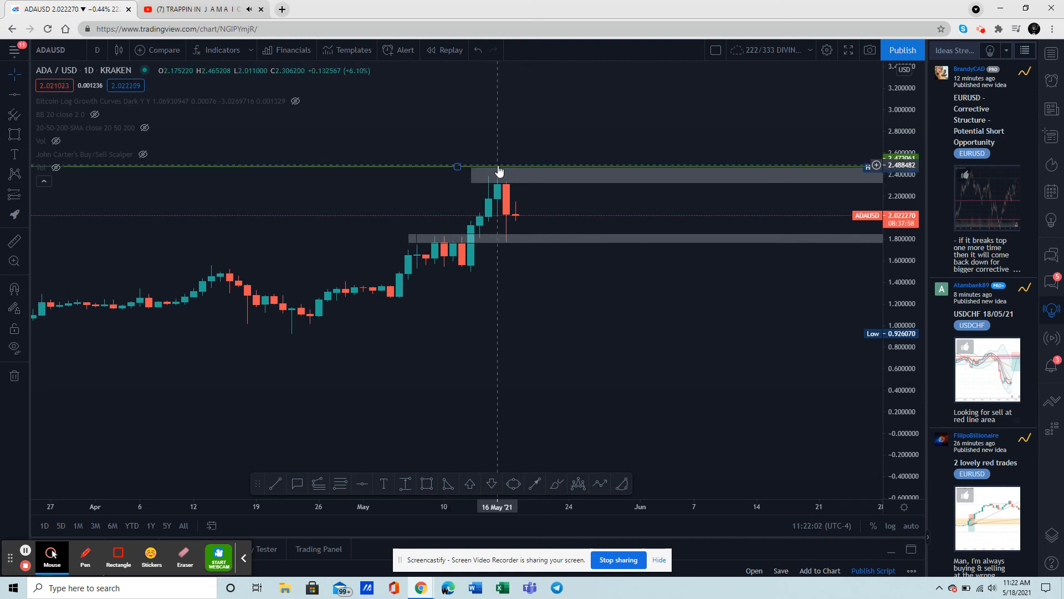
{"action": "mouse_move", "coordinate": [574, 357]}
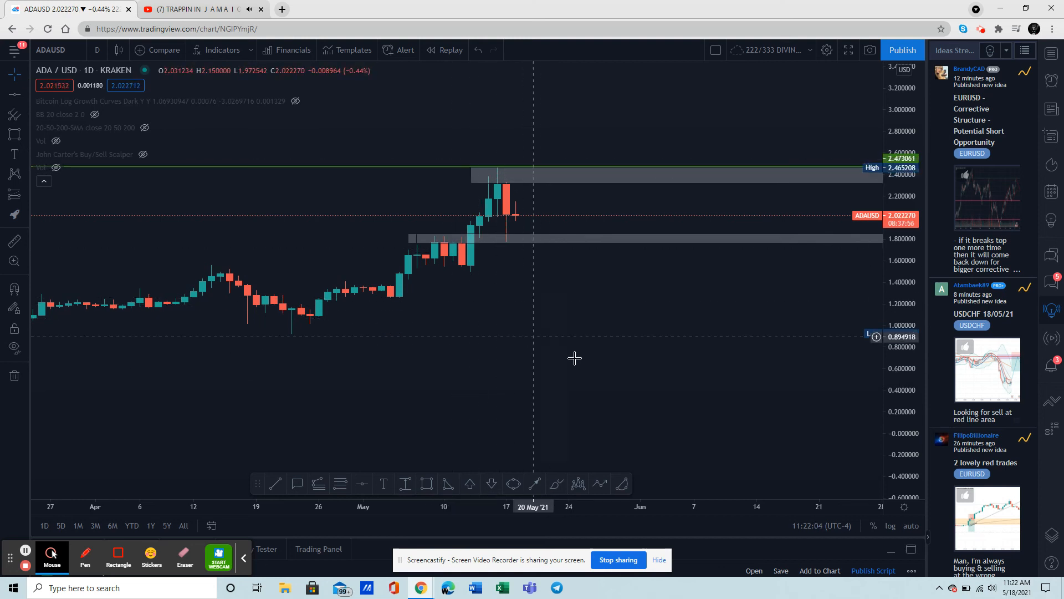
{"action": "mouse_move", "coordinate": [547, 384]}
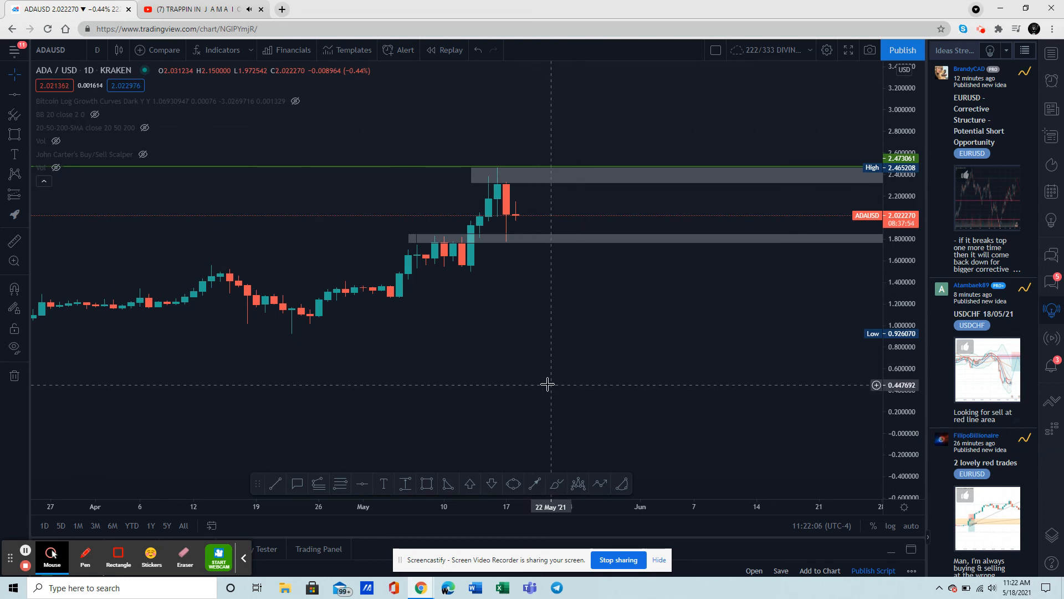
{"action": "mouse_move", "coordinate": [506, 173]}
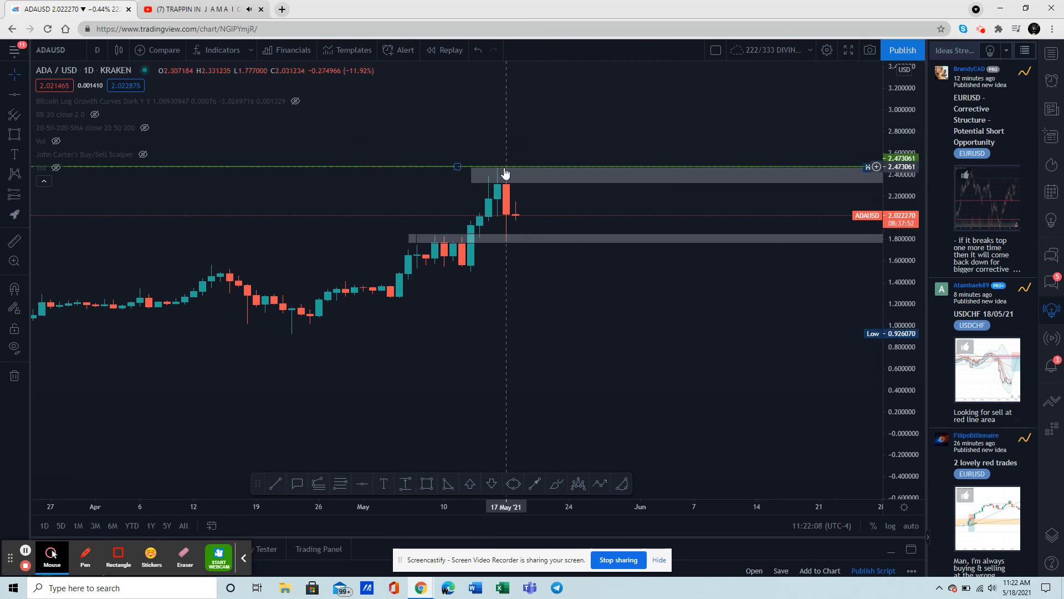
{"action": "mouse_move", "coordinate": [586, 255]}
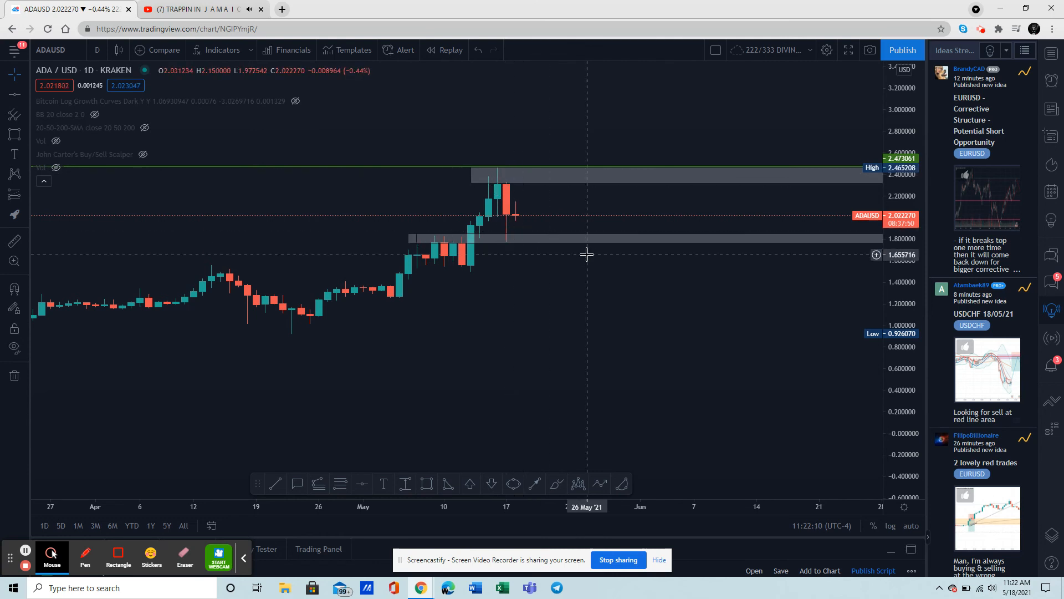
{"action": "mouse_move", "coordinate": [455, 250]}
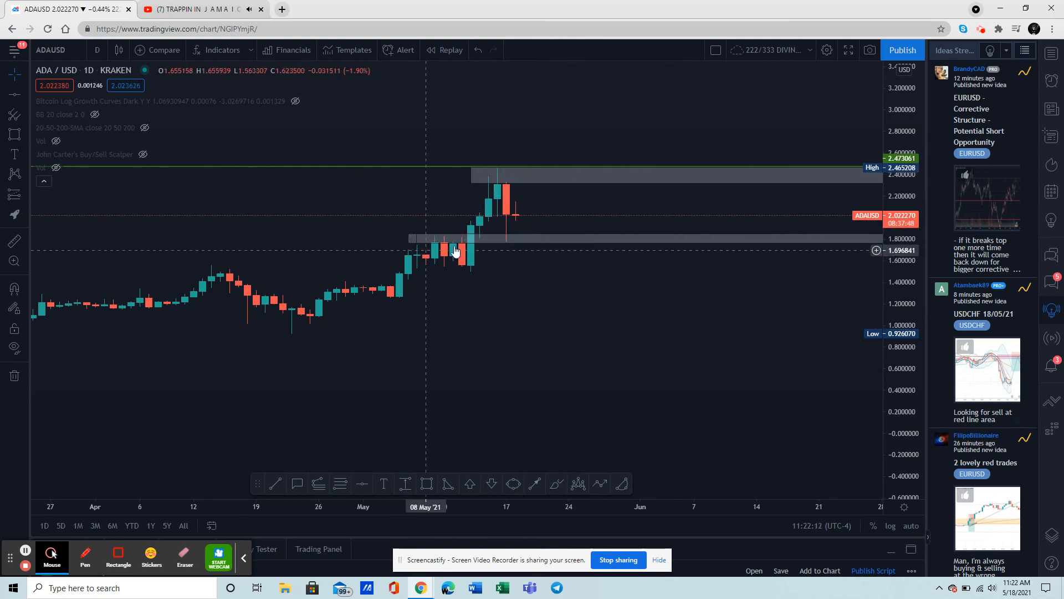
{"action": "mouse_move", "coordinate": [572, 389]}
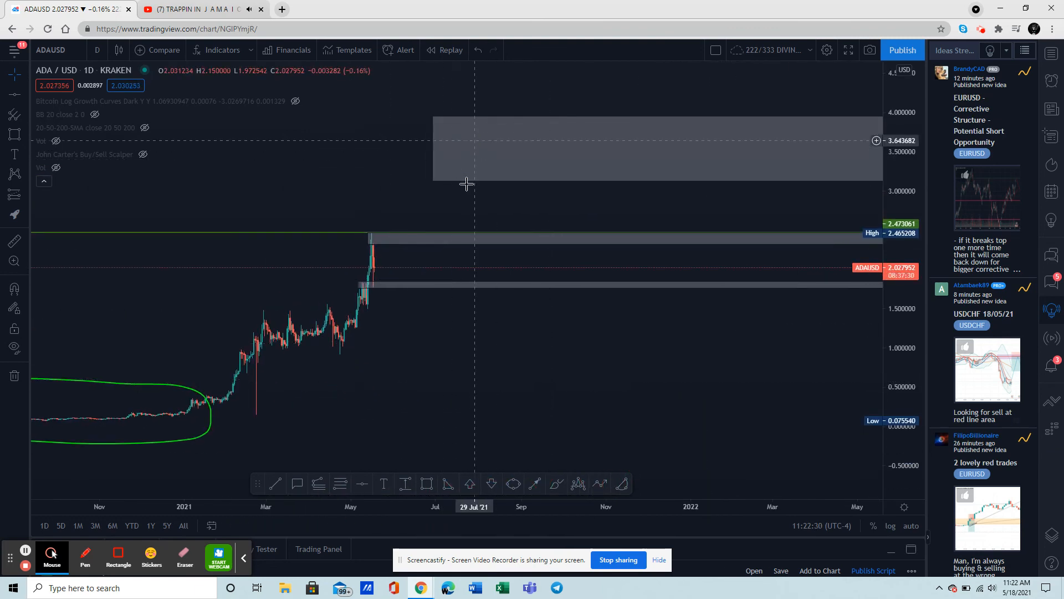
{"action": "mouse_move", "coordinate": [440, 181]}
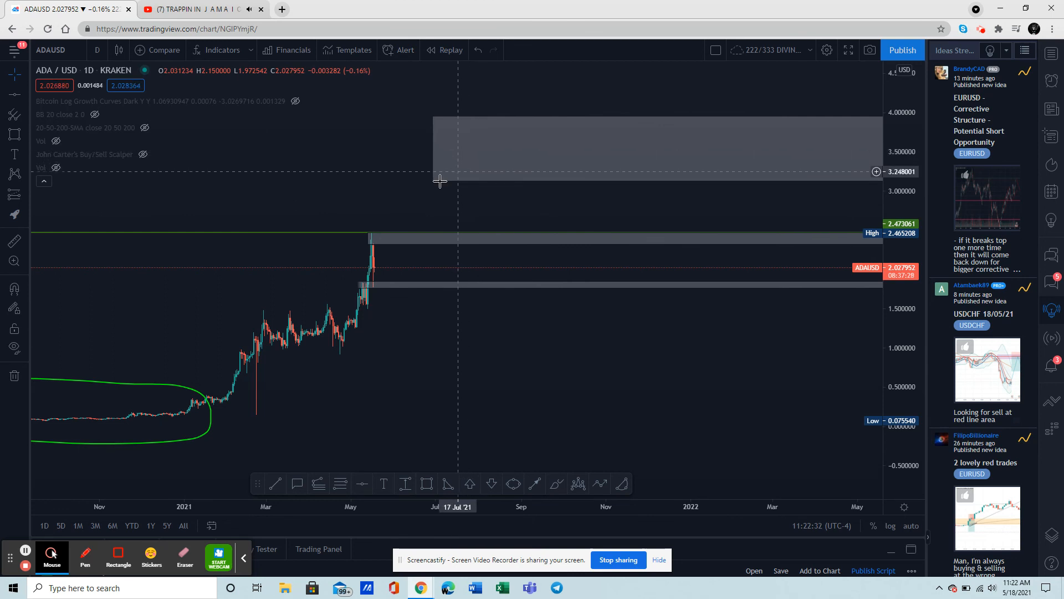
{"action": "mouse_move", "coordinate": [439, 184]}
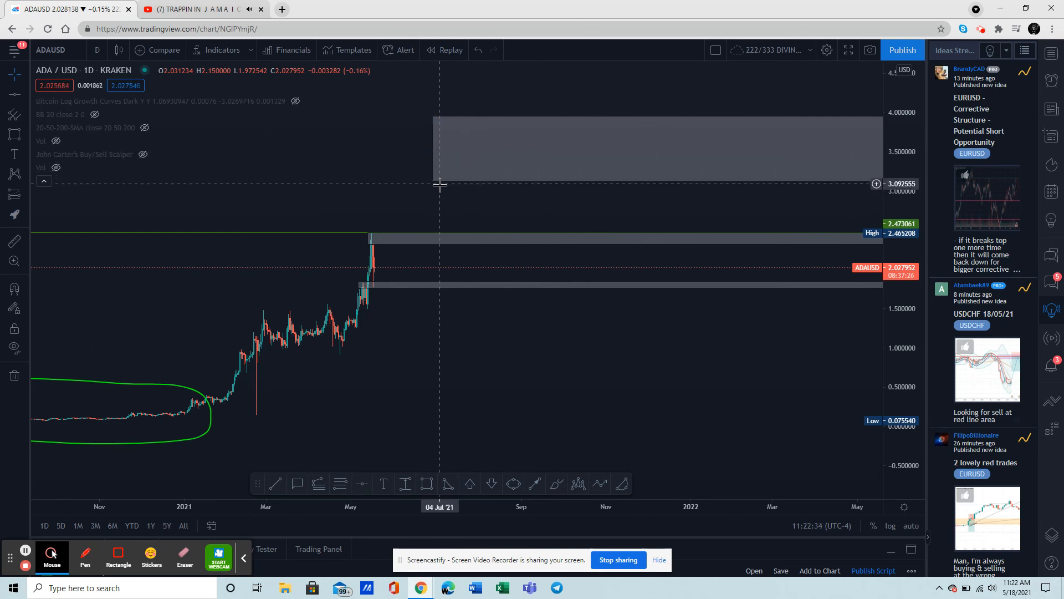
{"action": "mouse_move", "coordinate": [436, 115]}
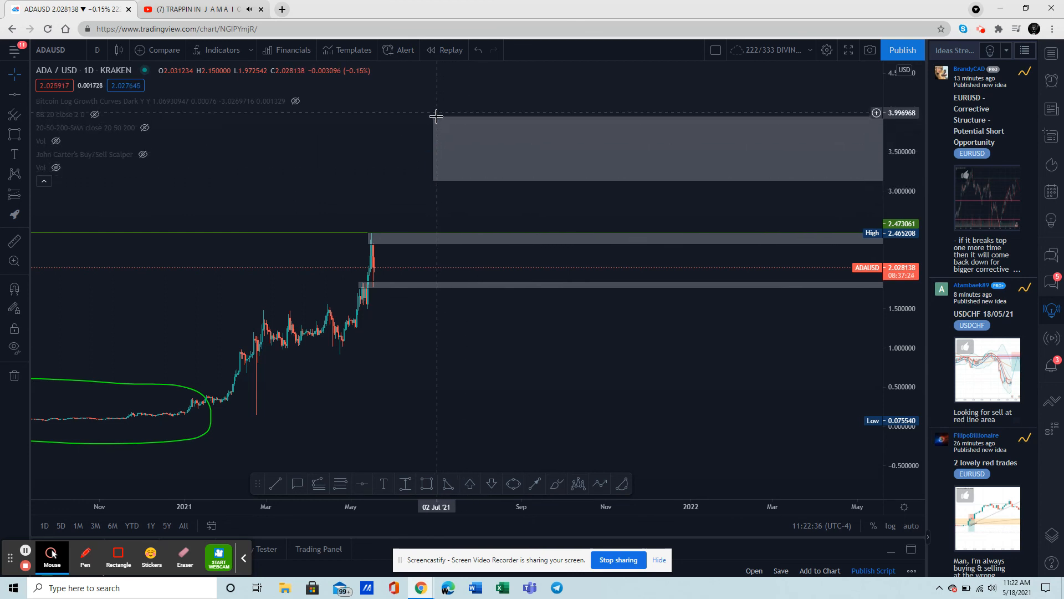
- Draw a gray rectangle zone spanning about 3.1 to 3.9 above the recent highs
{"action": "left_click", "coordinate": [432, 114]}
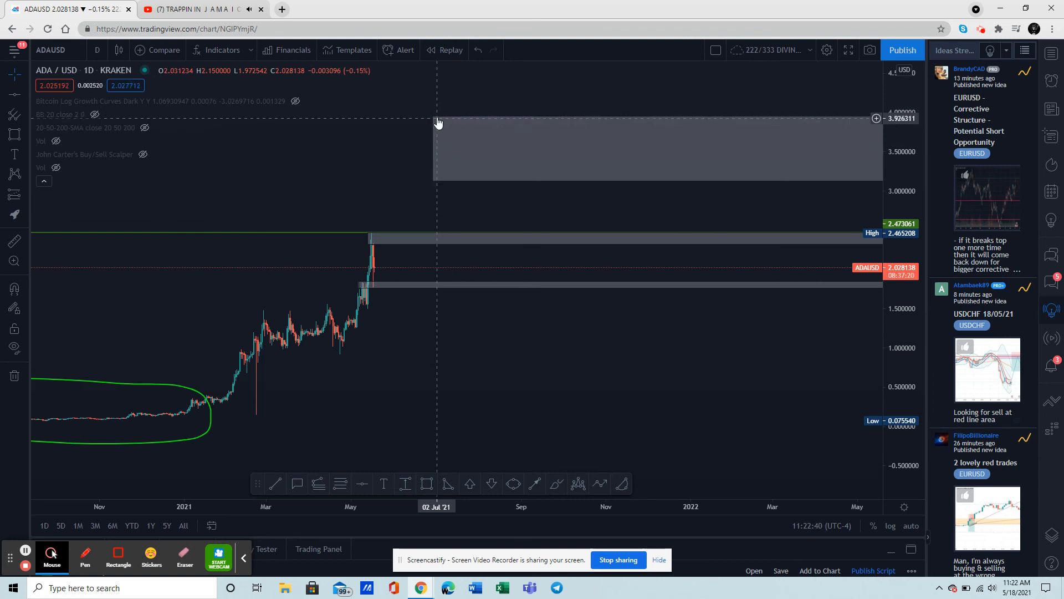
{"action": "mouse_move", "coordinate": [437, 118]}
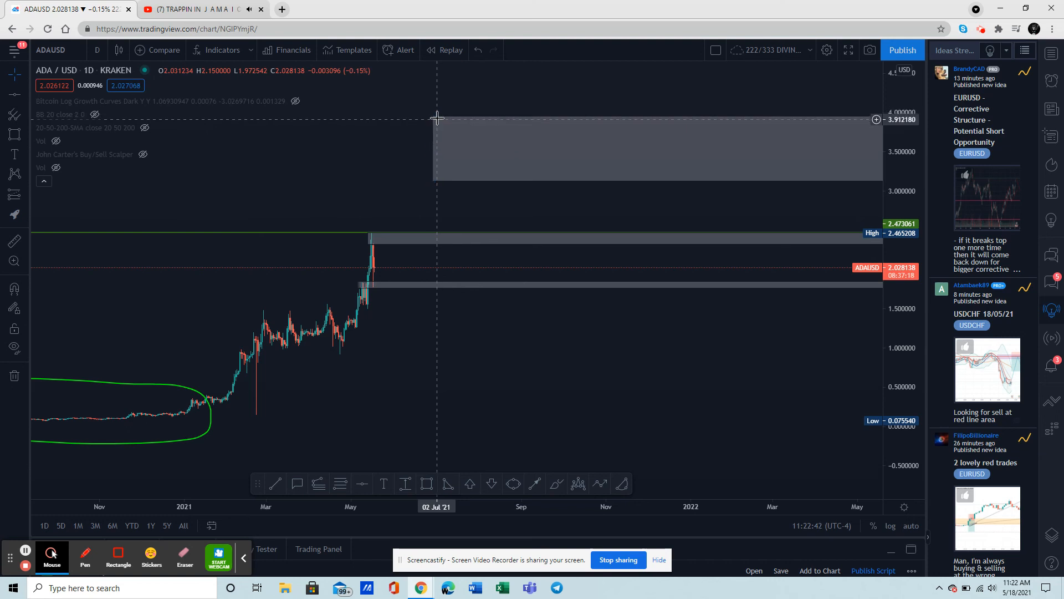
{"action": "mouse_move", "coordinate": [465, 112]}
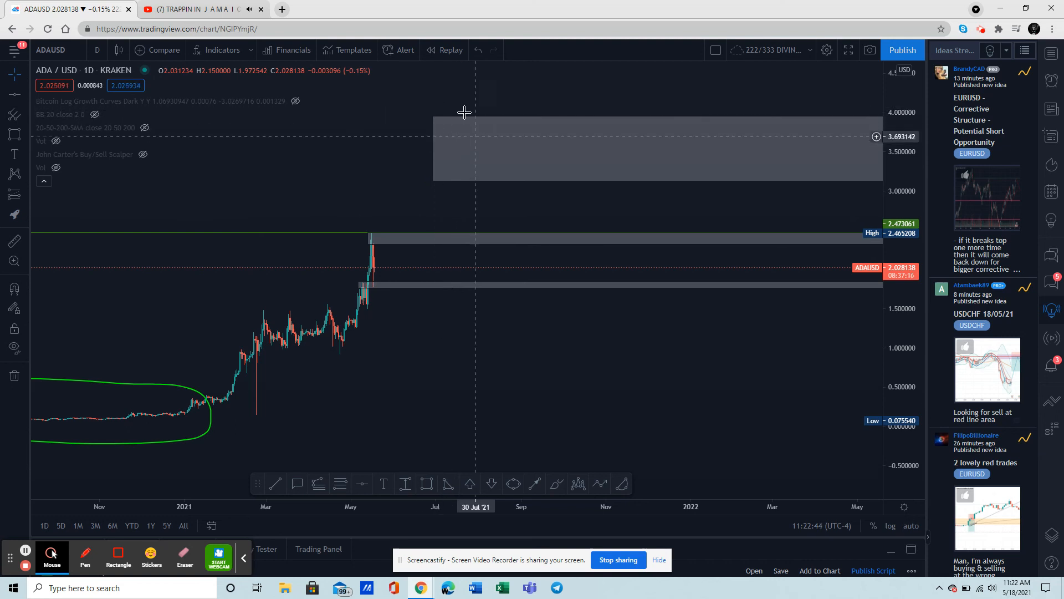
{"action": "mouse_move", "coordinate": [717, 453]}
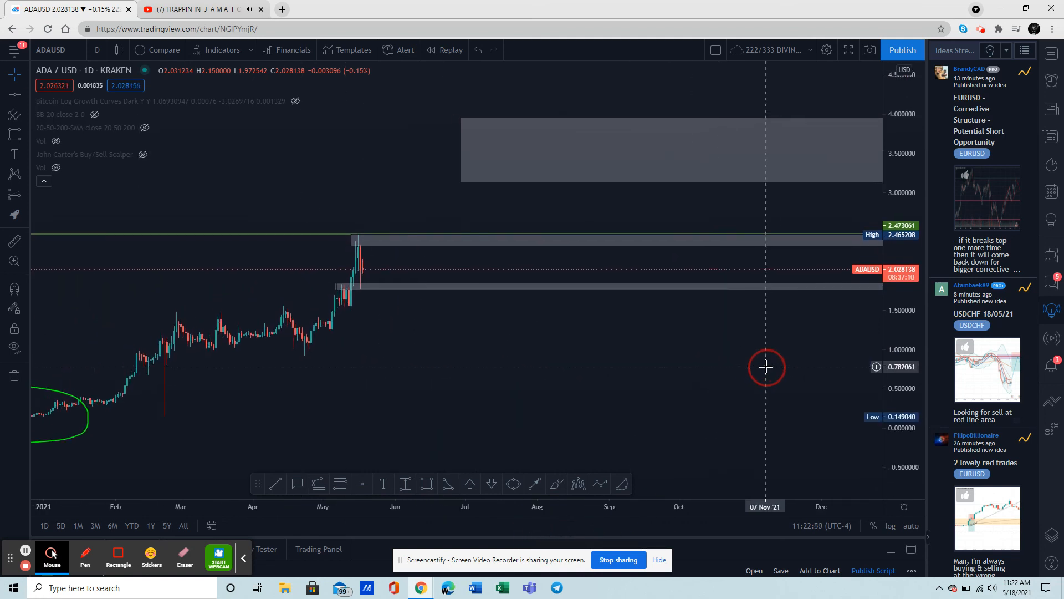
{"action": "mouse_move", "coordinate": [425, 365]}
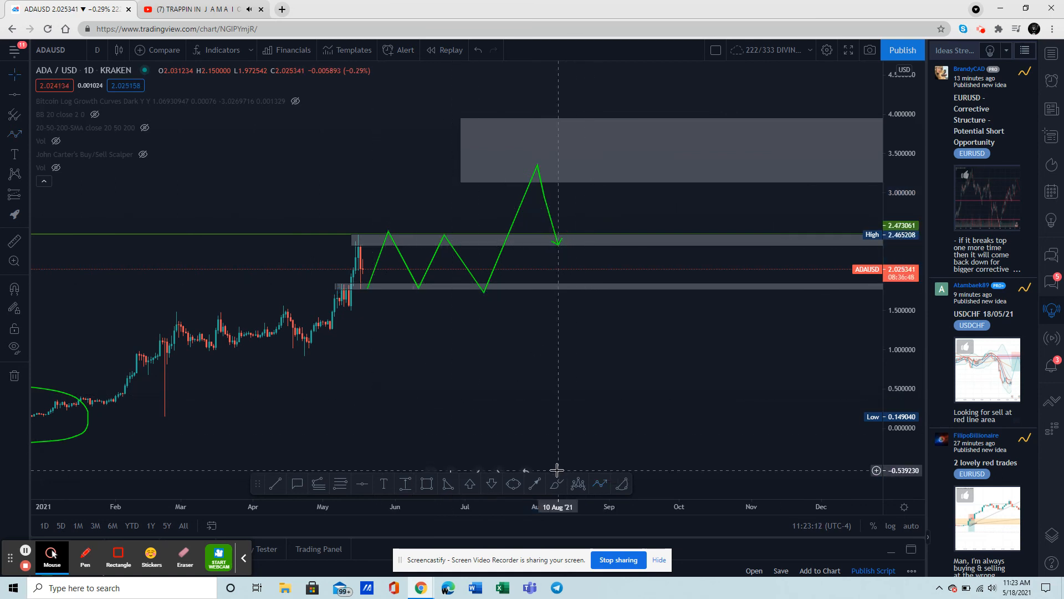
- Finish the green zigzag path with an arrow pointing down toward 2.4
{"action": "left_click", "coordinate": [369, 288]}
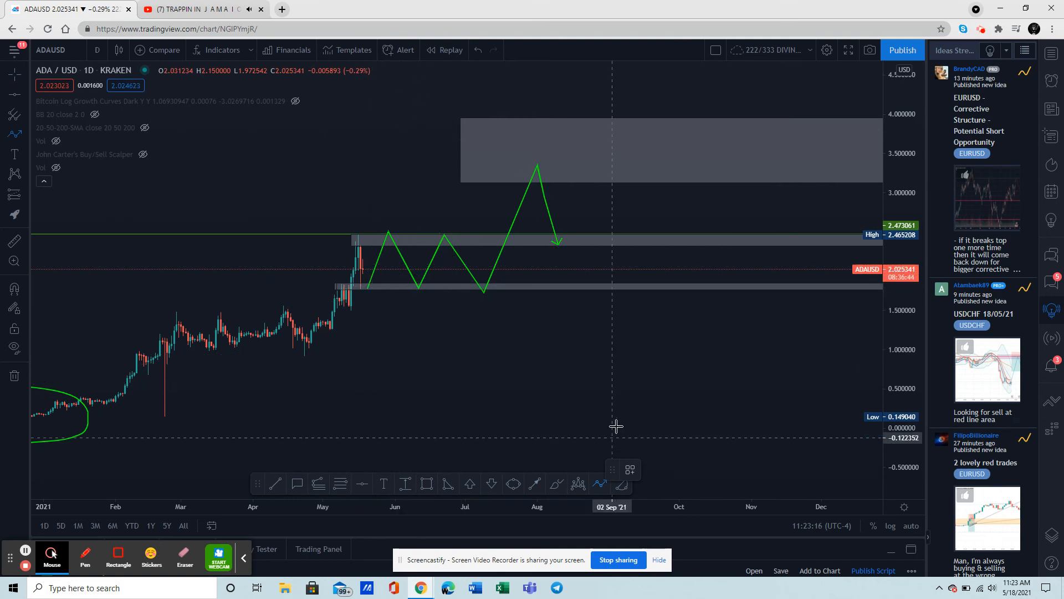
{"action": "mouse_move", "coordinate": [488, 295]}
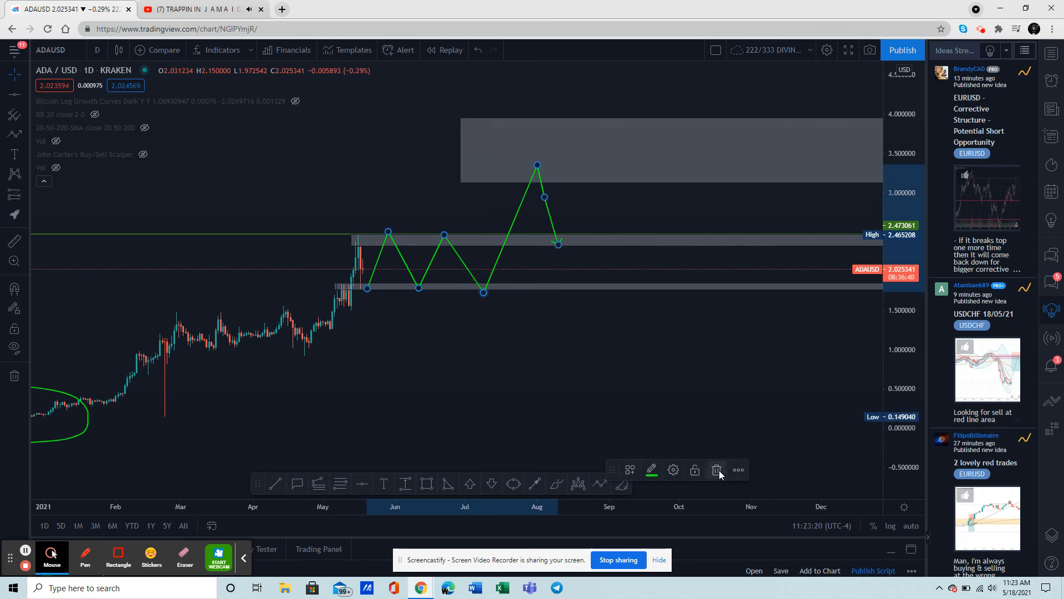
- Delete the selected green zigzag projection with the toolbar trash can
{"action": "left_click", "coordinate": [716, 468]}
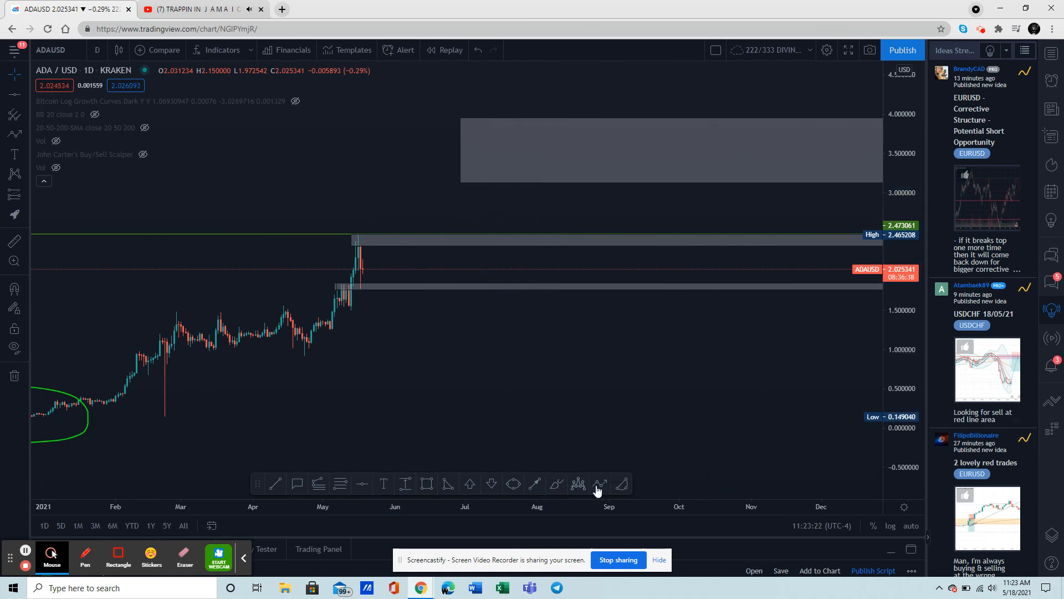
{"action": "mouse_move", "coordinate": [367, 285]}
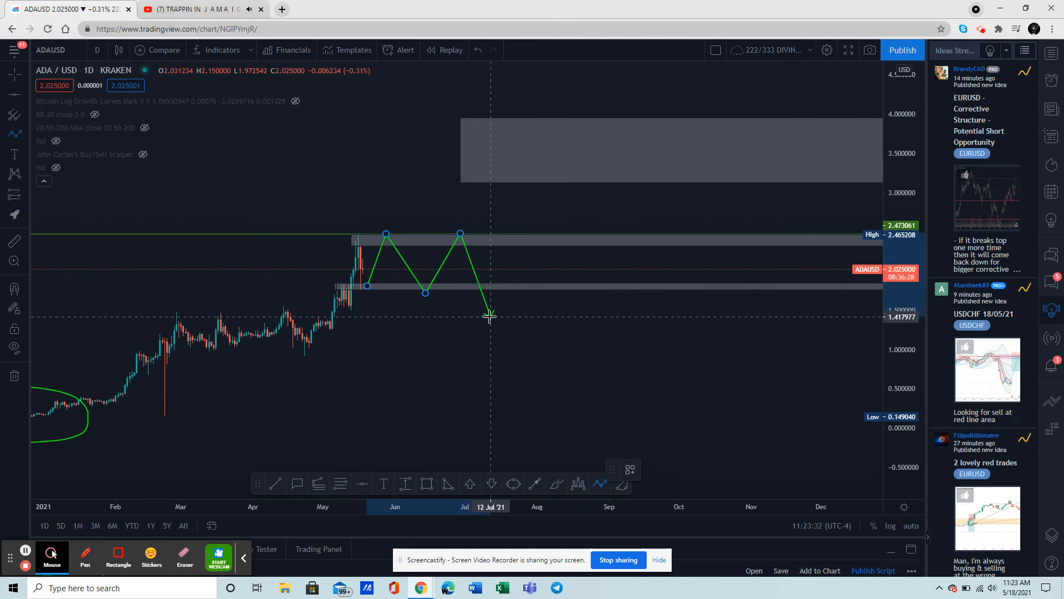
- Add a point to the new green path bouncing between 2.4 and 1.8
{"action": "left_click", "coordinate": [489, 319]}
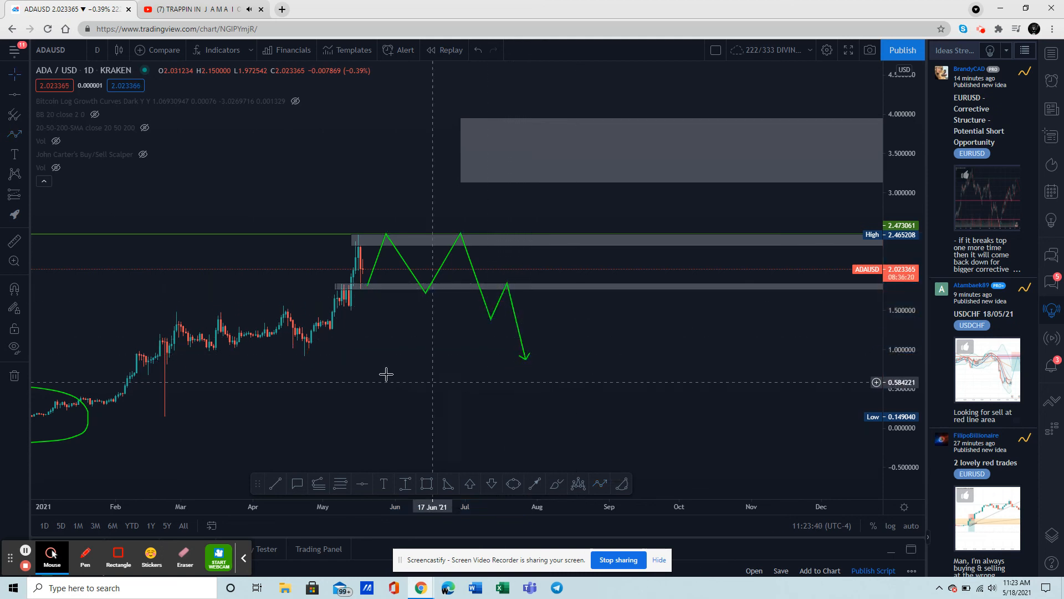
{"action": "mouse_move", "coordinate": [341, 429]}
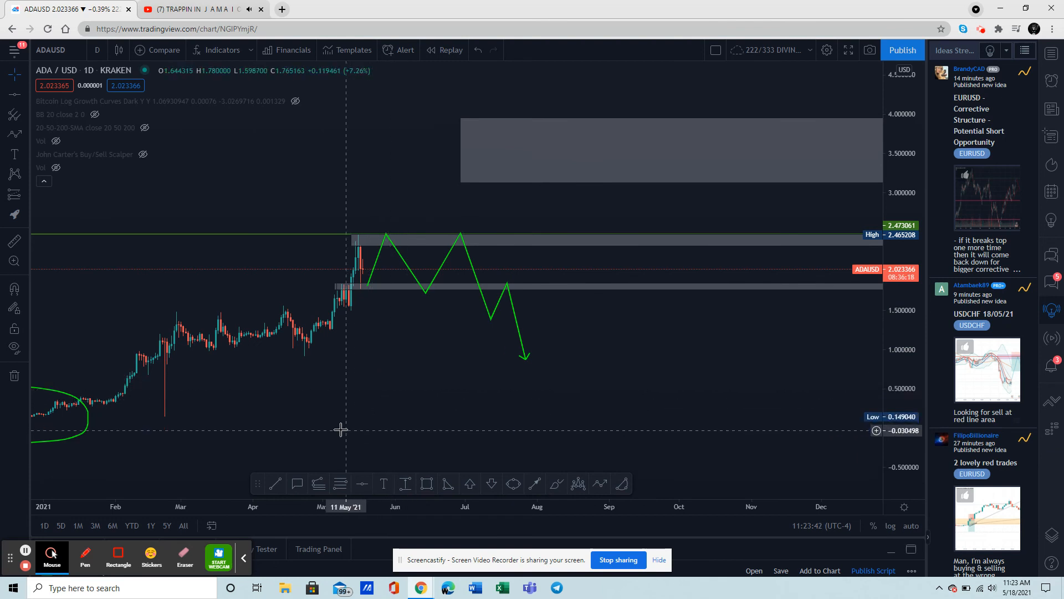
{"action": "mouse_move", "coordinate": [341, 427]}
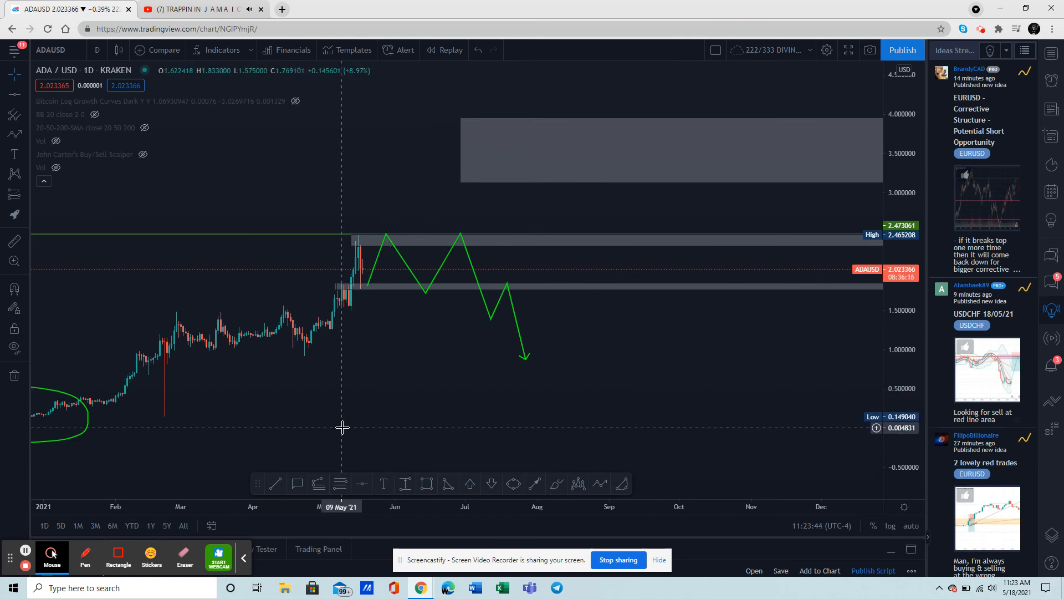
{"action": "mouse_move", "coordinate": [442, 329]}
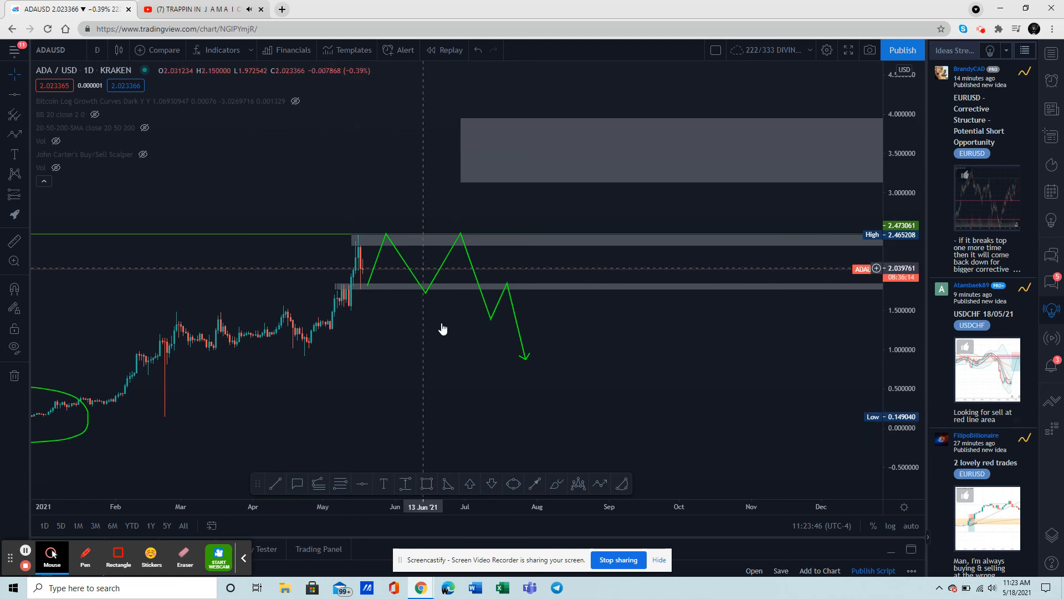
{"action": "mouse_move", "coordinate": [406, 357]}
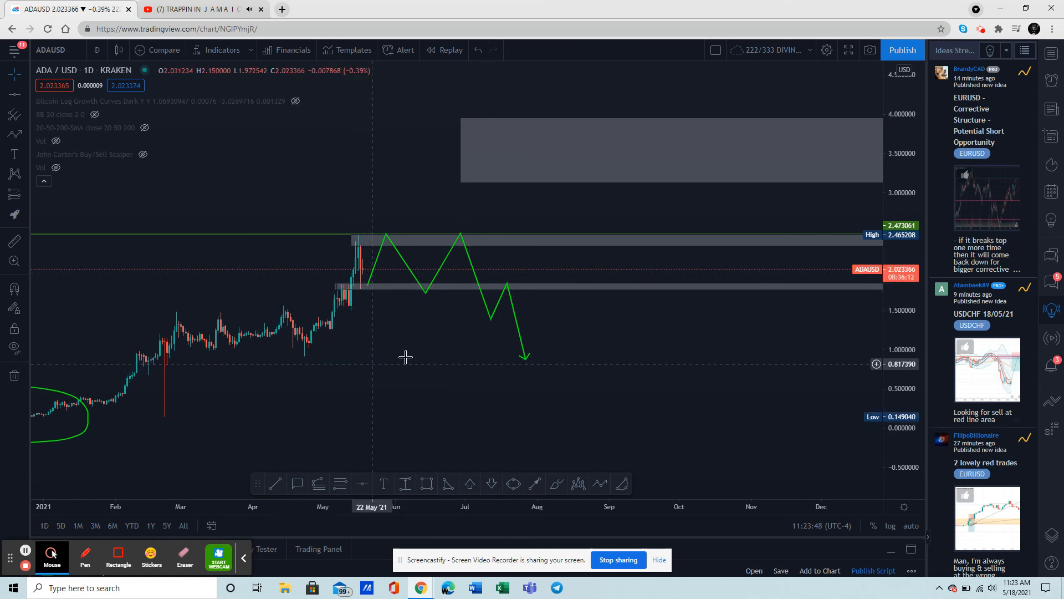
{"action": "mouse_move", "coordinate": [393, 378]}
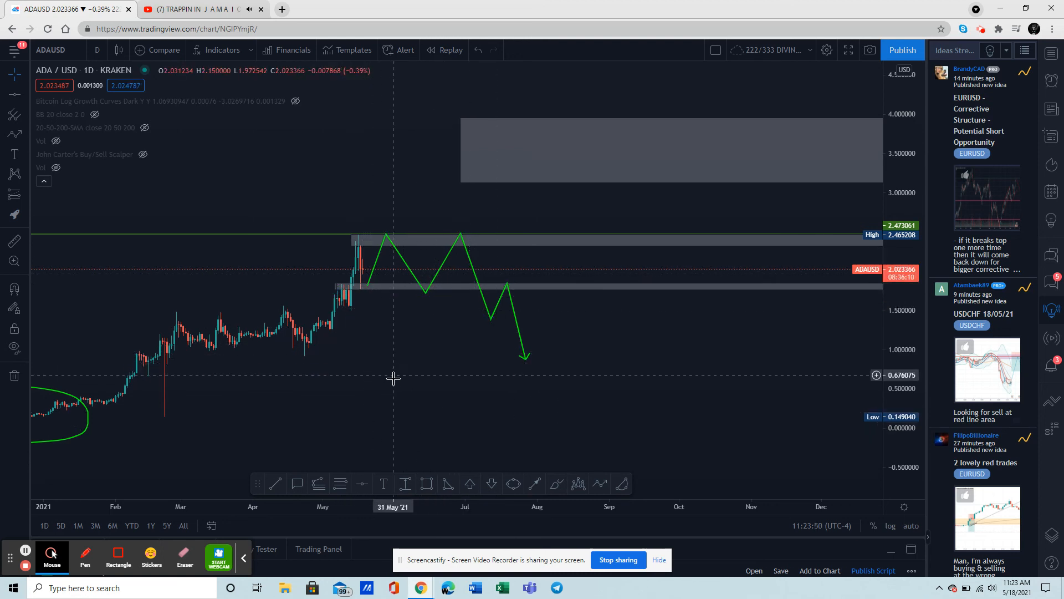
{"action": "mouse_move", "coordinate": [533, 506]}
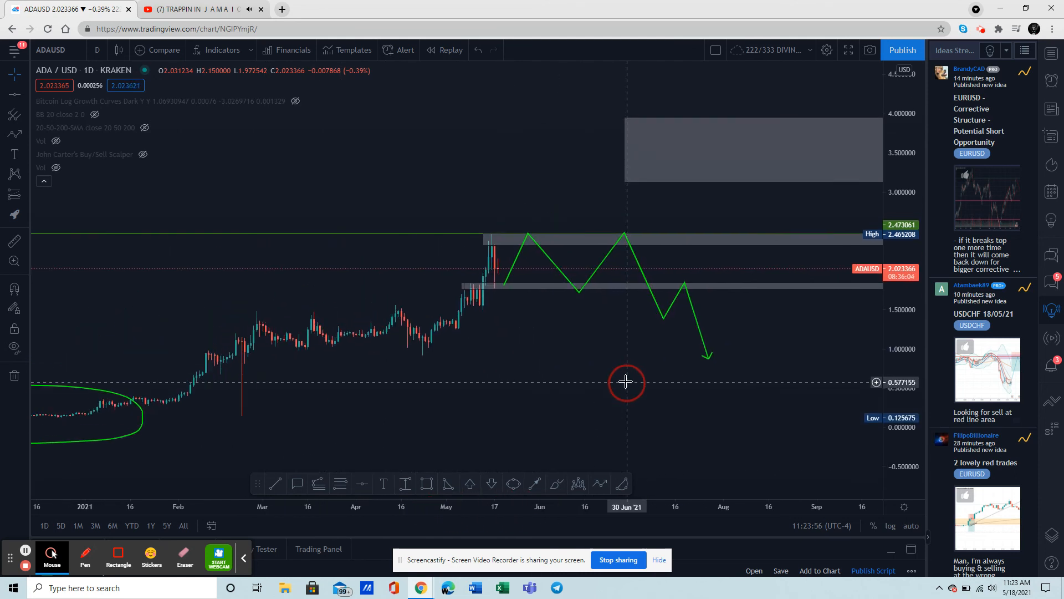
{"action": "left_click", "coordinate": [528, 233]}
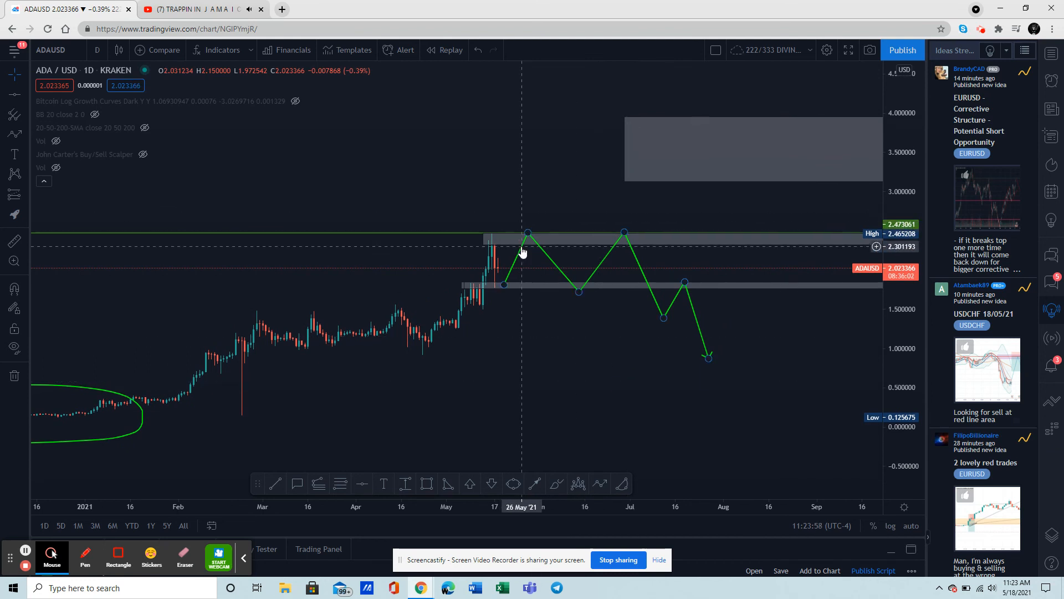
{"action": "mouse_move", "coordinate": [497, 326]}
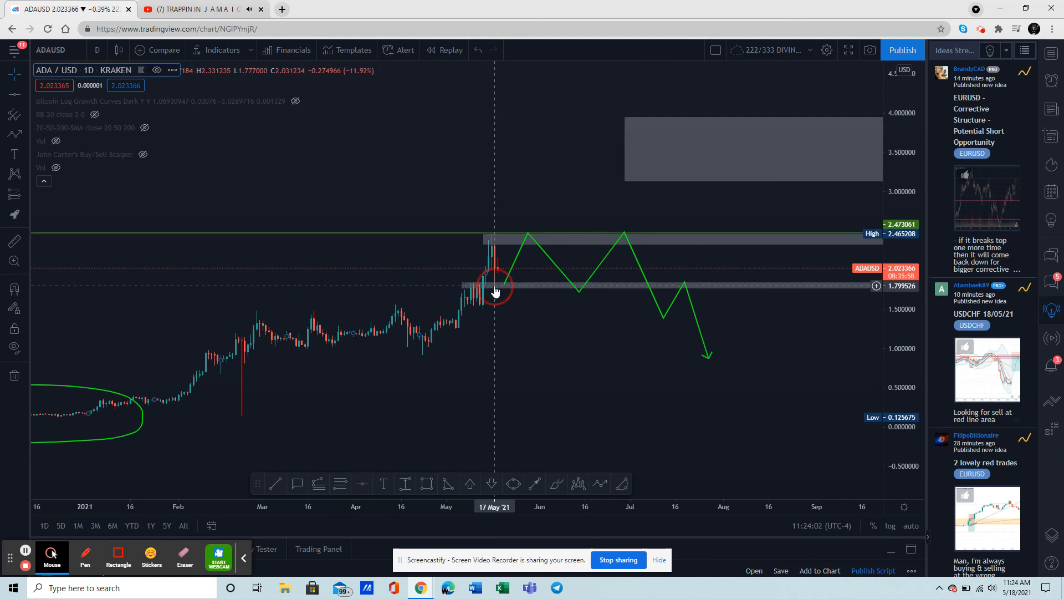
{"action": "mouse_move", "coordinate": [492, 293]}
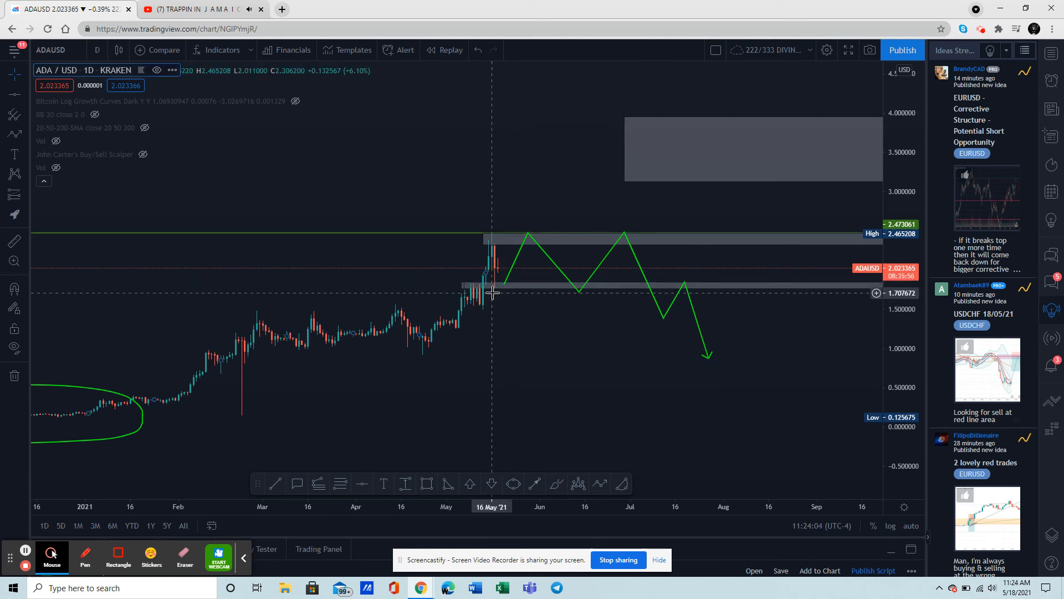
{"action": "mouse_move", "coordinate": [517, 320]}
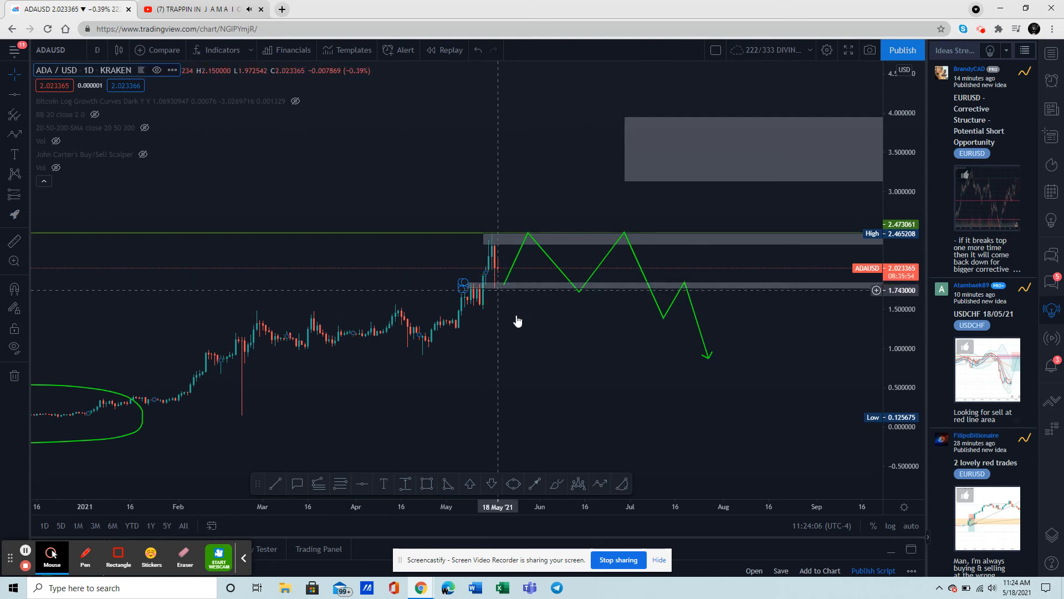
{"action": "mouse_move", "coordinate": [539, 344]}
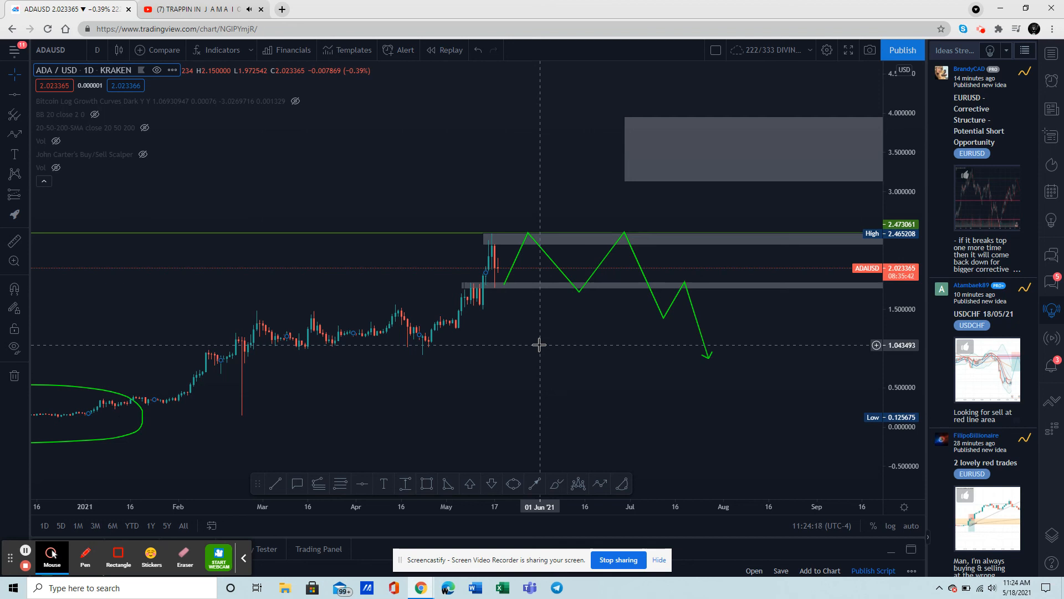
{"action": "mouse_move", "coordinate": [508, 277]}
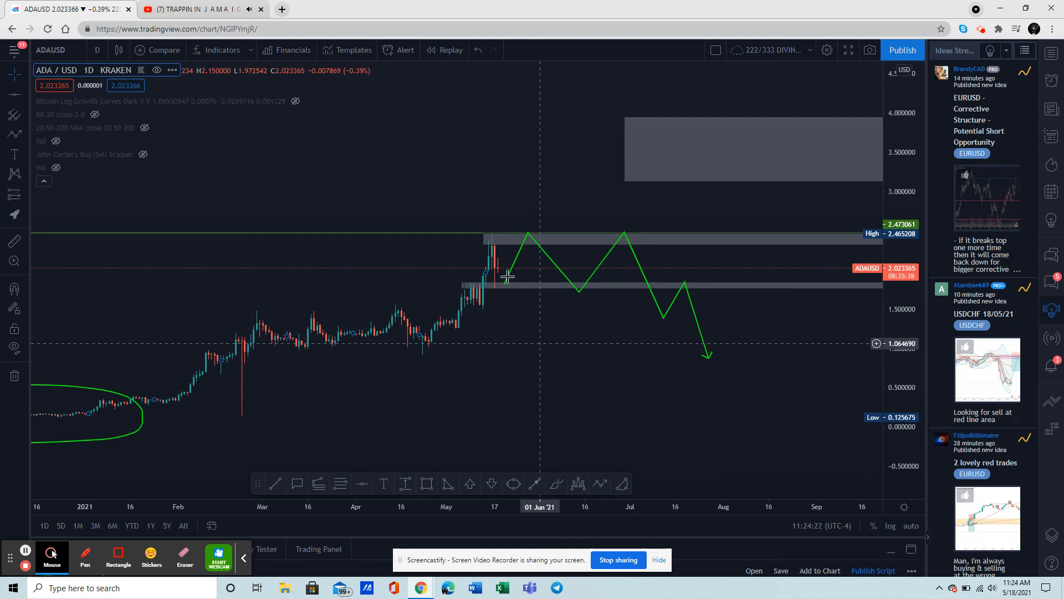
{"action": "mouse_move", "coordinate": [505, 303]}
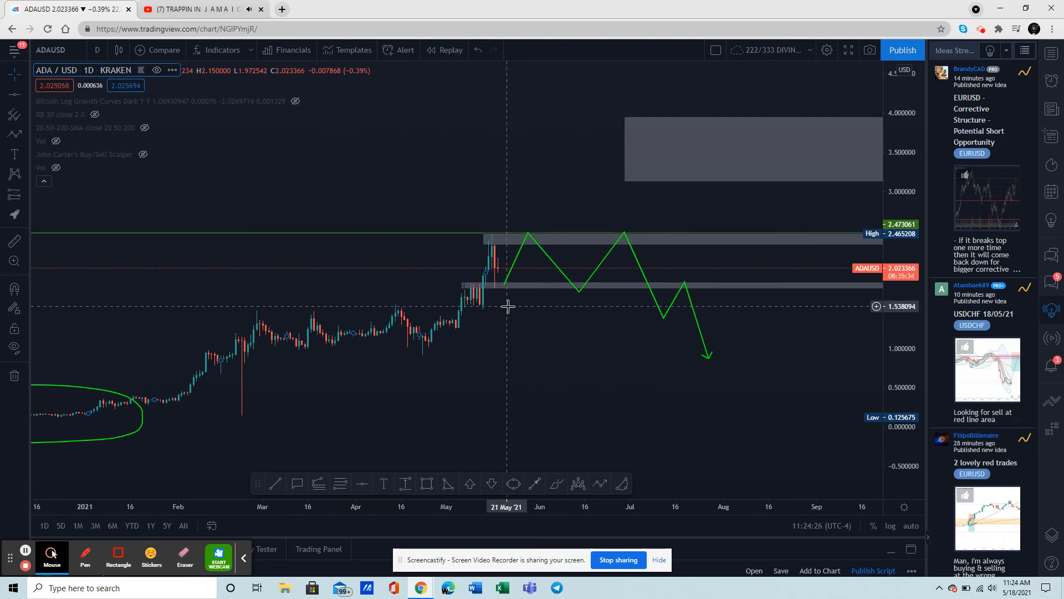
{"action": "mouse_move", "coordinate": [512, 311]}
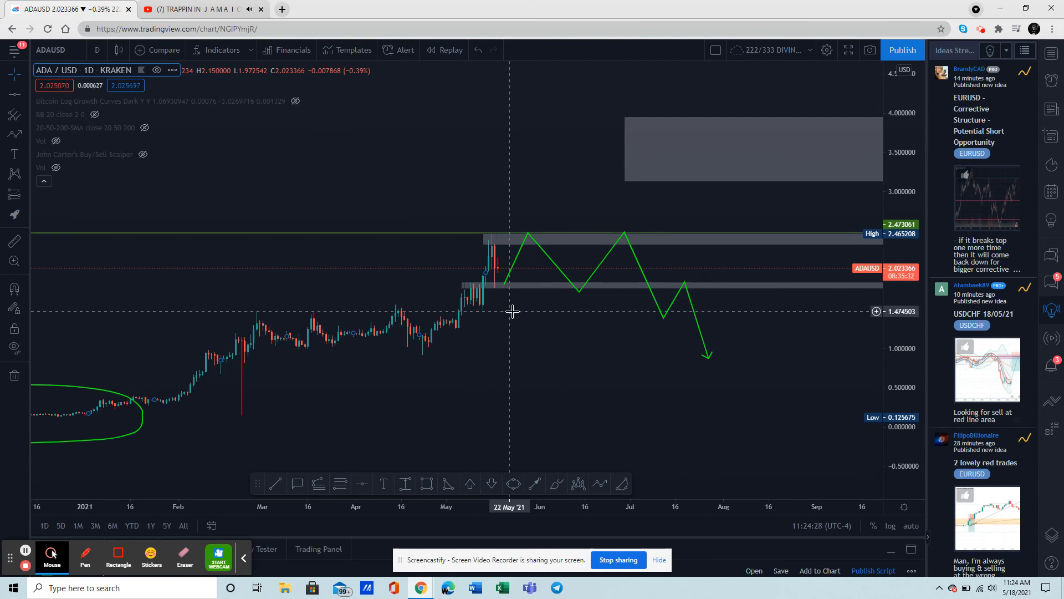
{"action": "mouse_move", "coordinate": [503, 375]}
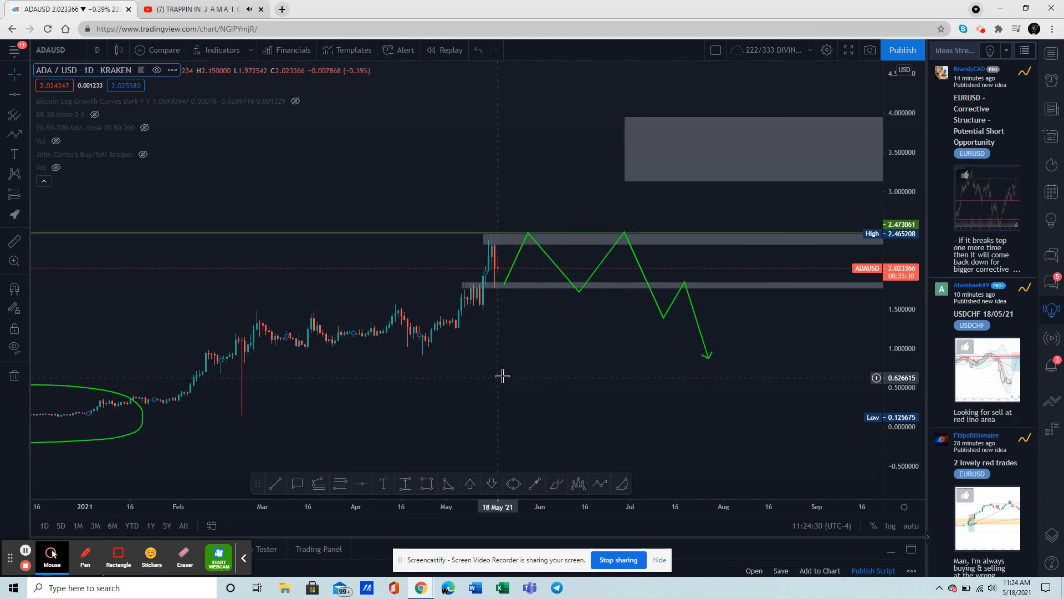
{"action": "mouse_move", "coordinate": [577, 293]}
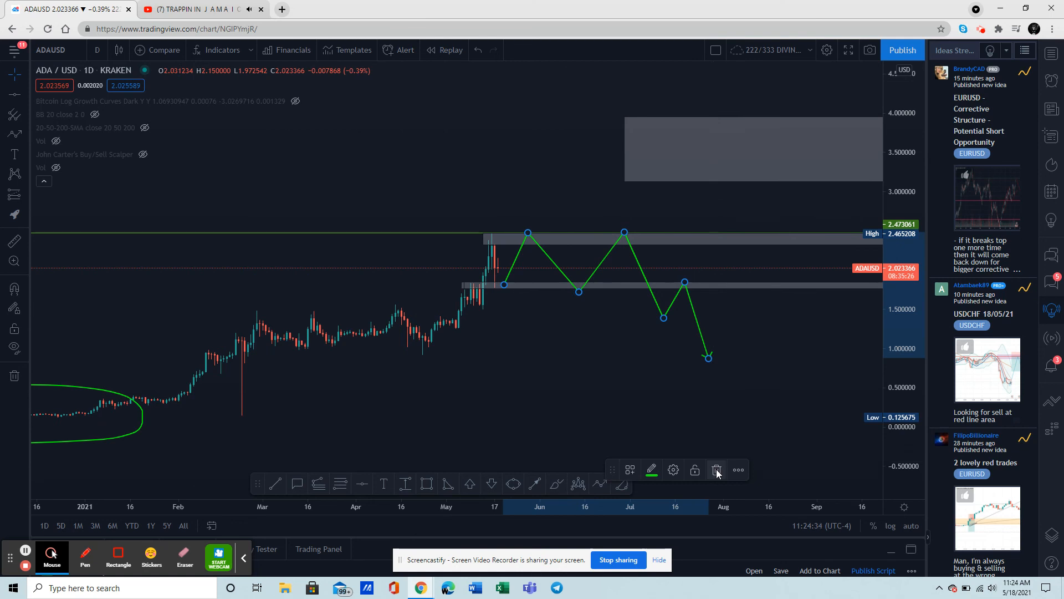
- Delete the bearish green projection toward 1.0 with the toolbar trash icon
{"action": "left_click", "coordinate": [716, 468]}
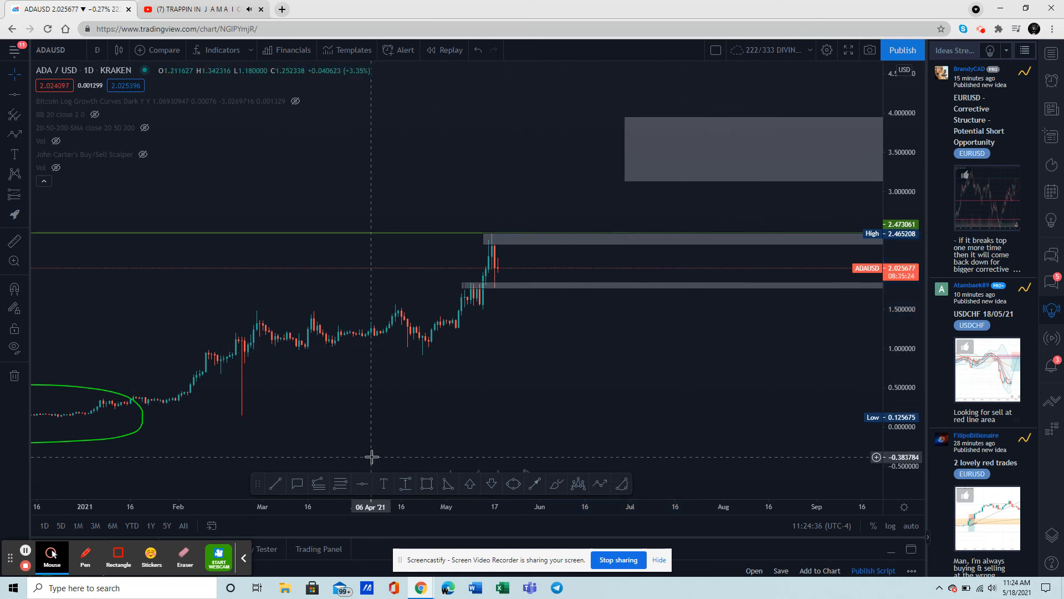
{"action": "mouse_move", "coordinate": [339, 484]}
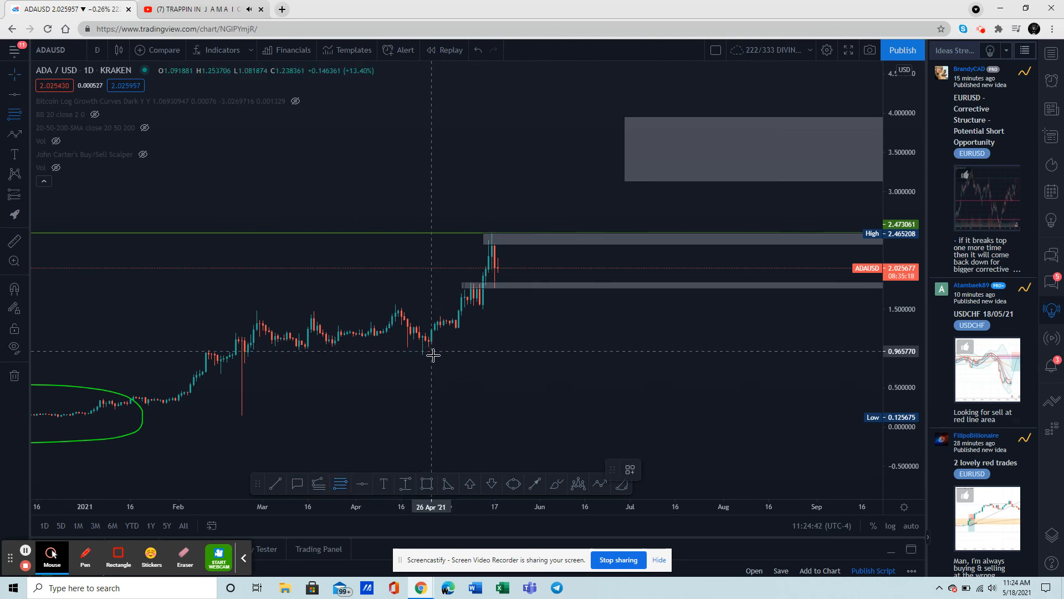
{"action": "mouse_move", "coordinate": [415, 353]}
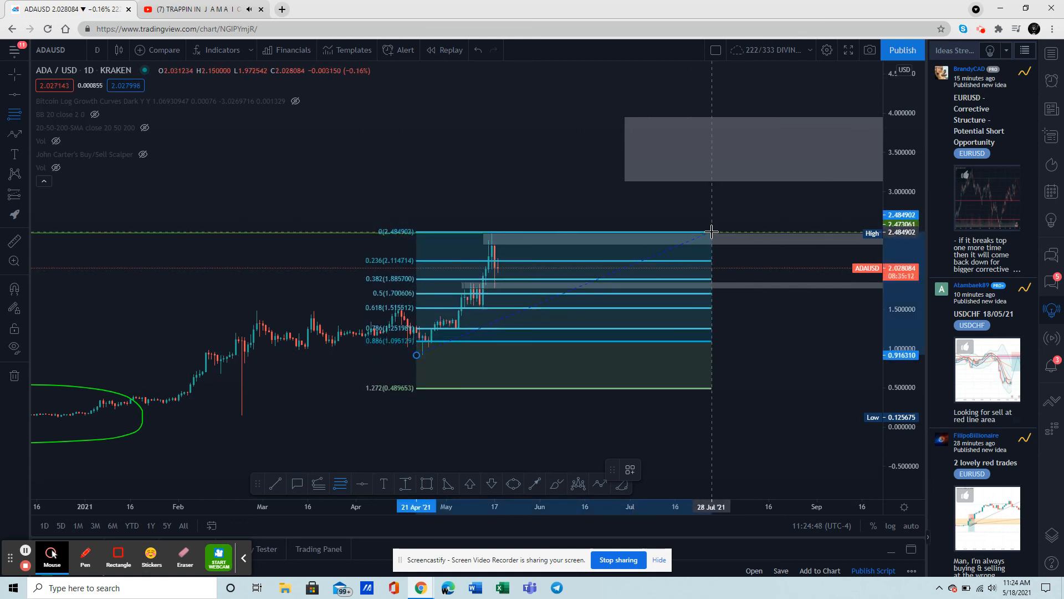
{"action": "mouse_move", "coordinate": [765, 369]}
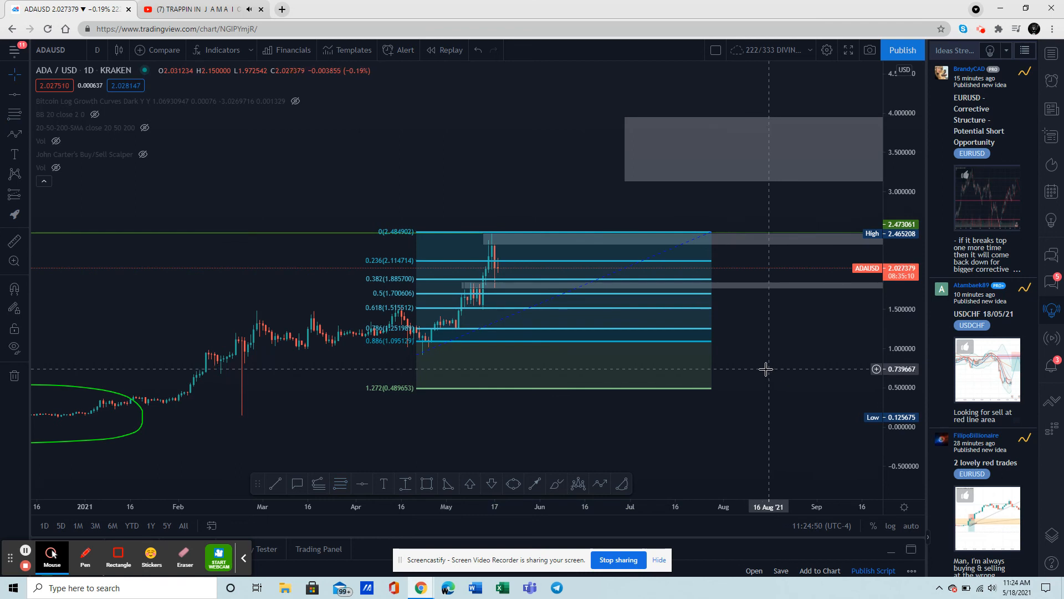
{"action": "mouse_move", "coordinate": [498, 328]}
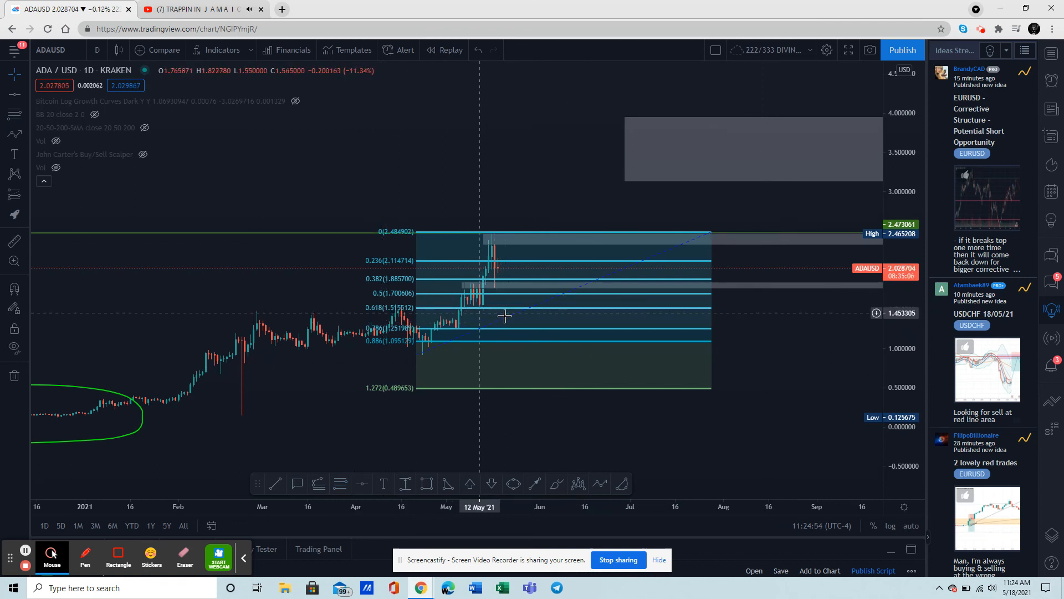
{"action": "mouse_move", "coordinate": [513, 365]}
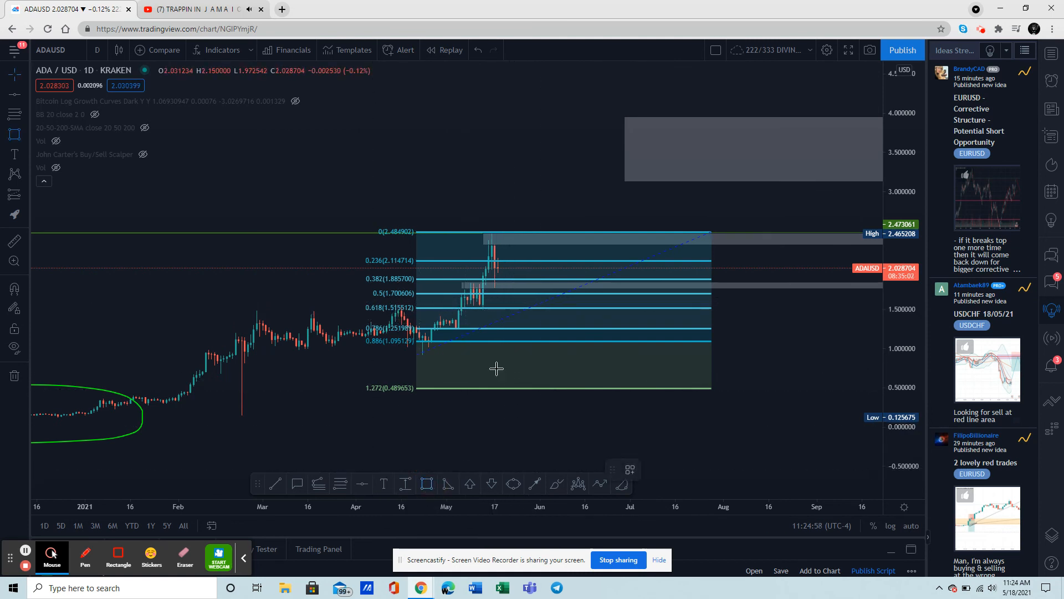
{"action": "mouse_move", "coordinate": [445, 306]}
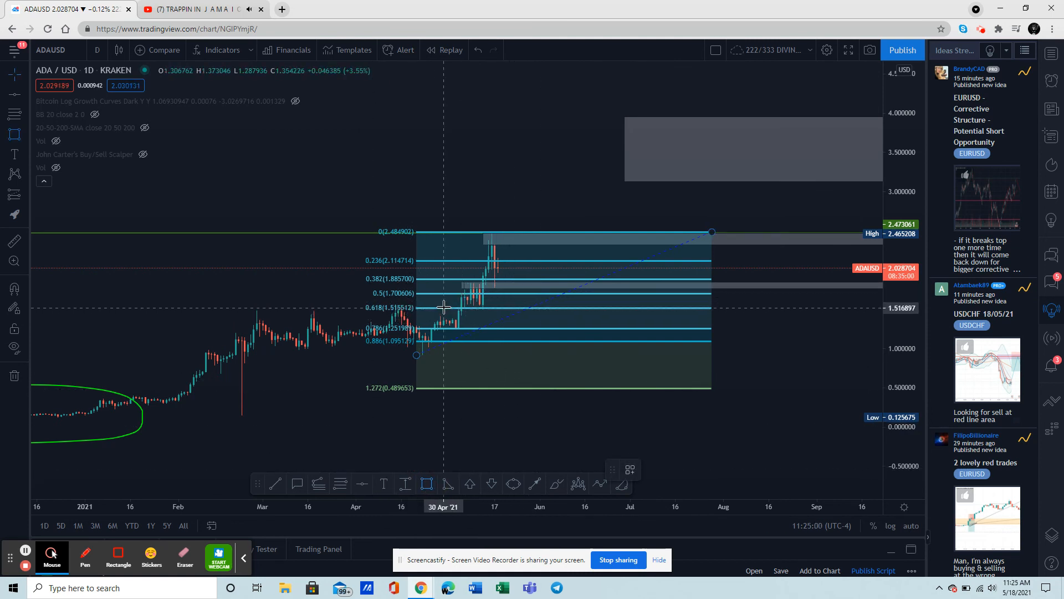
{"action": "mouse_move", "coordinate": [444, 306]}
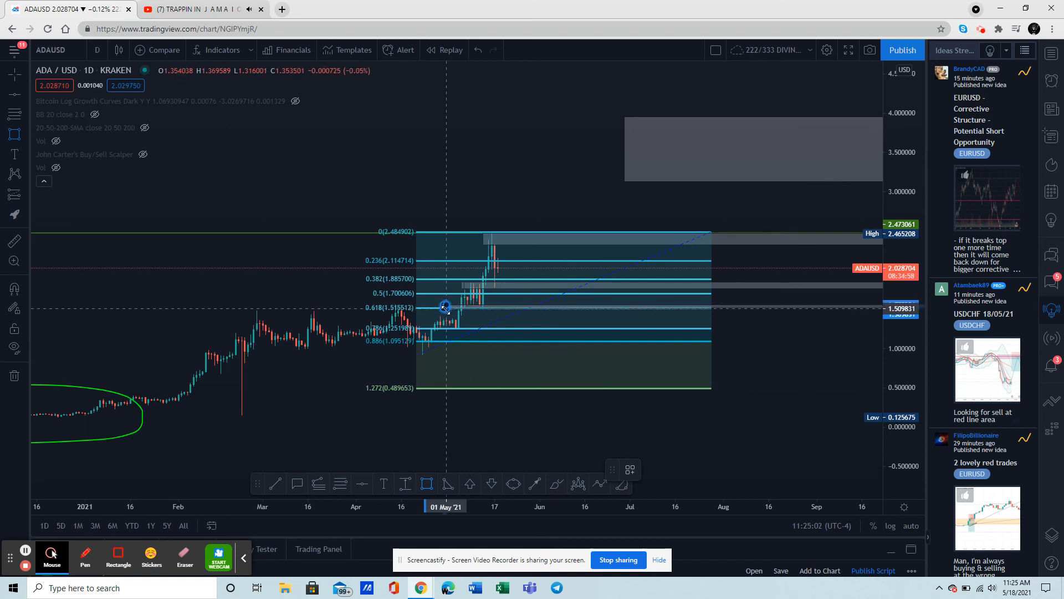
{"action": "mouse_move", "coordinate": [643, 387]}
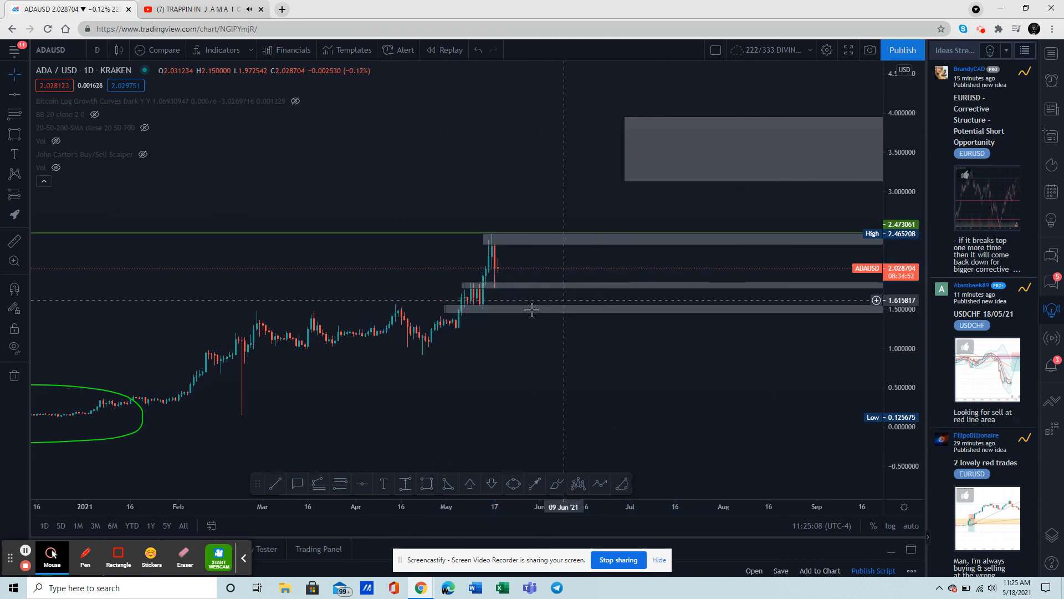
{"action": "mouse_move", "coordinate": [555, 293]}
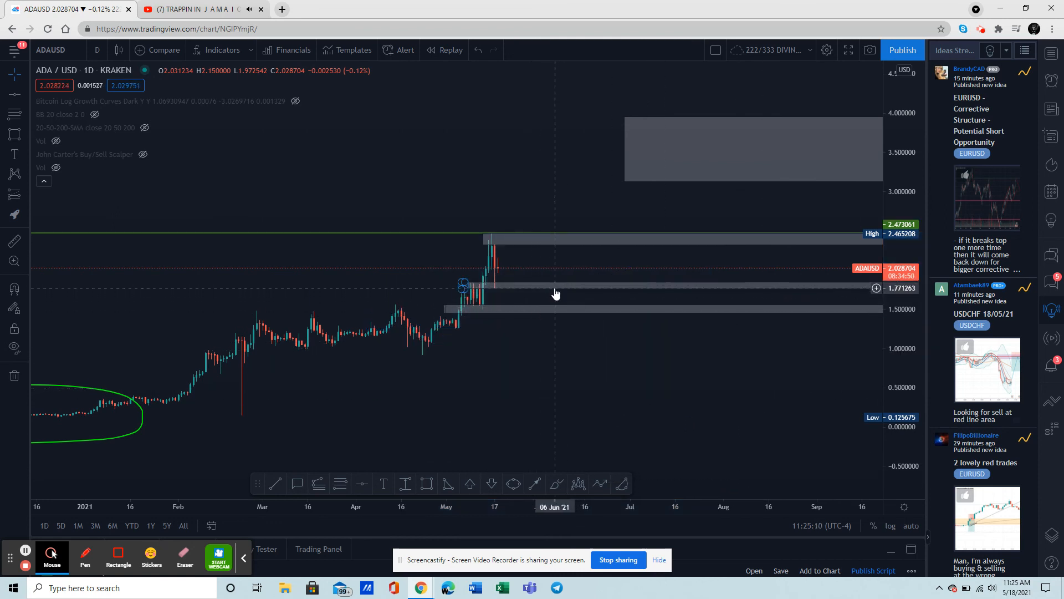
{"action": "mouse_move", "coordinate": [778, 472]}
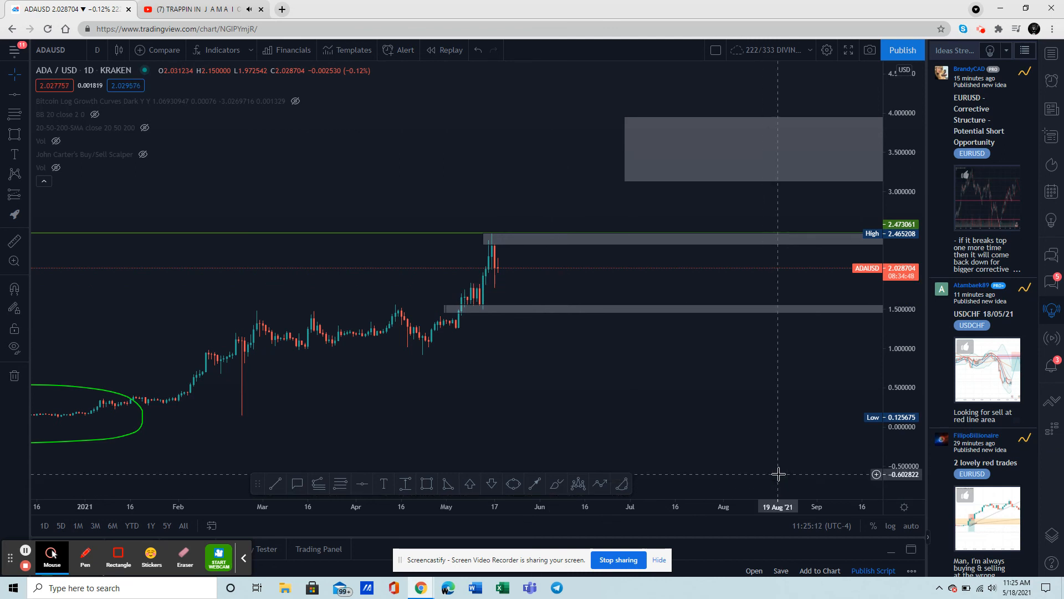
{"action": "mouse_move", "coordinate": [556, 315]}
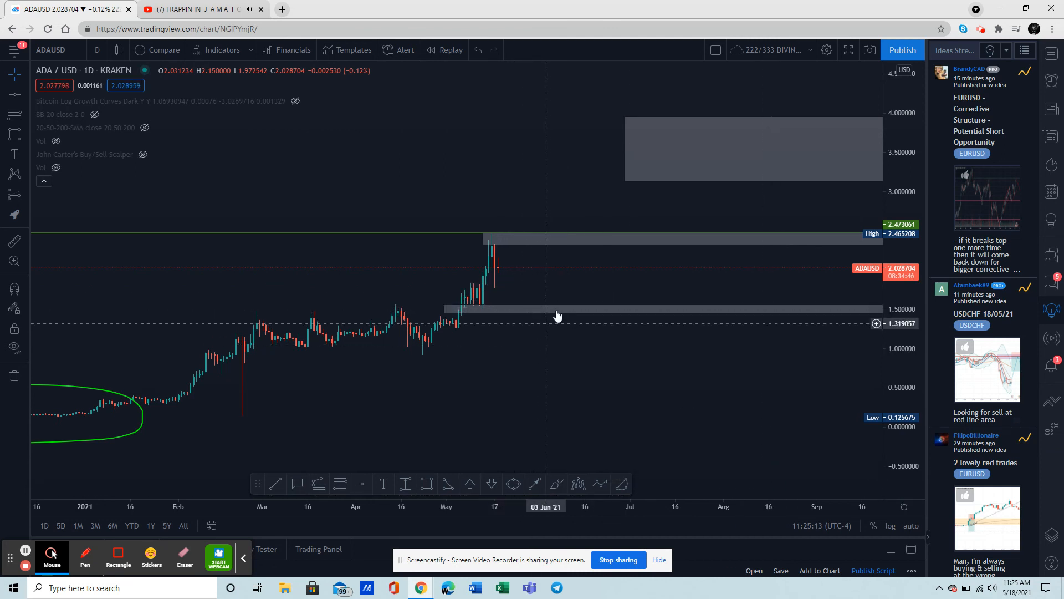
{"action": "mouse_move", "coordinate": [668, 377]}
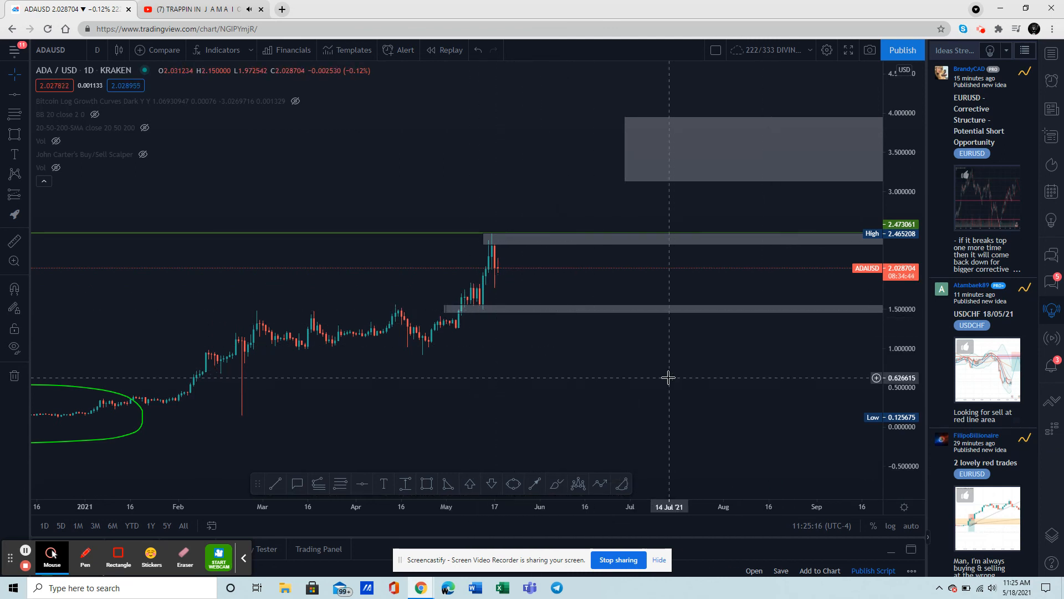
{"action": "mouse_move", "coordinate": [574, 310]}
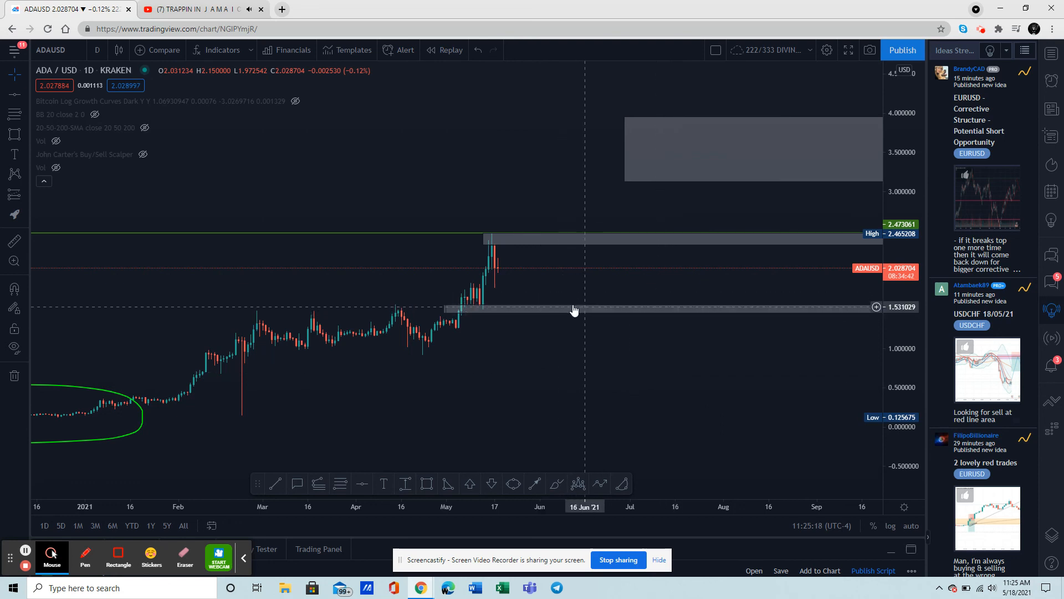
{"action": "mouse_move", "coordinate": [508, 385]}
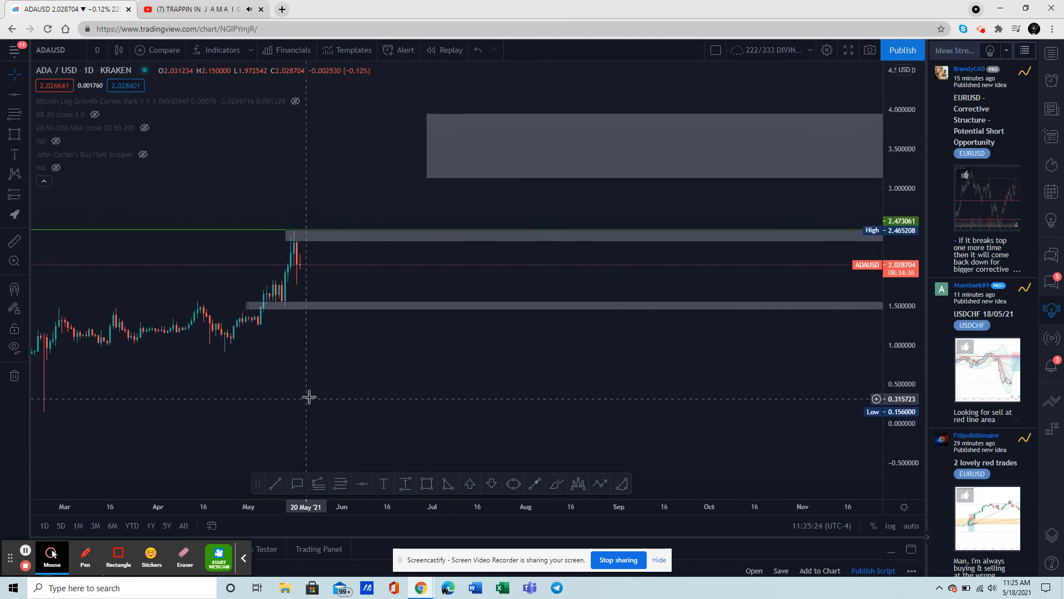
{"action": "mouse_move", "coordinate": [371, 360]}
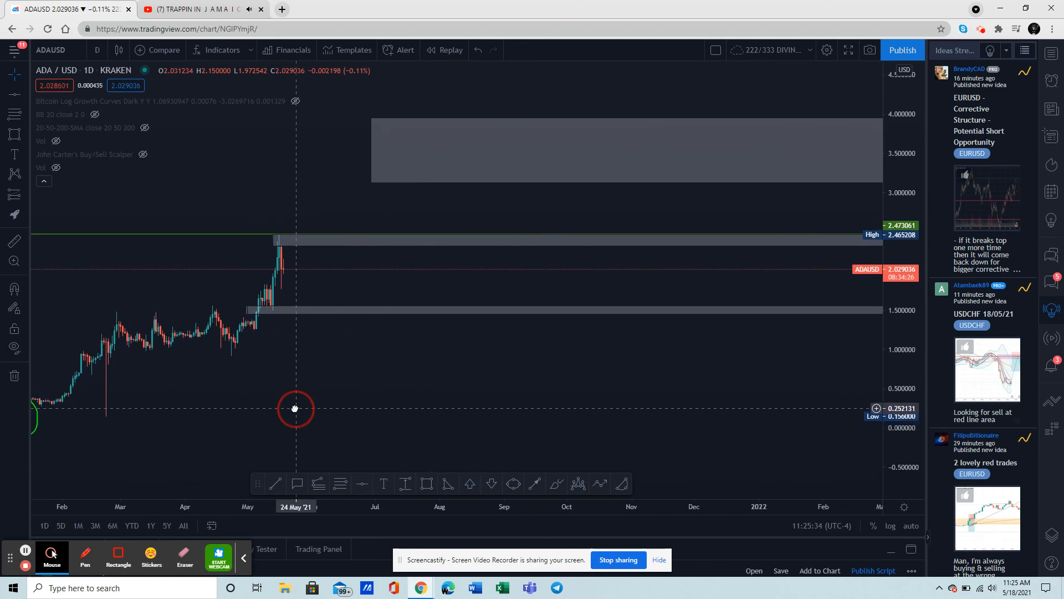
{"action": "mouse_move", "coordinate": [356, 321]}
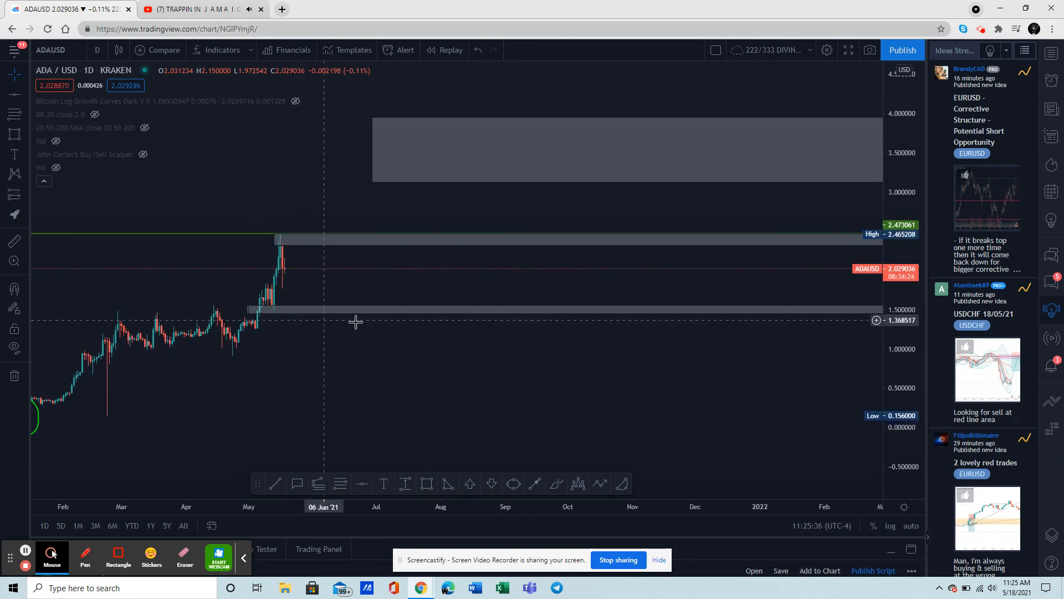
{"action": "mouse_move", "coordinate": [248, 263]}
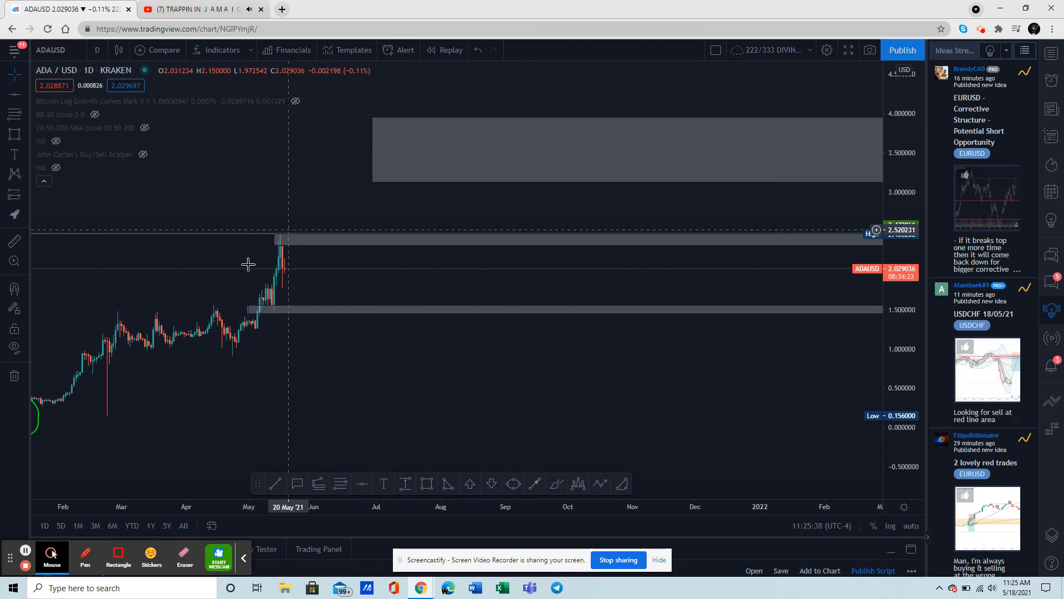
{"action": "mouse_move", "coordinate": [303, 312]}
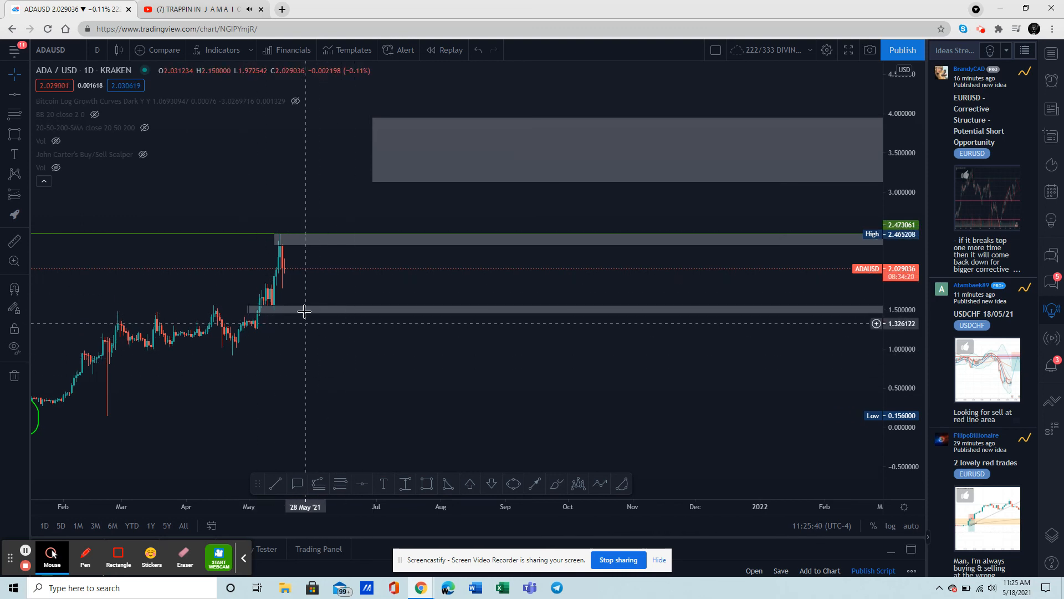
{"action": "mouse_move", "coordinate": [384, 285]}
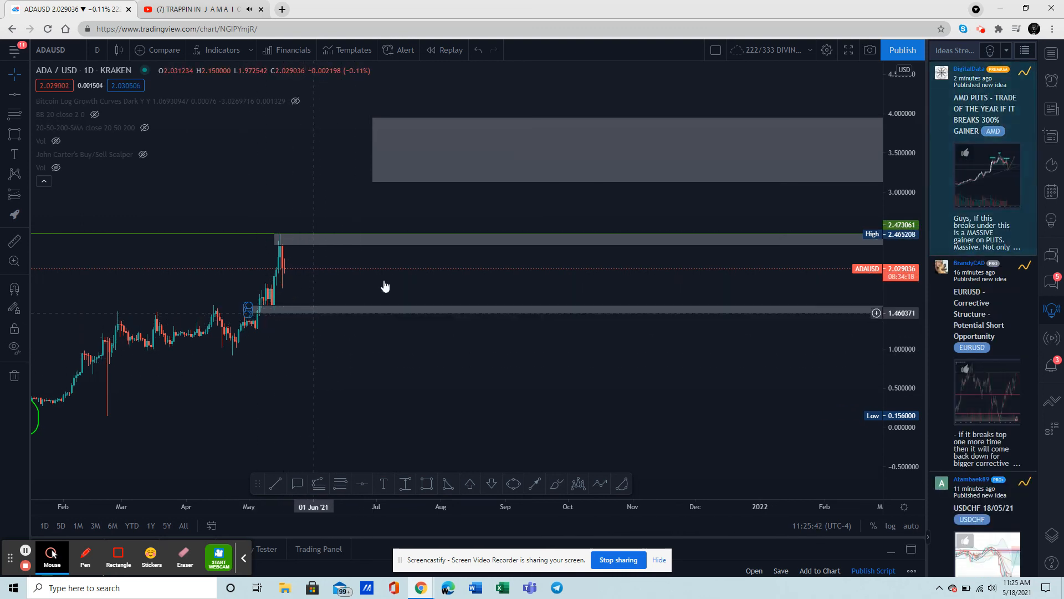
{"action": "mouse_move", "coordinate": [384, 402]}
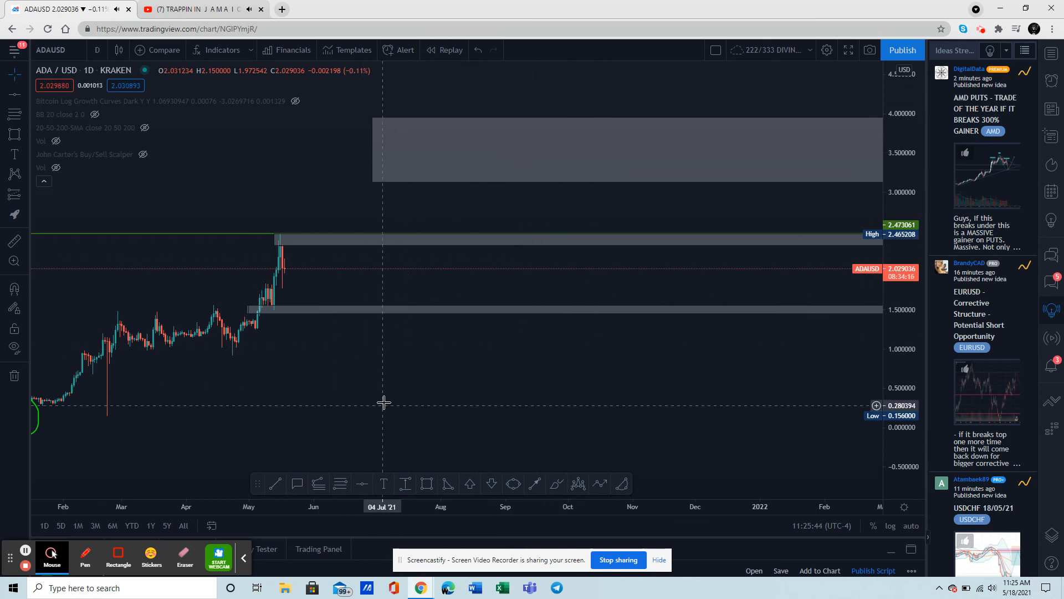
{"action": "mouse_move", "coordinate": [300, 326]}
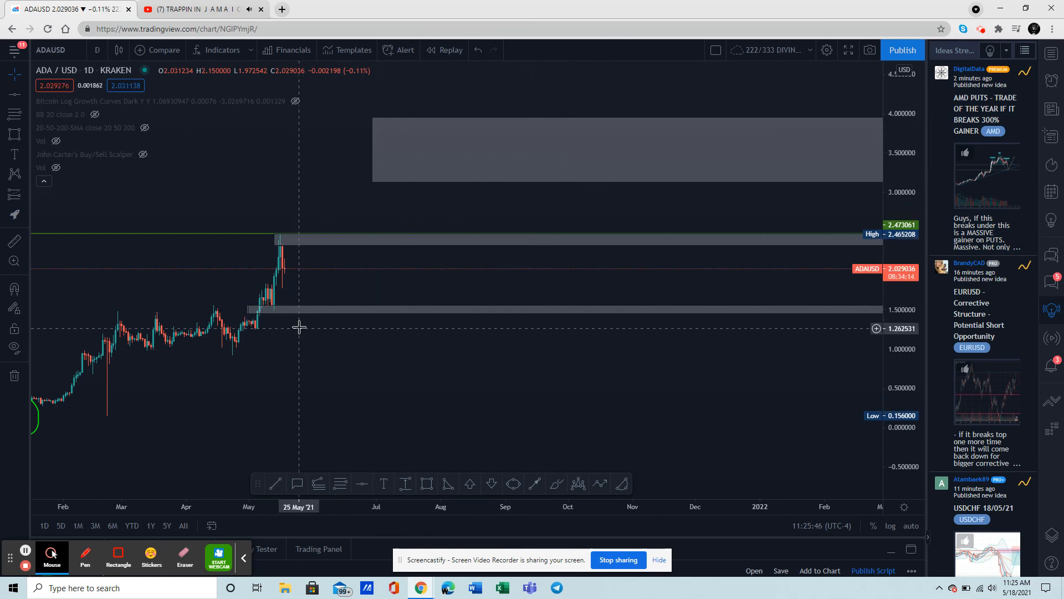
{"action": "mouse_move", "coordinate": [402, 371]}
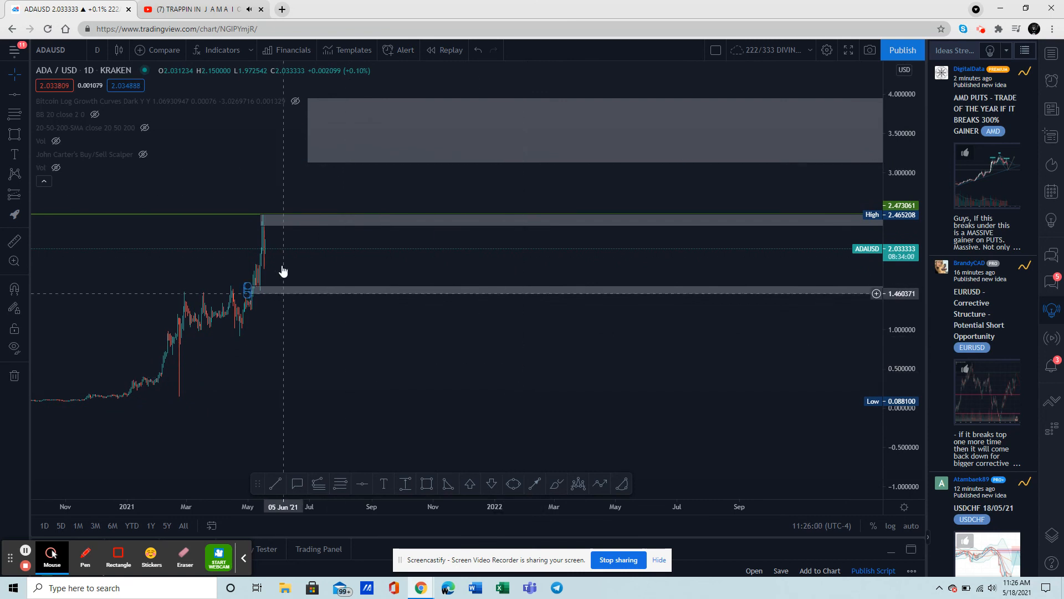
{"action": "mouse_move", "coordinate": [290, 264]}
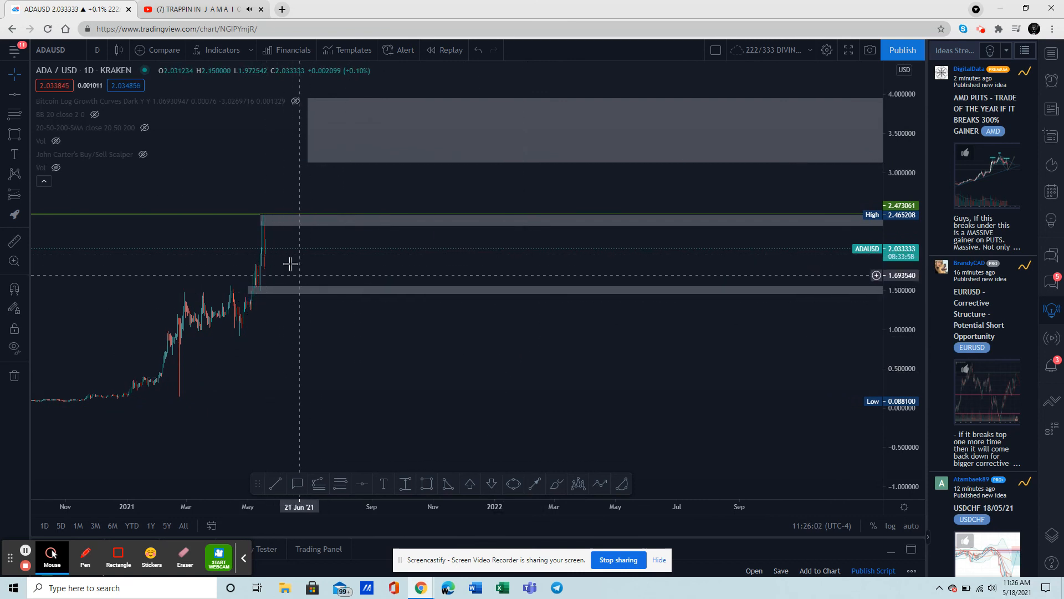
{"action": "mouse_move", "coordinate": [266, 273]}
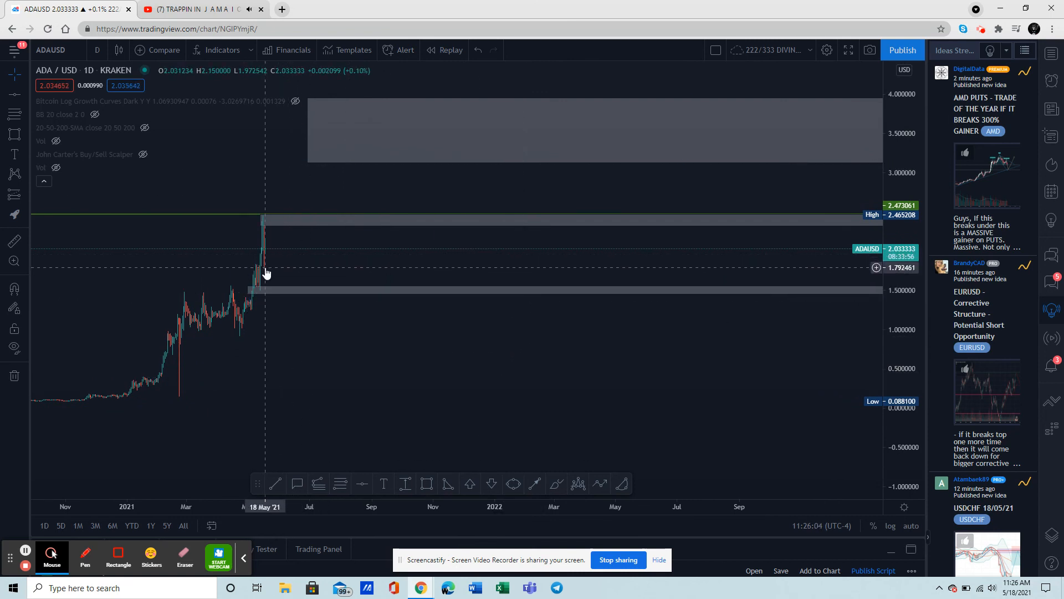
{"action": "mouse_move", "coordinate": [282, 299]}
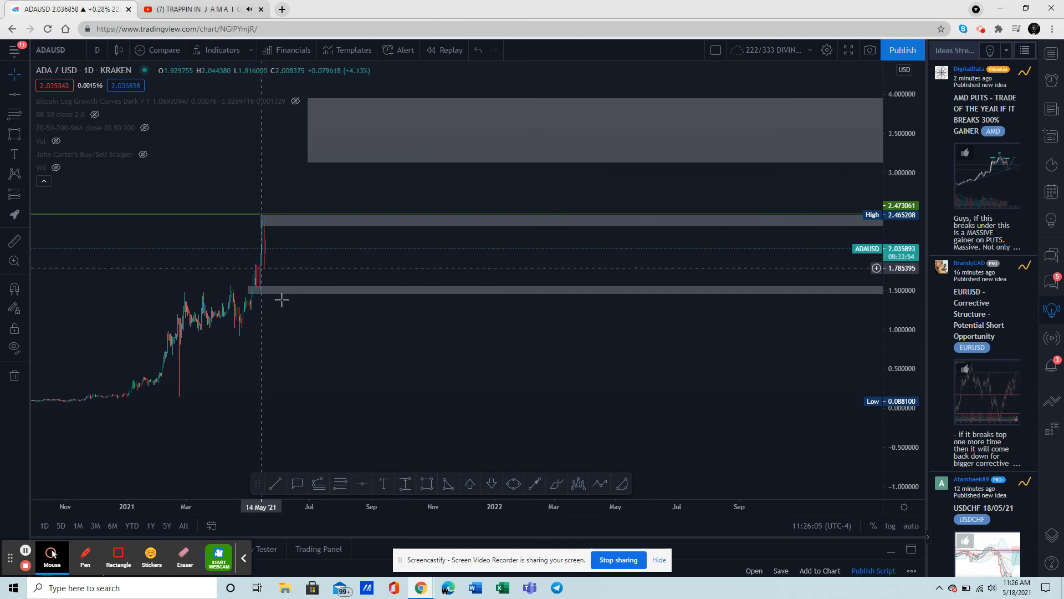
{"action": "mouse_move", "coordinate": [264, 267]}
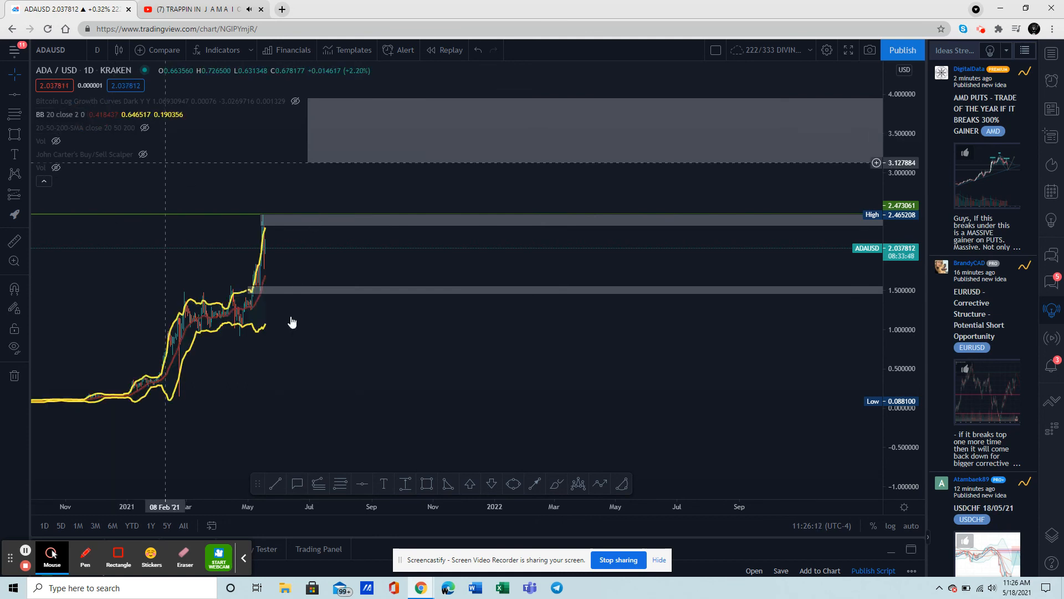
{"action": "mouse_move", "coordinate": [620, 498]}
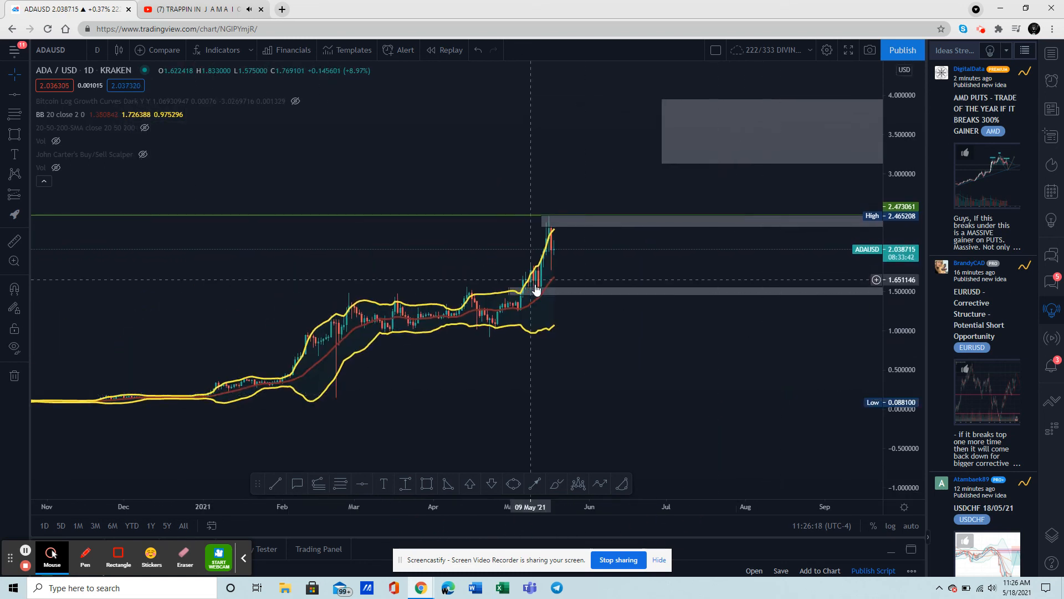
{"action": "mouse_move", "coordinate": [558, 281]}
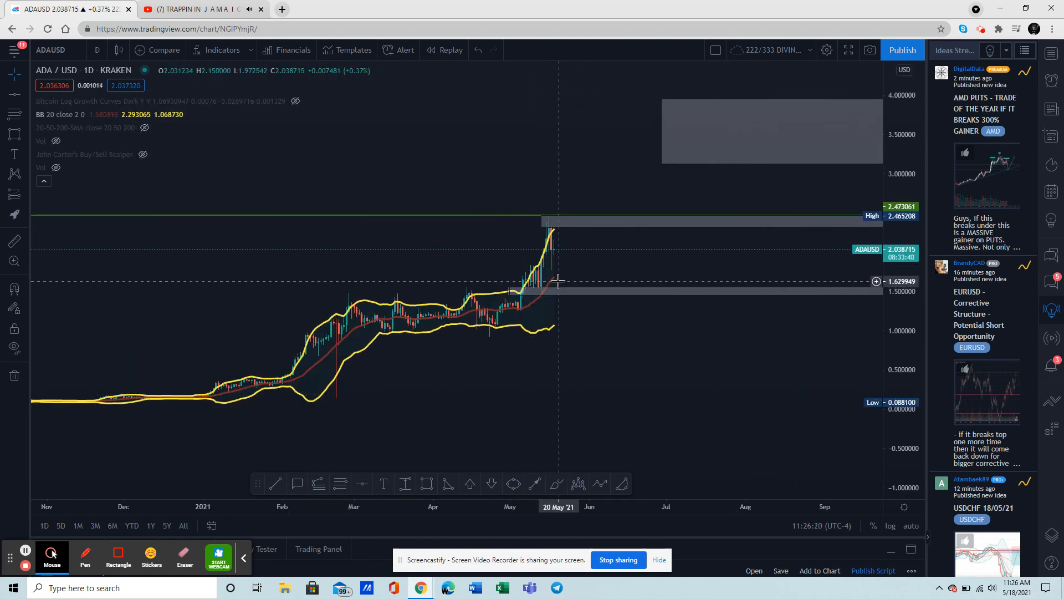
{"action": "mouse_move", "coordinate": [562, 258]}
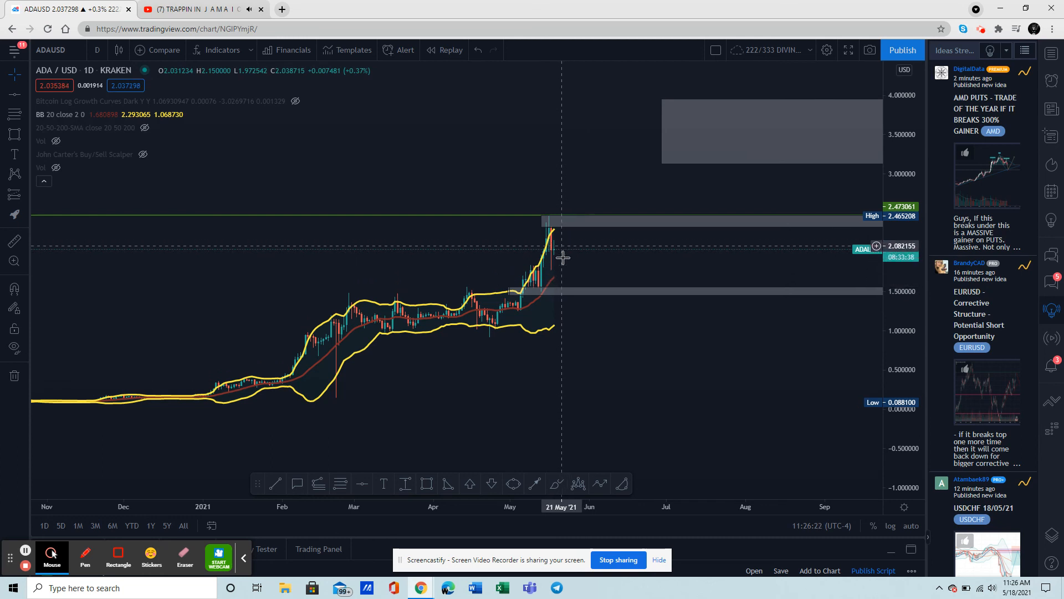
{"action": "mouse_move", "coordinate": [563, 278]}
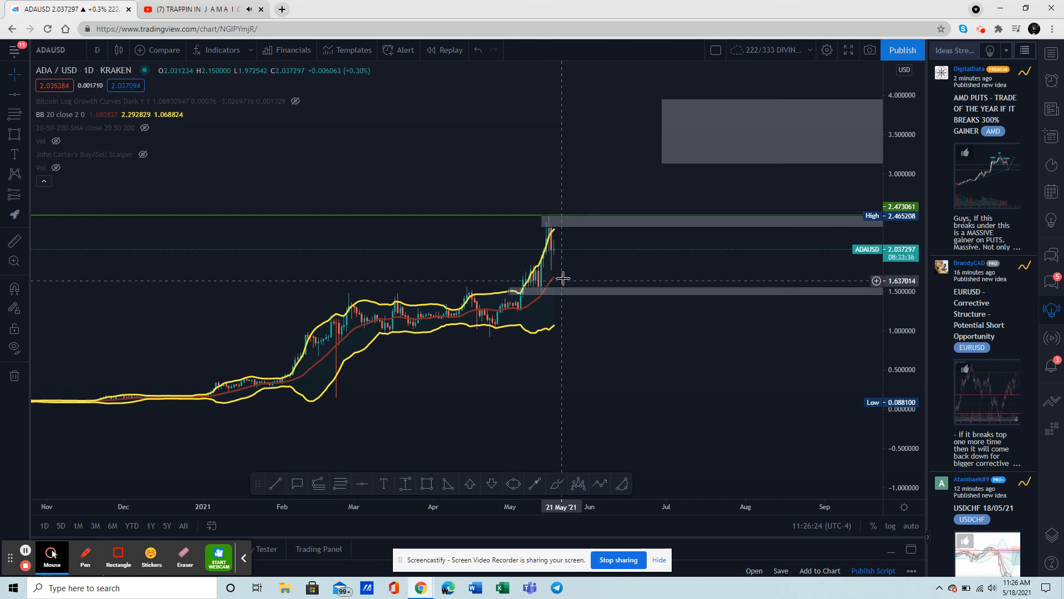
{"action": "mouse_move", "coordinate": [582, 277]}
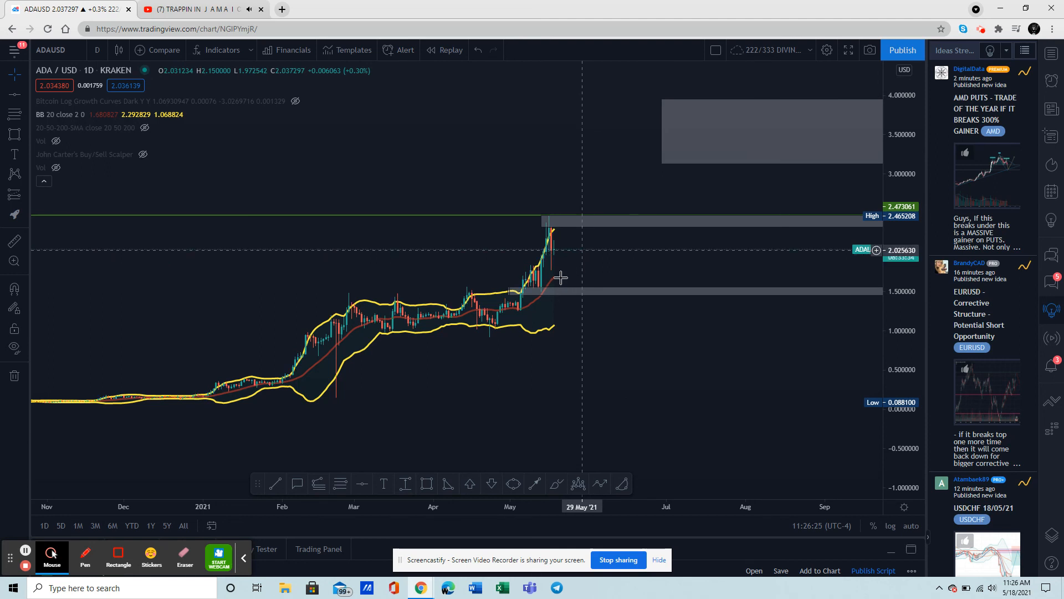
{"action": "mouse_move", "coordinate": [586, 248]}
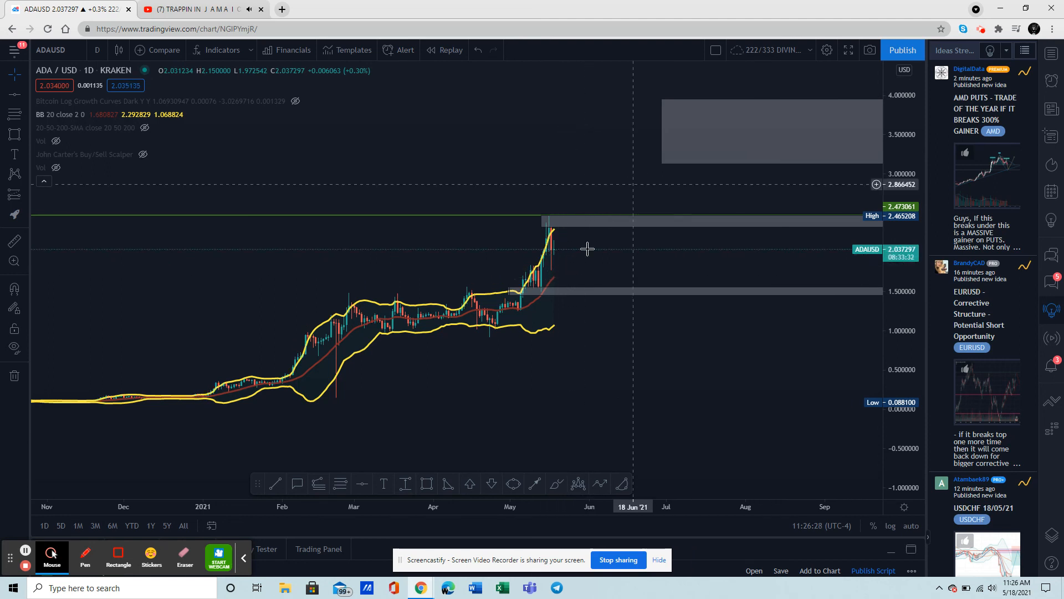
{"action": "mouse_move", "coordinate": [562, 313]}
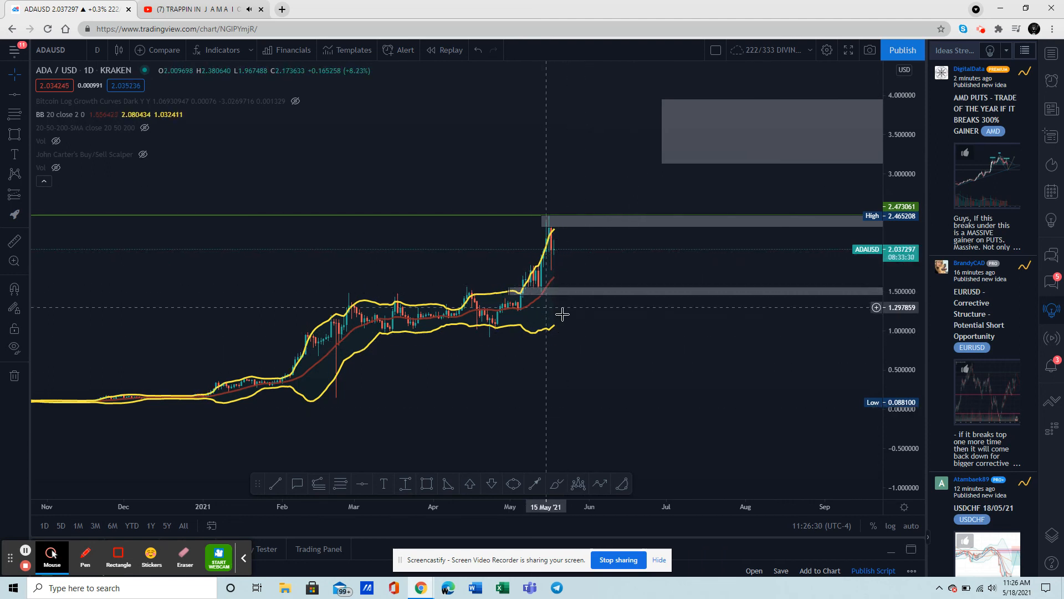
{"action": "mouse_move", "coordinate": [566, 297]}
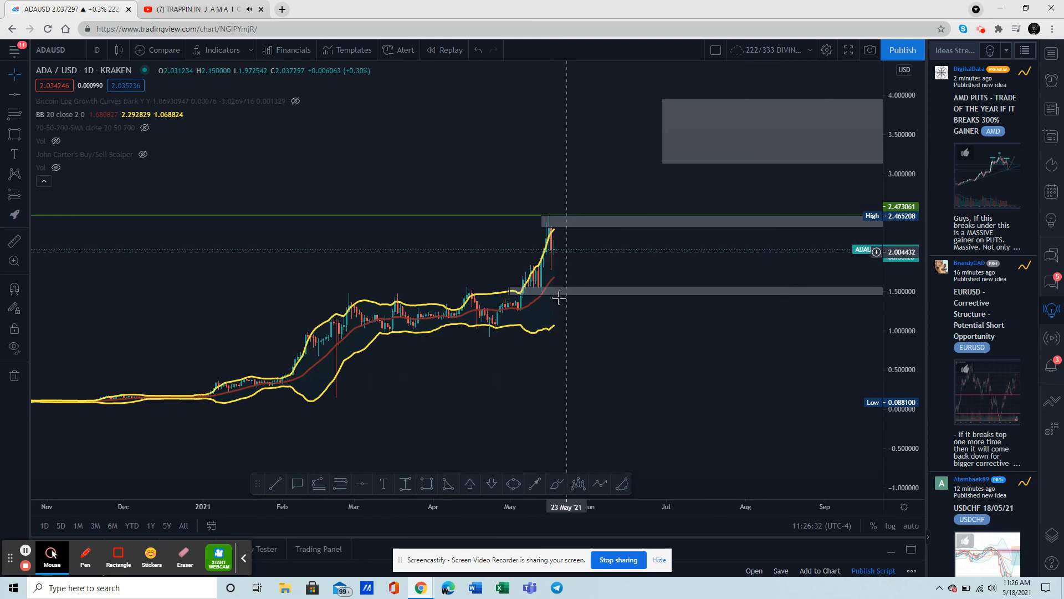
{"action": "mouse_move", "coordinate": [566, 267]}
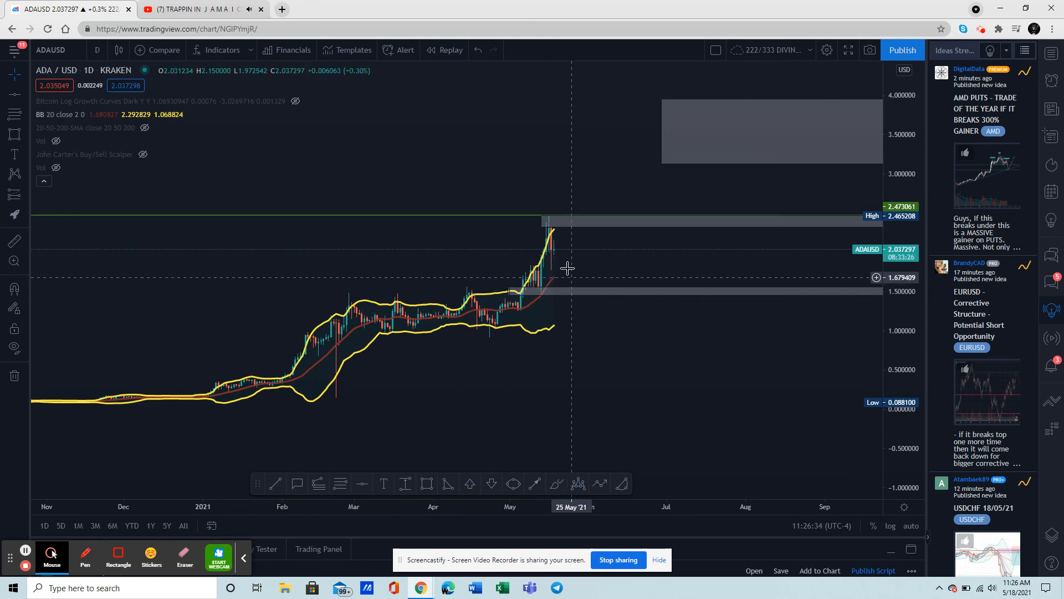
{"action": "mouse_move", "coordinate": [605, 362]}
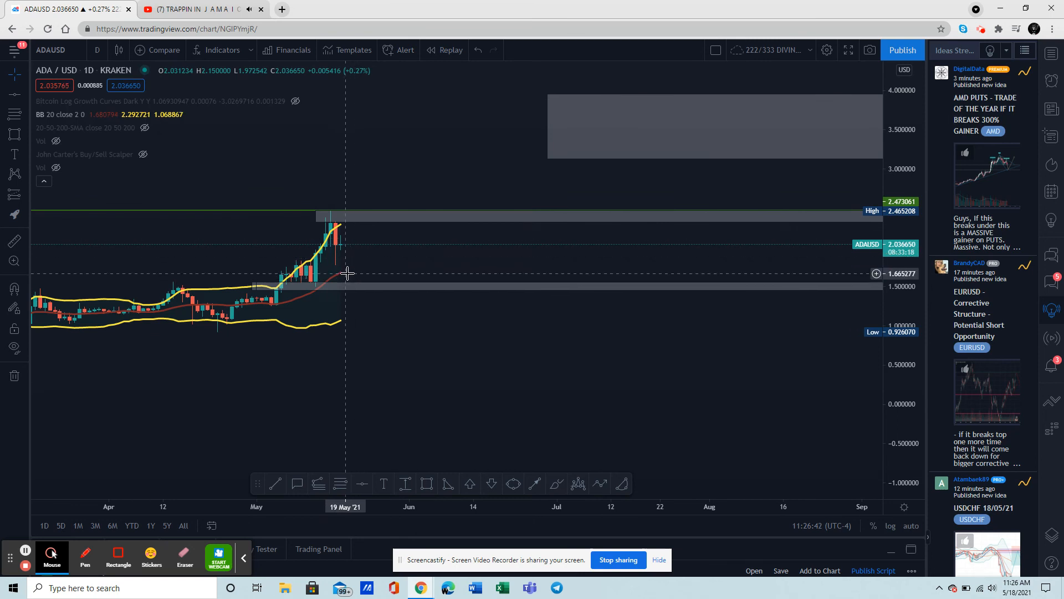
{"action": "mouse_move", "coordinate": [333, 283]}
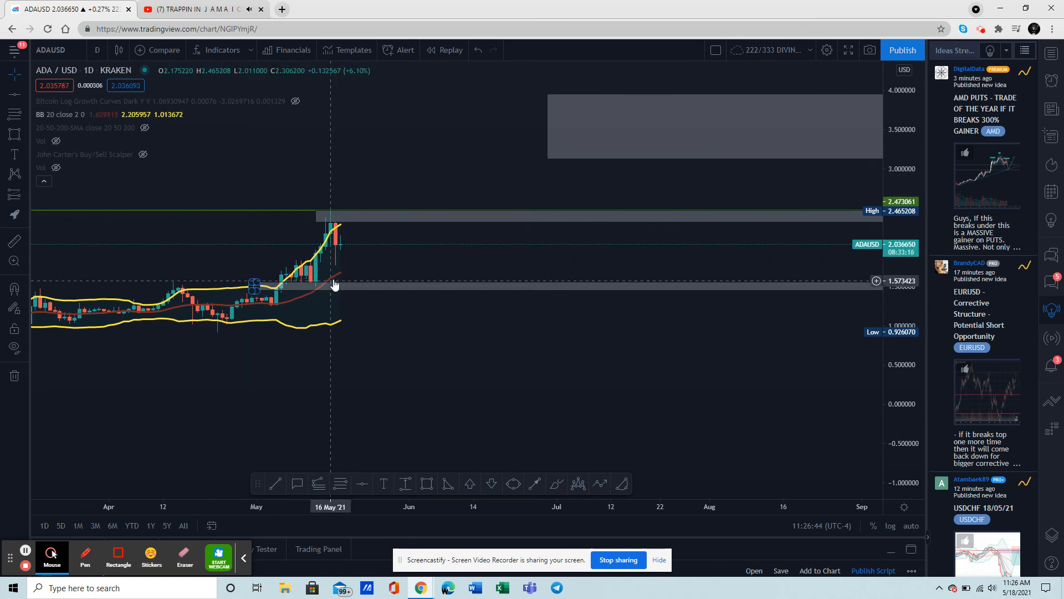
{"action": "mouse_move", "coordinate": [353, 273]}
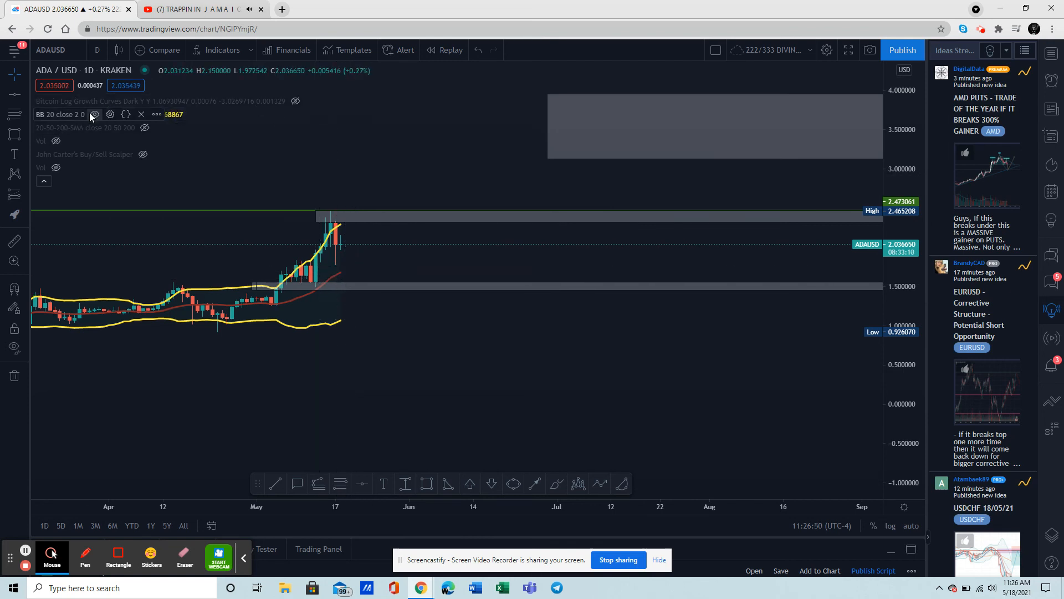
{"action": "left_click", "coordinate": [93, 114]}
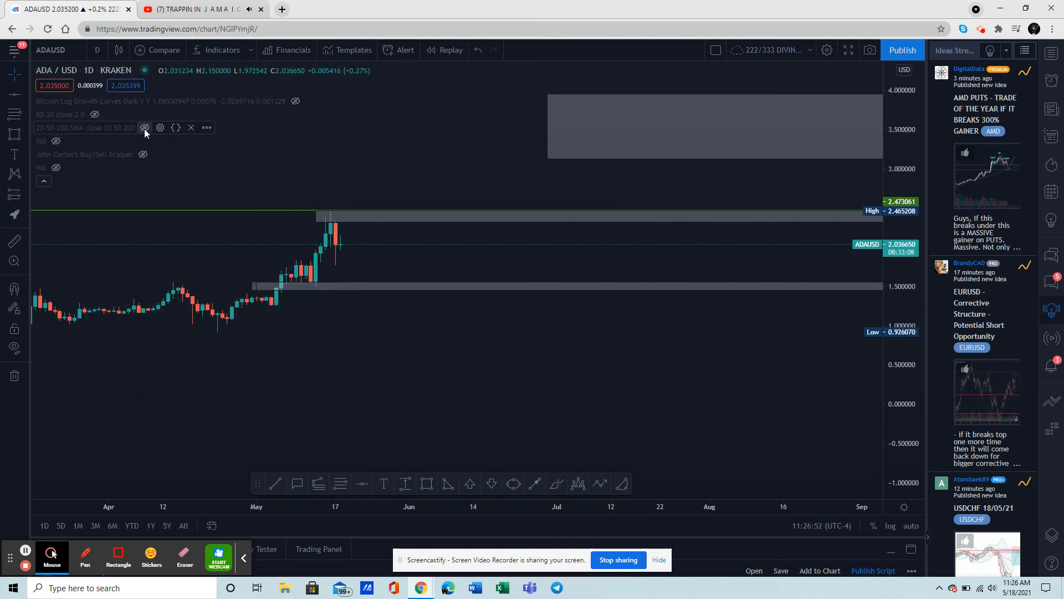
{"action": "left_click", "coordinate": [145, 127]}
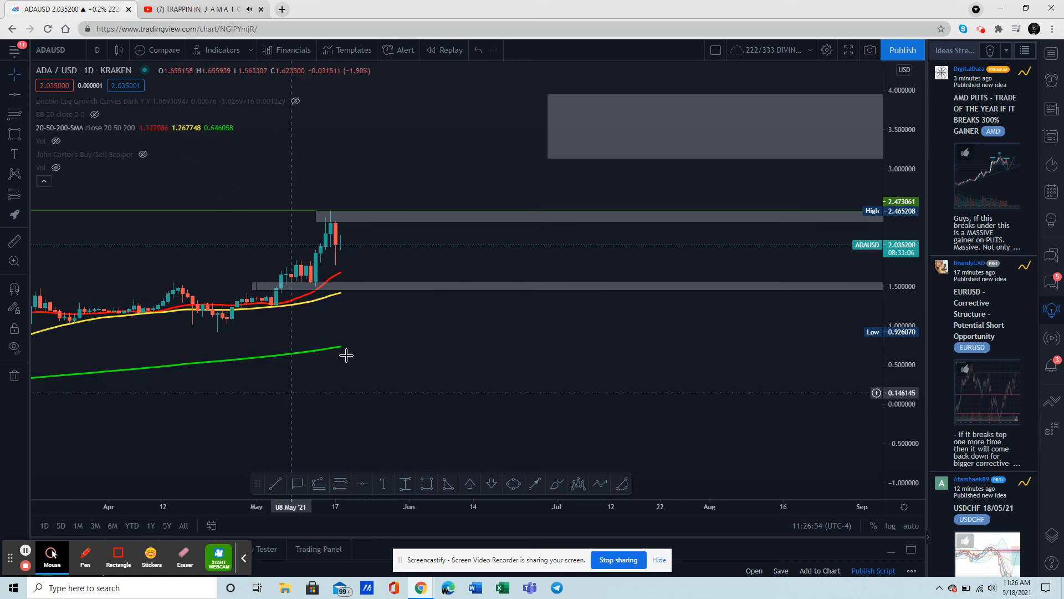
{"action": "mouse_move", "coordinate": [305, 302]}
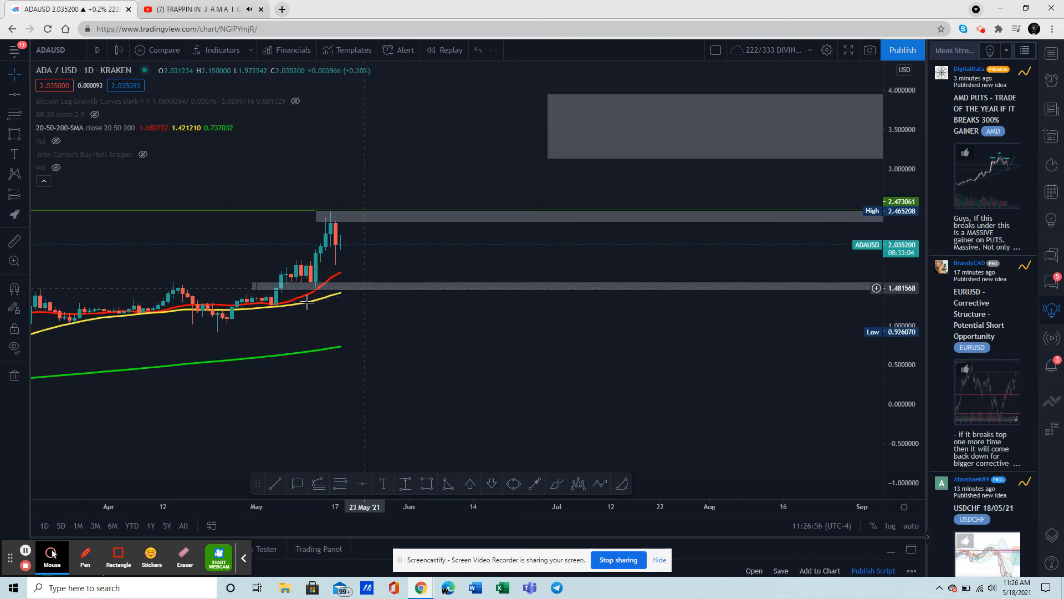
{"action": "mouse_move", "coordinate": [349, 247]}
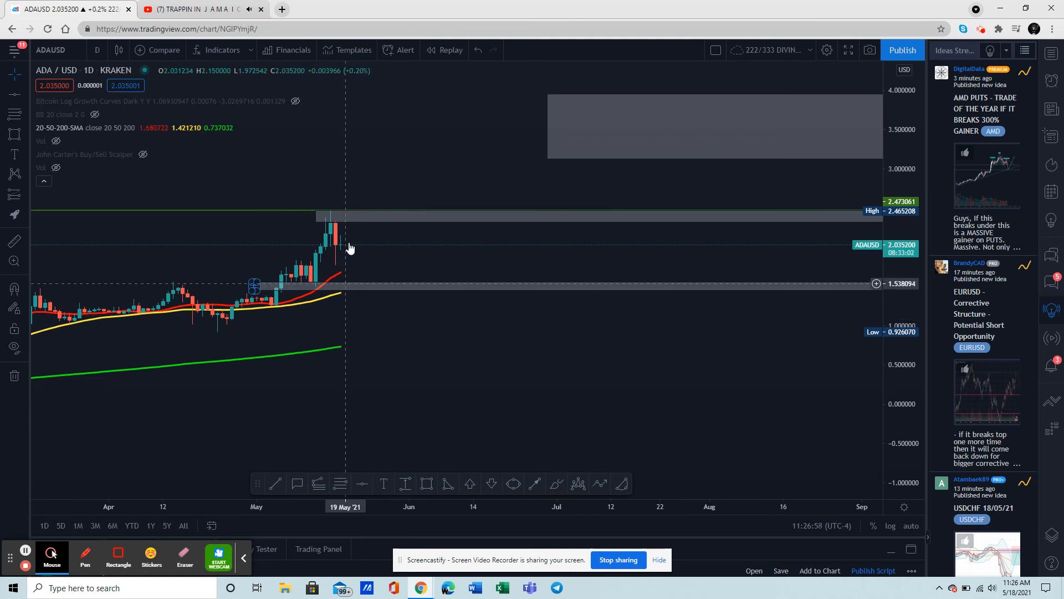
{"action": "mouse_move", "coordinate": [346, 271]}
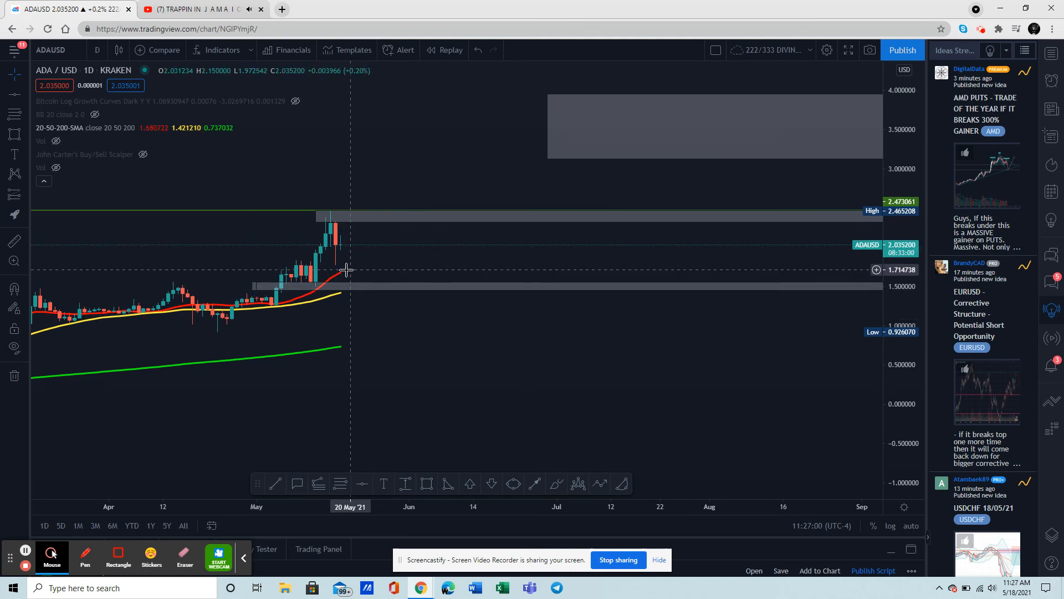
{"action": "mouse_move", "coordinate": [341, 286]}
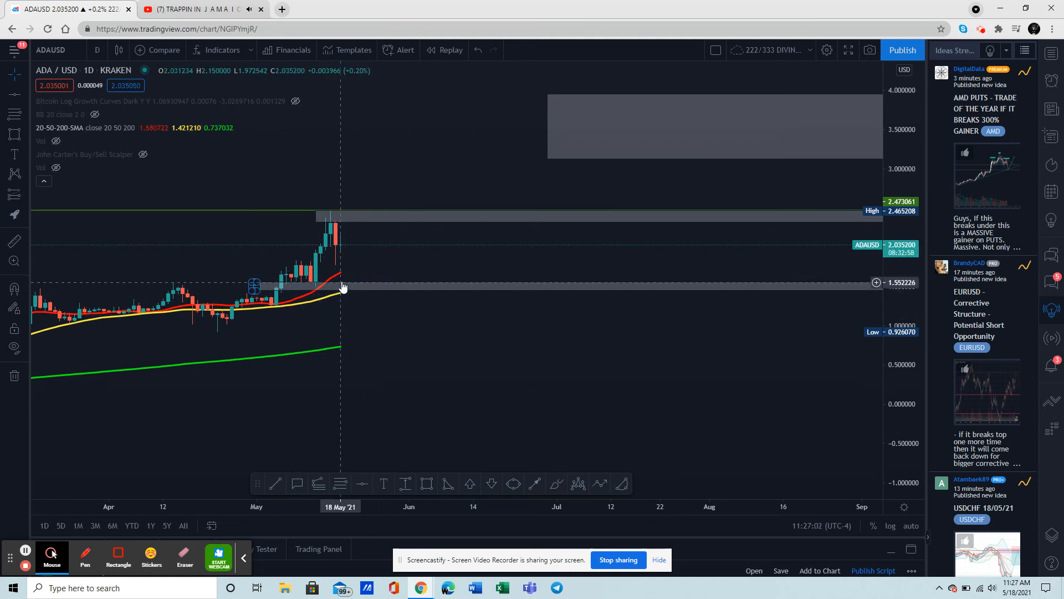
{"action": "mouse_move", "coordinate": [346, 294]}
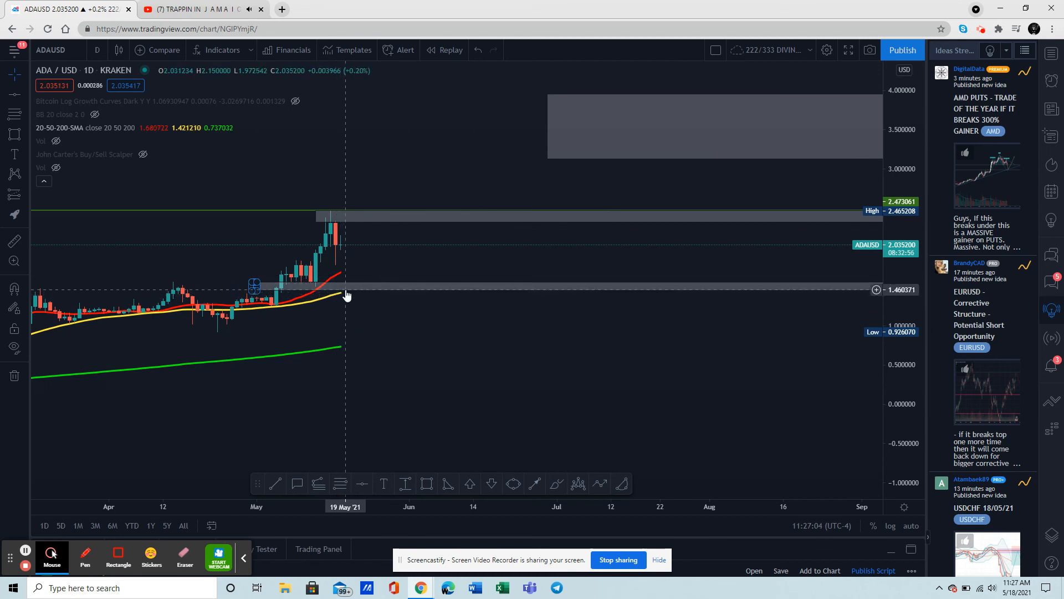
{"action": "mouse_move", "coordinate": [338, 284]}
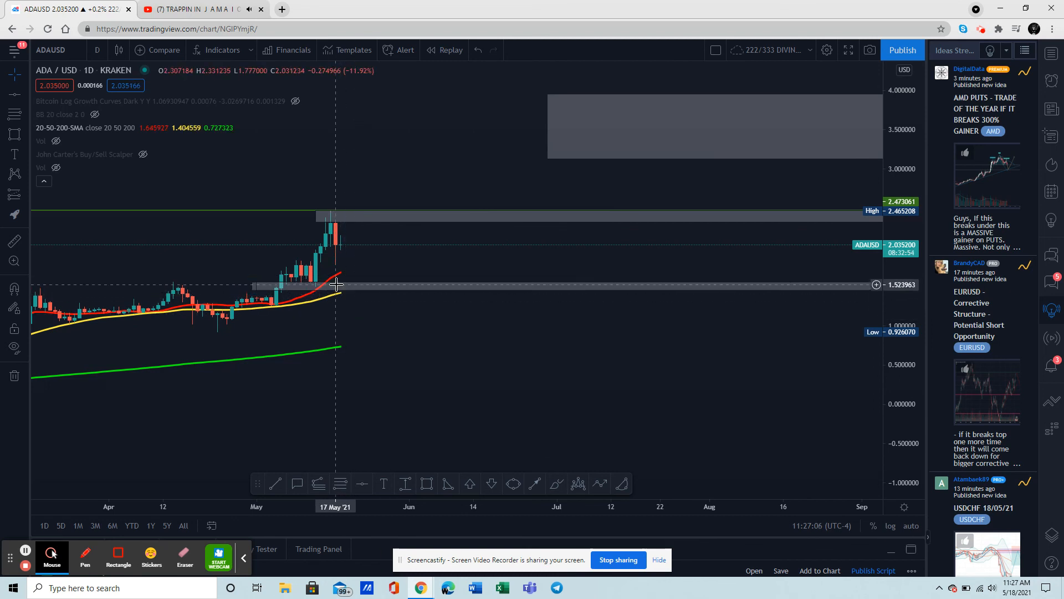
{"action": "mouse_move", "coordinate": [173, 494]}
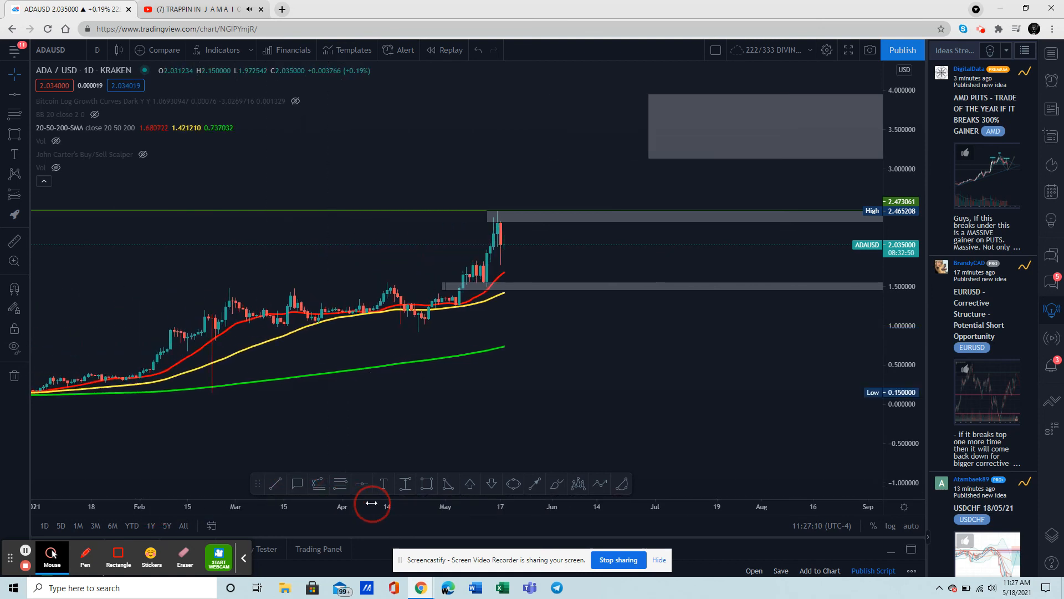
{"action": "mouse_move", "coordinate": [521, 332]}
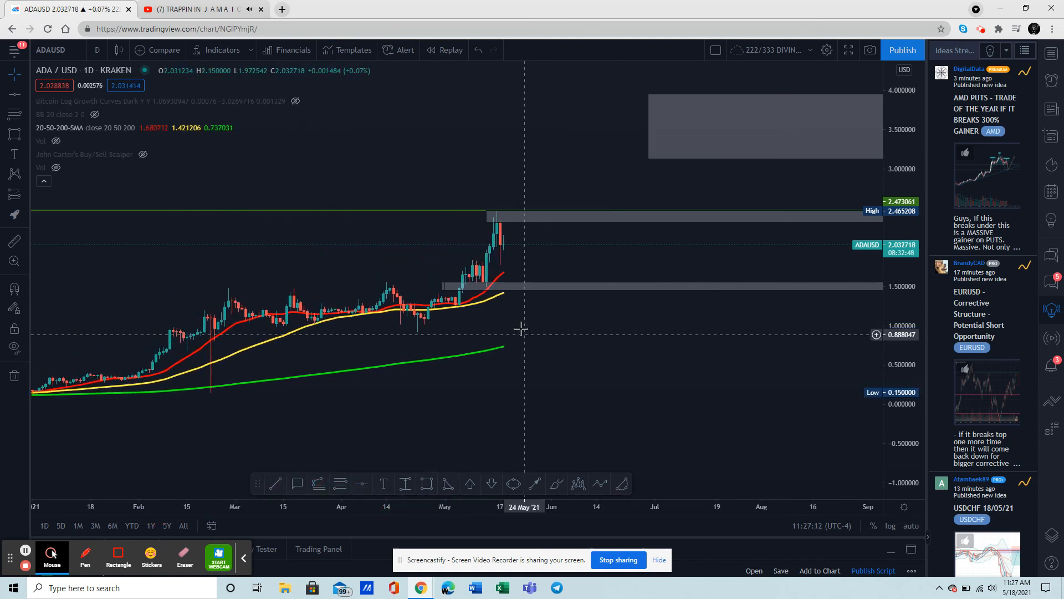
{"action": "mouse_move", "coordinate": [246, 189]}
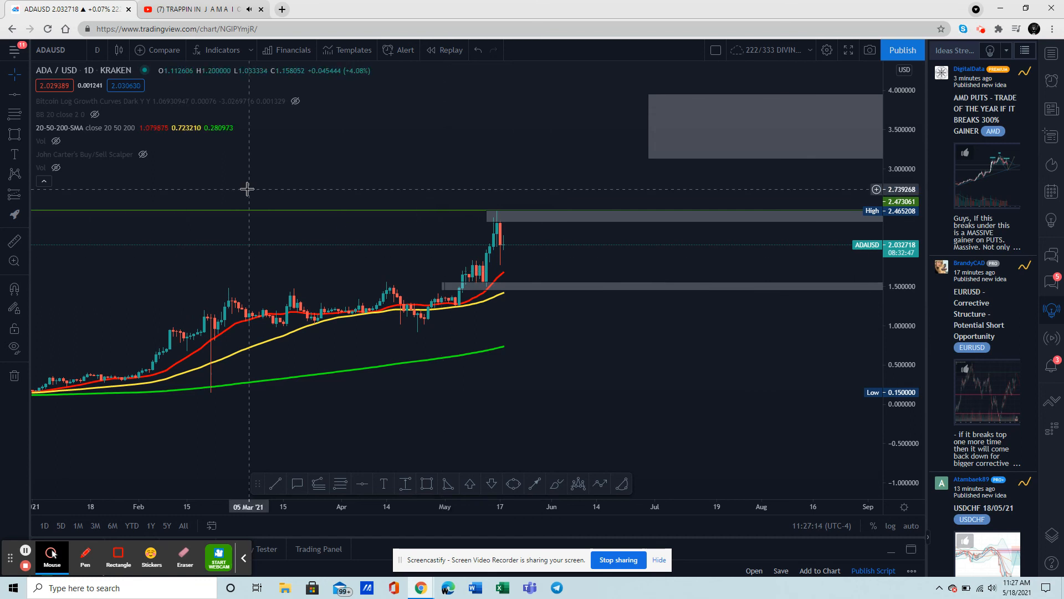
{"action": "mouse_move", "coordinate": [497, 280]}
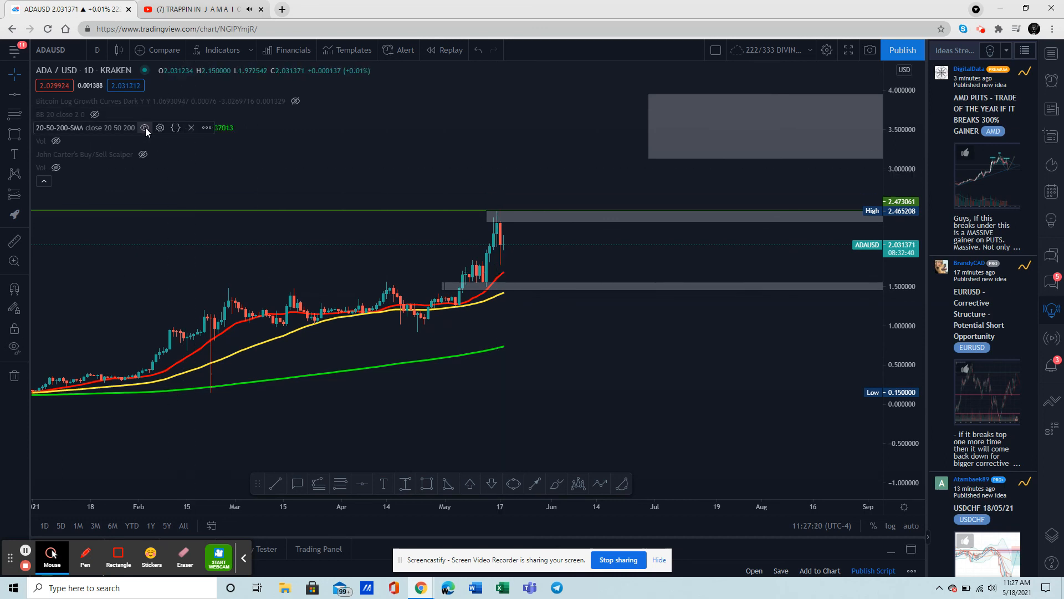
{"action": "mouse_move", "coordinate": [161, 127]}
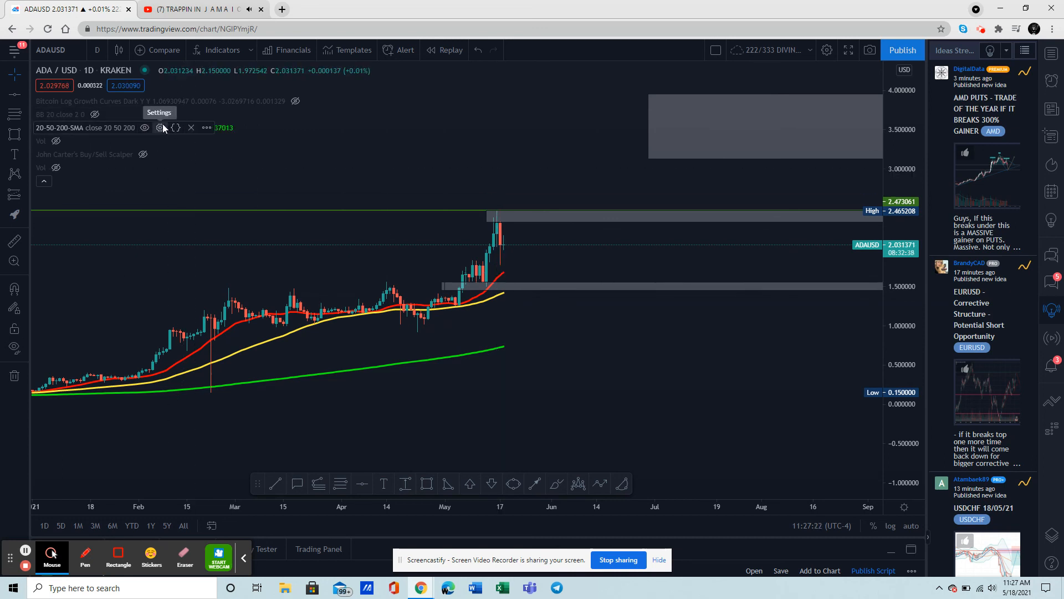
{"action": "left_click", "coordinate": [160, 128]}
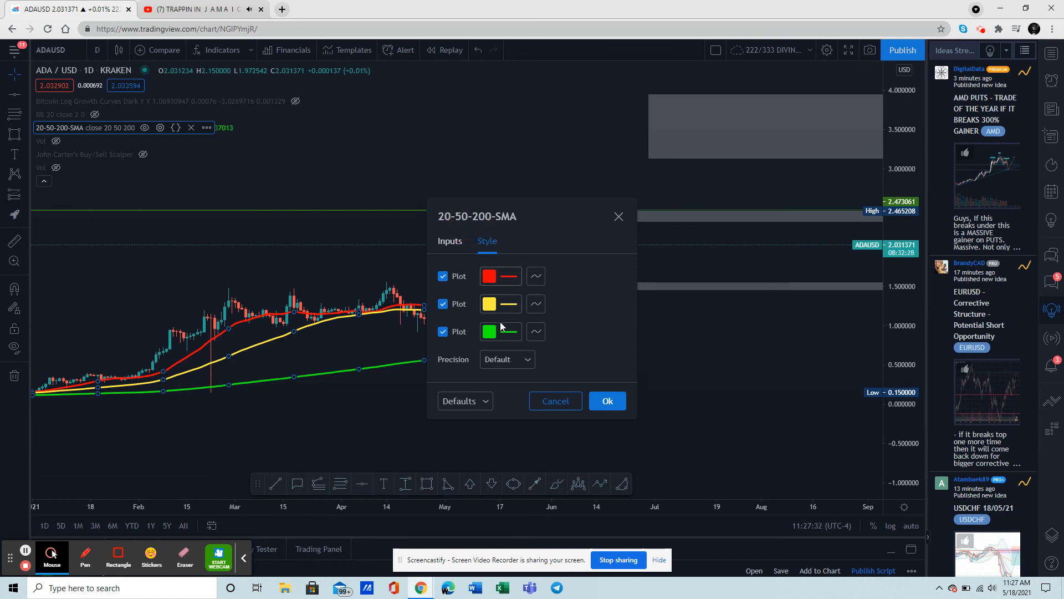
{"action": "left_click", "coordinate": [495, 331]}
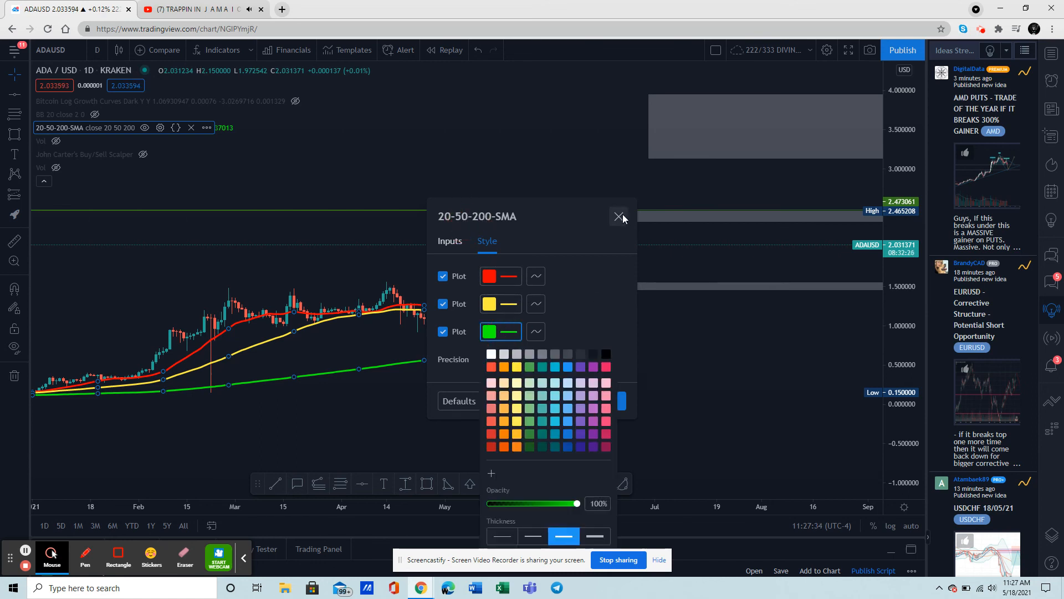
{"action": "left_click", "coordinate": [619, 217]}
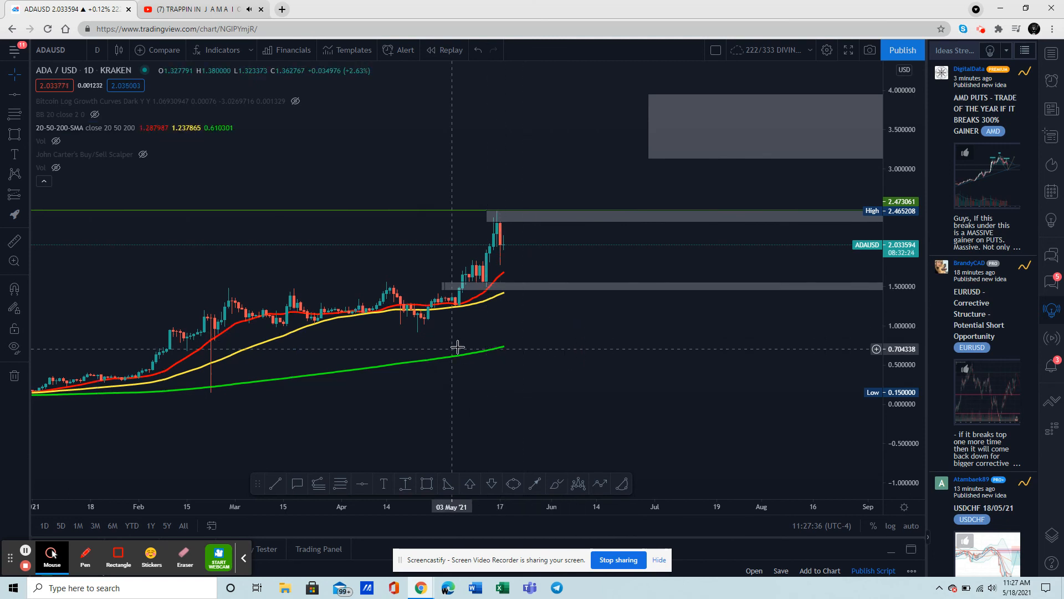
{"action": "mouse_move", "coordinate": [453, 356]}
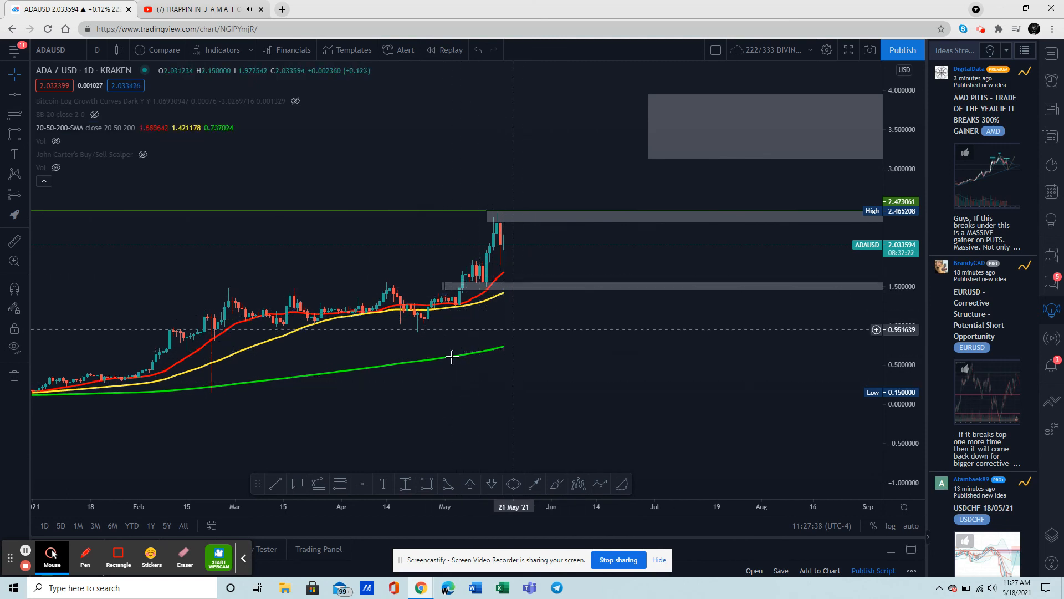
{"action": "mouse_move", "coordinate": [515, 322]}
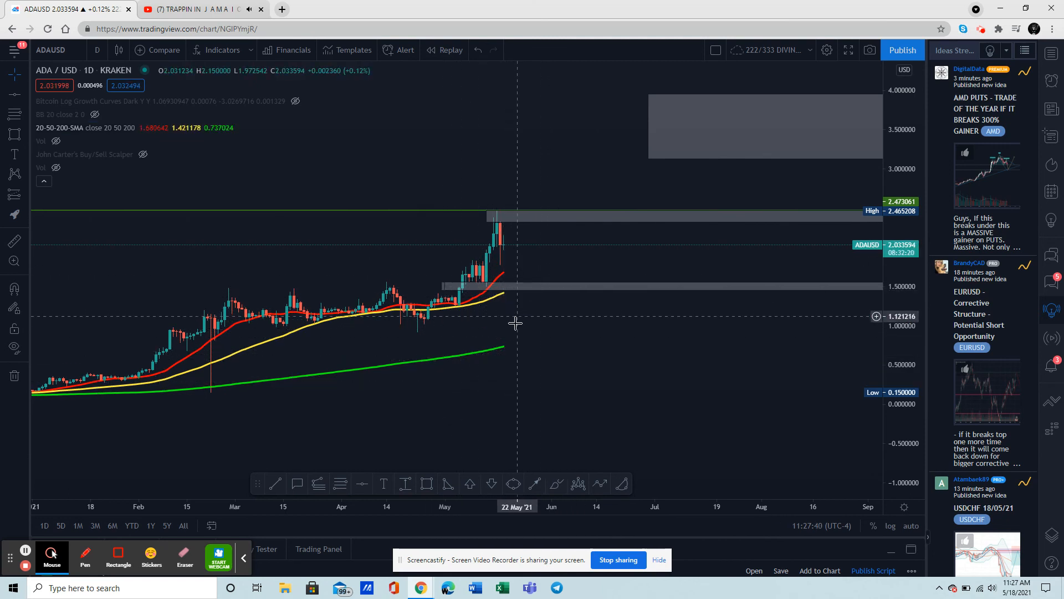
{"action": "mouse_move", "coordinate": [515, 260]}
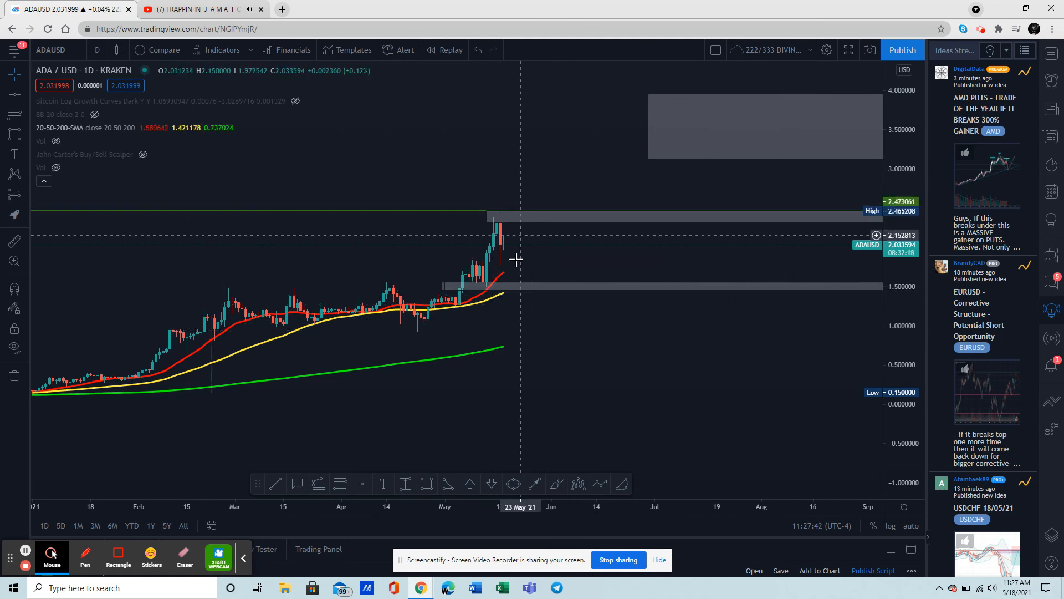
{"action": "mouse_move", "coordinate": [138, 390]}
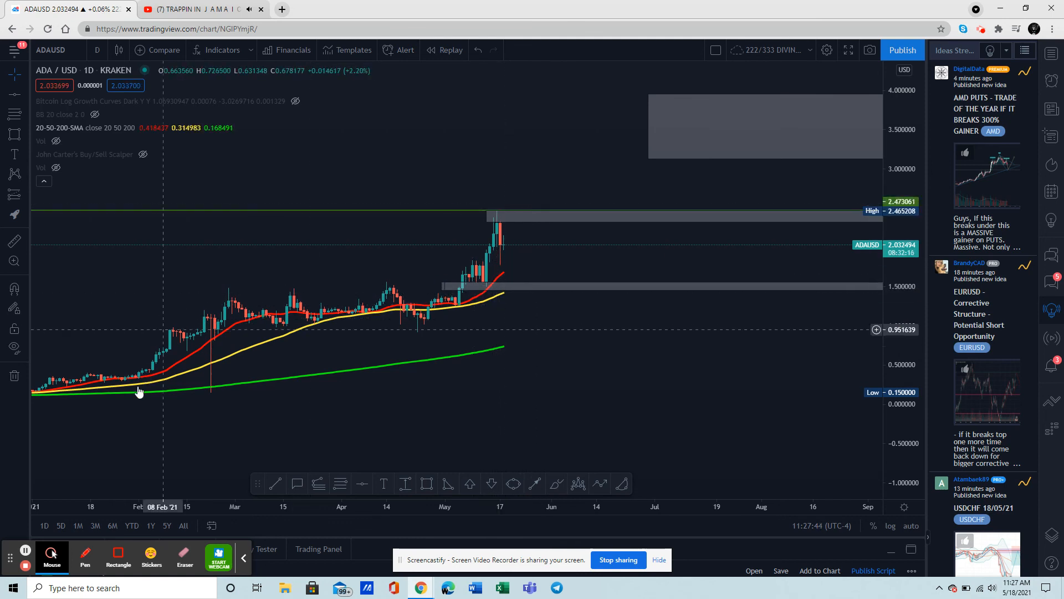
{"action": "mouse_move", "coordinate": [366, 306]}
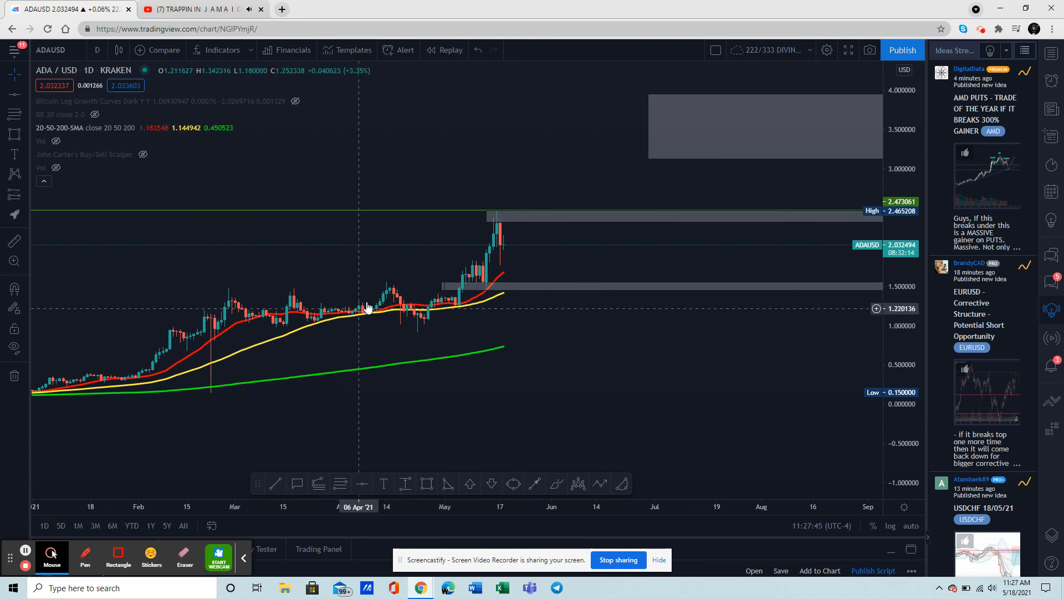
{"action": "mouse_move", "coordinate": [502, 275]}
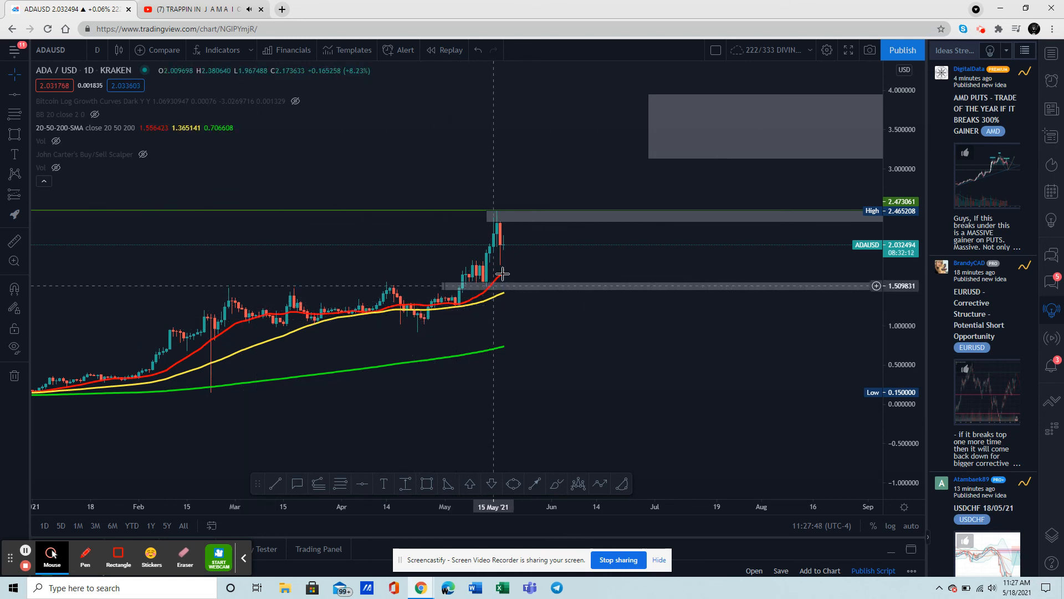
{"action": "mouse_move", "coordinate": [501, 371]}
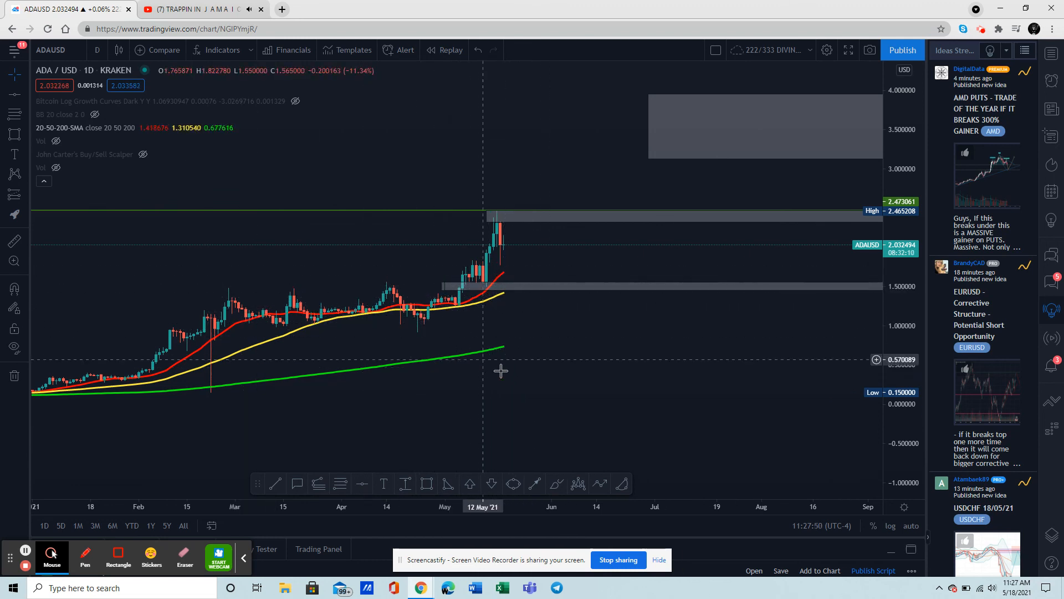
{"action": "mouse_move", "coordinate": [522, 362]}
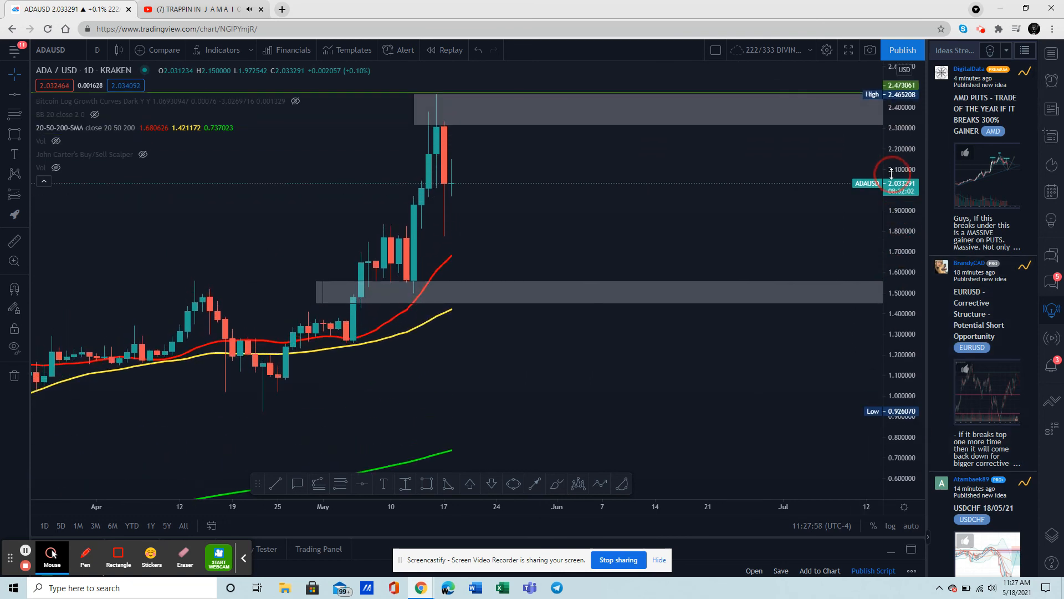
{"action": "mouse_move", "coordinate": [453, 426]}
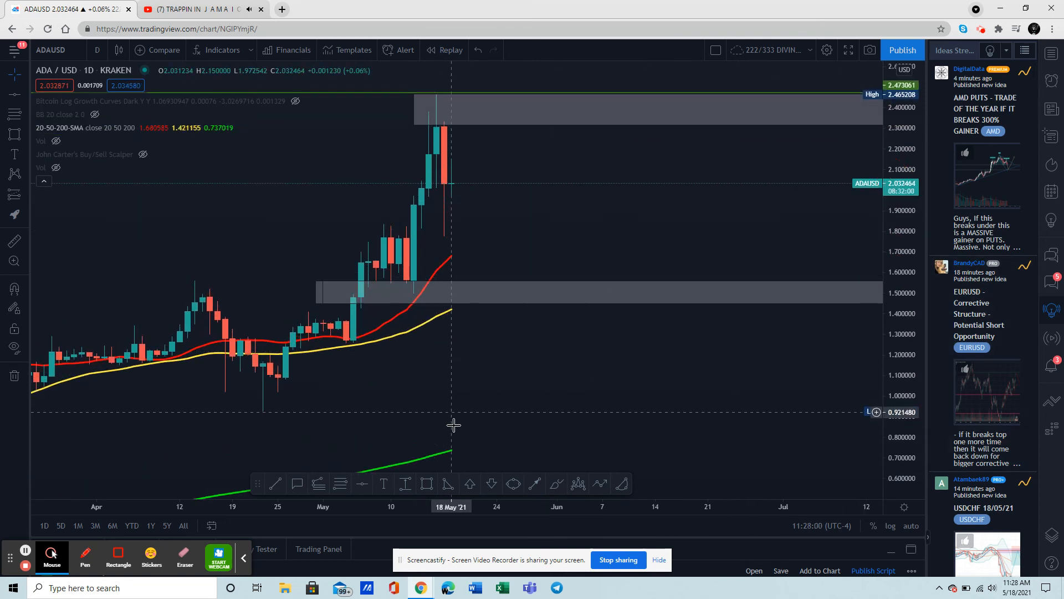
{"action": "mouse_move", "coordinate": [540, 381]}
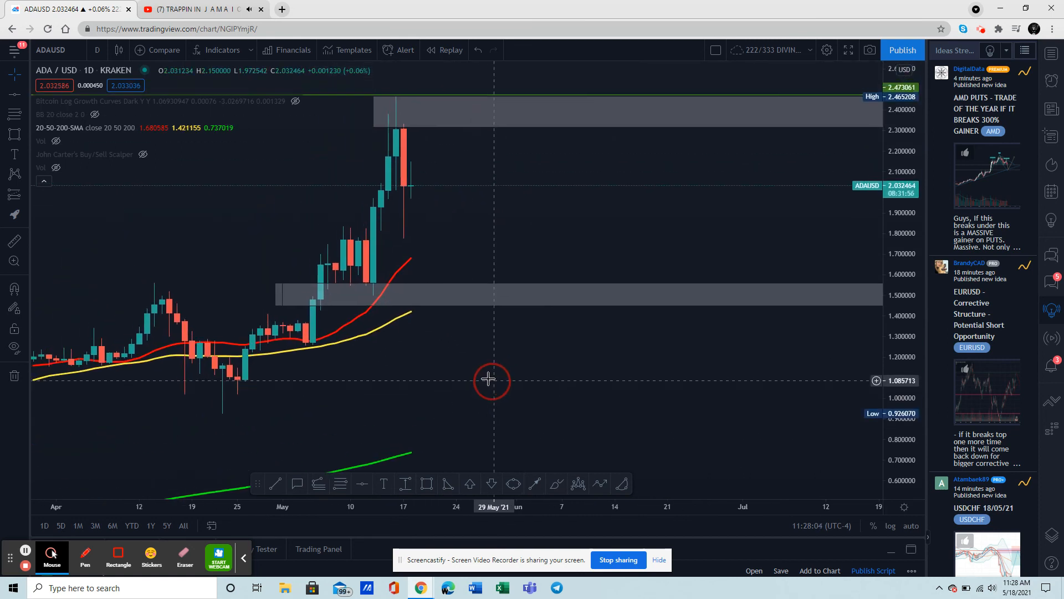
{"action": "mouse_move", "coordinate": [418, 191]}
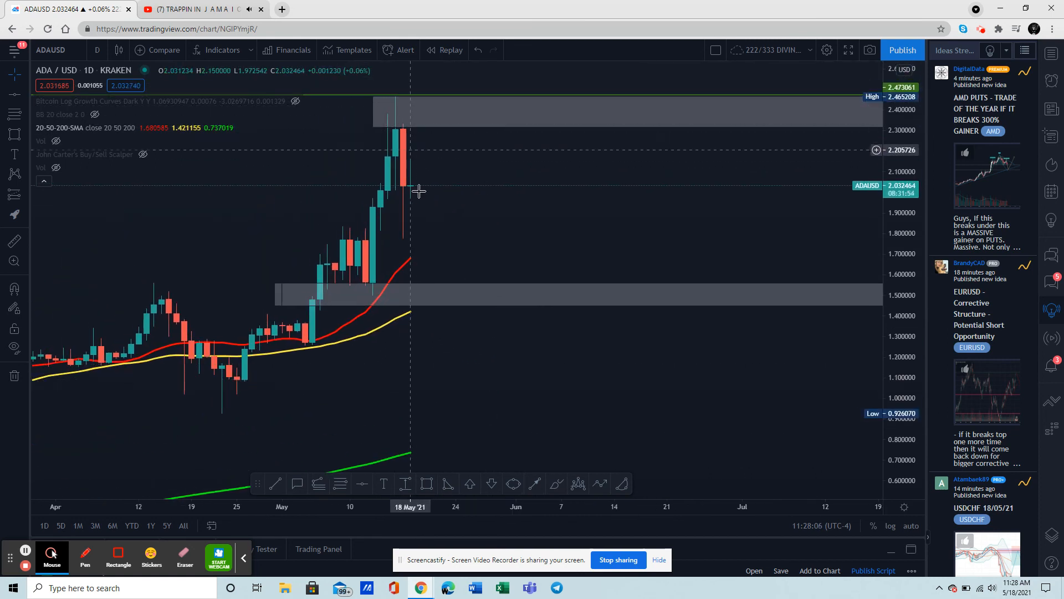
{"action": "mouse_move", "coordinate": [395, 258]}
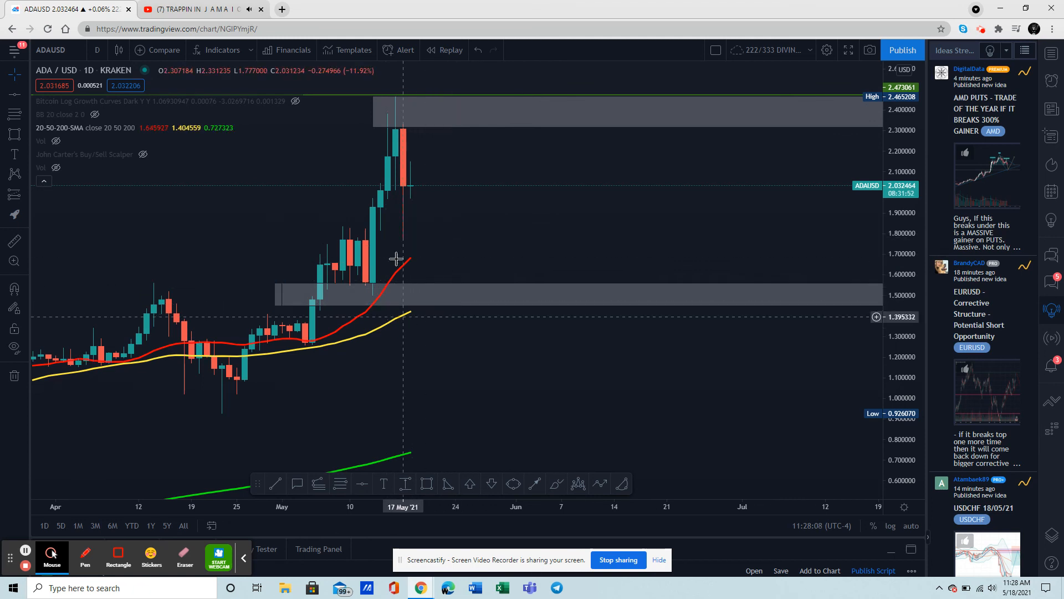
{"action": "mouse_move", "coordinate": [406, 263]}
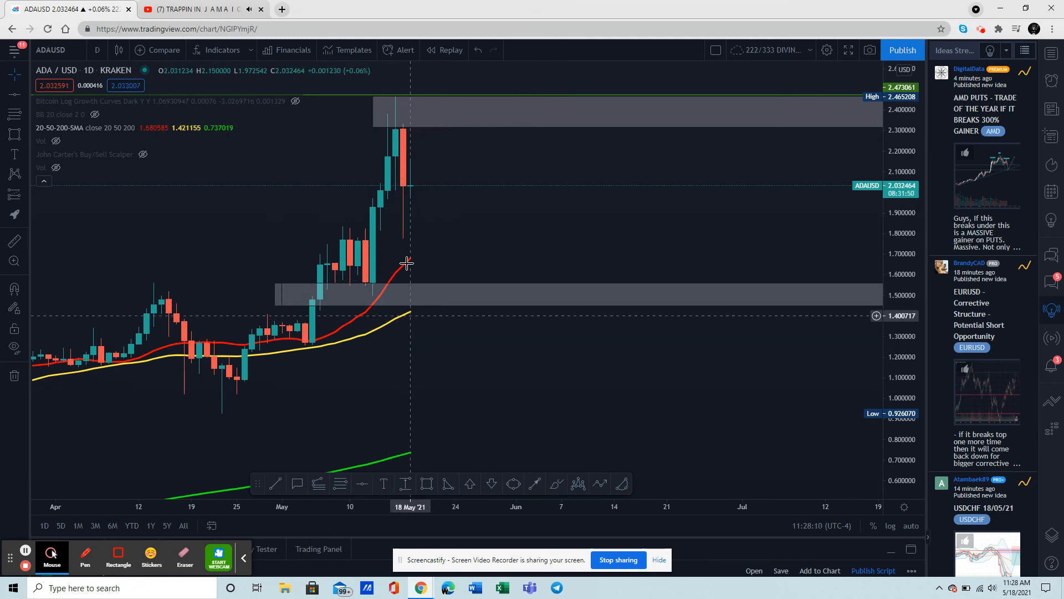
{"action": "mouse_move", "coordinate": [419, 260]}
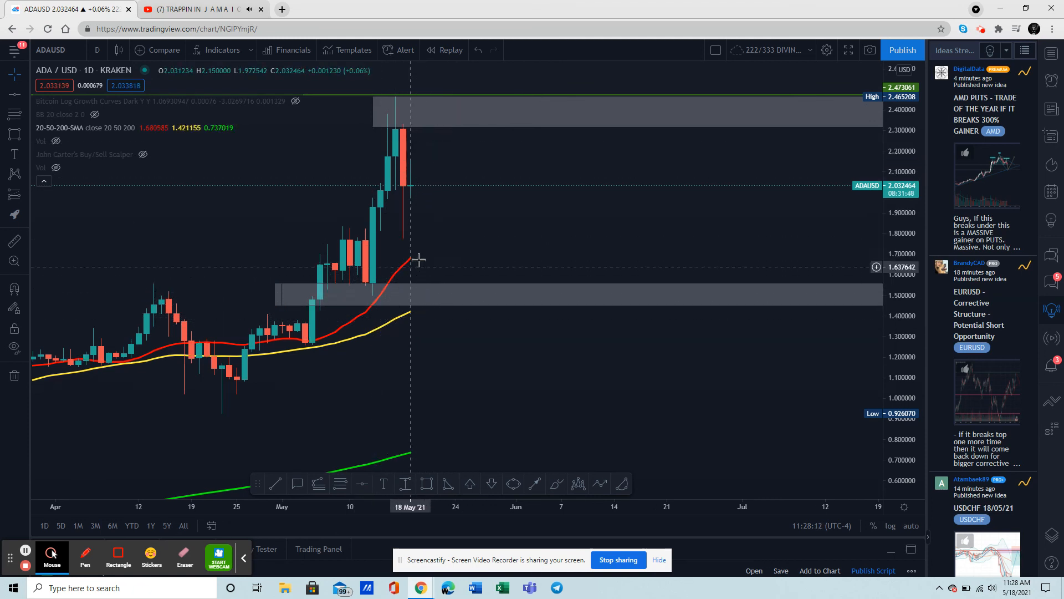
{"action": "mouse_move", "coordinate": [420, 312]}
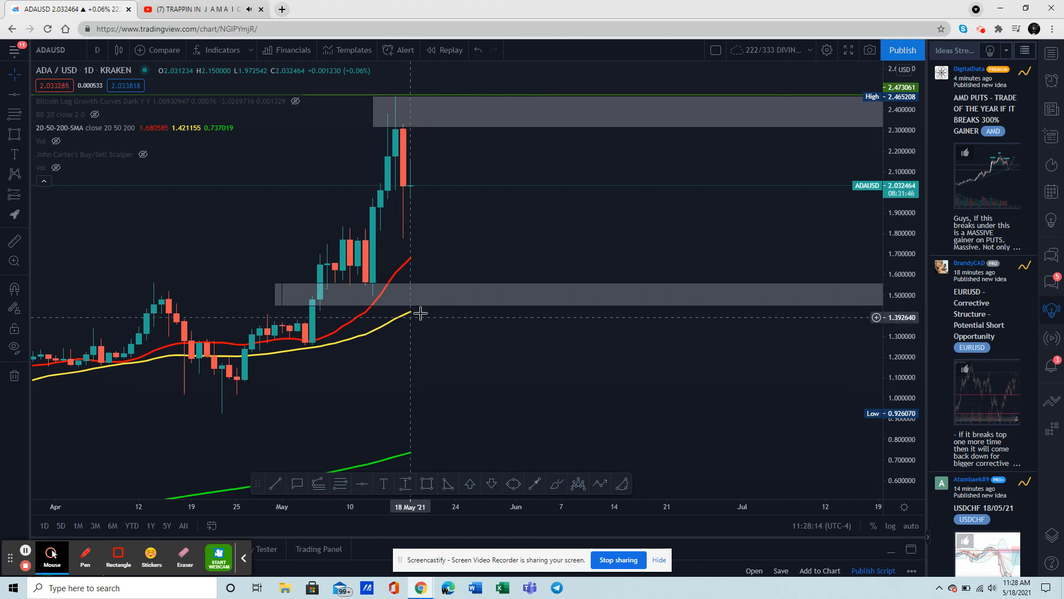
{"action": "mouse_move", "coordinate": [416, 348]}
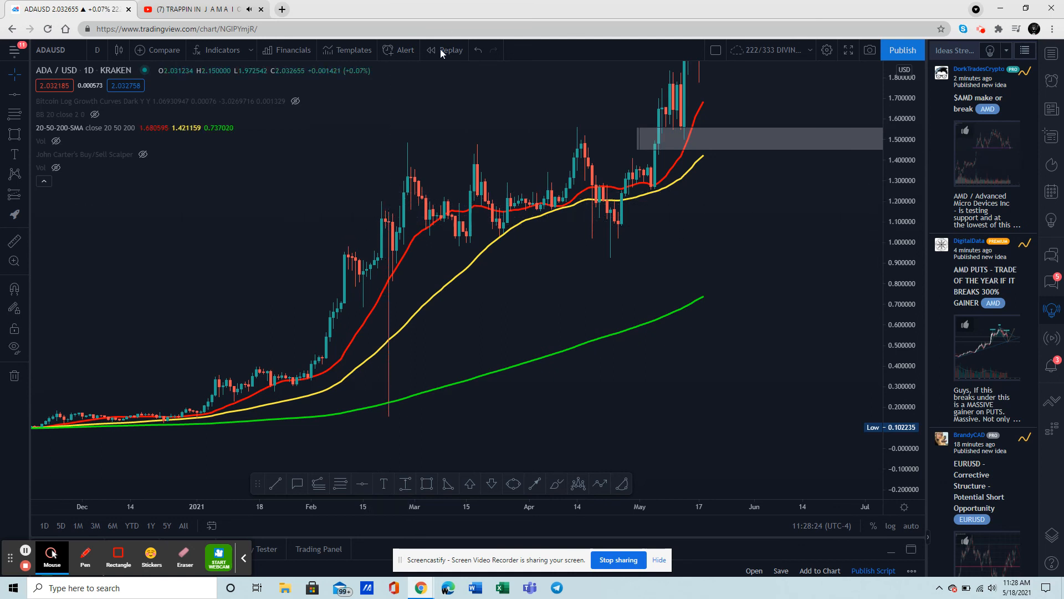
{"action": "left_click", "coordinate": [446, 49]}
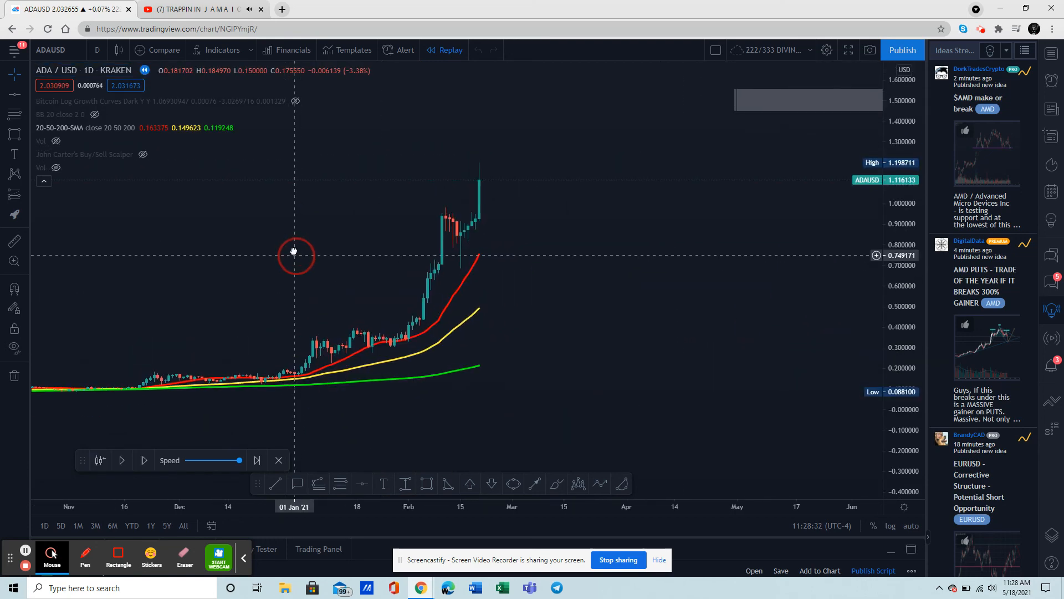
{"action": "mouse_move", "coordinate": [577, 287]}
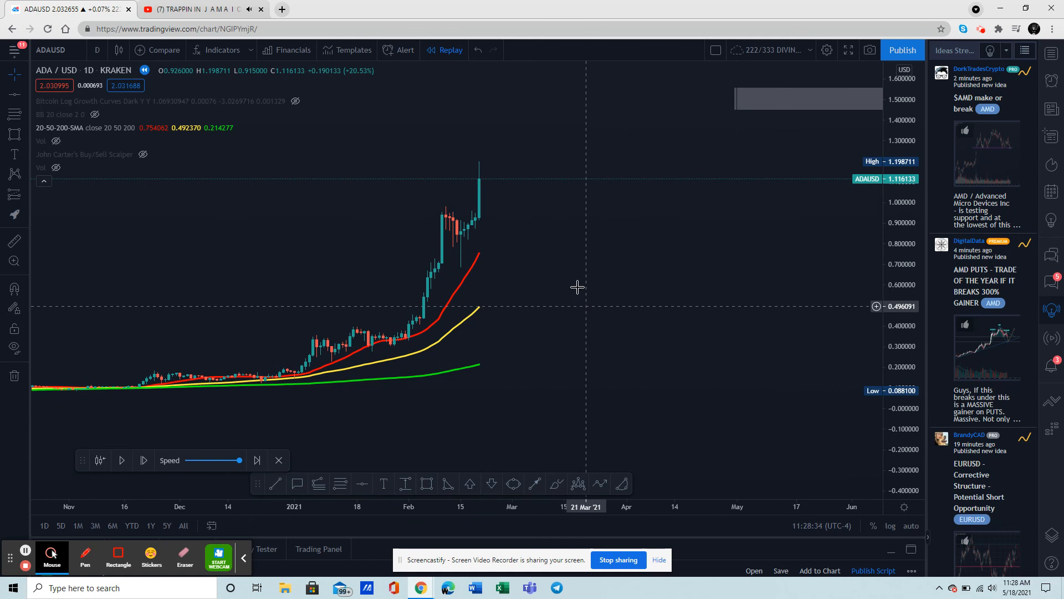
{"action": "mouse_move", "coordinate": [543, 359]}
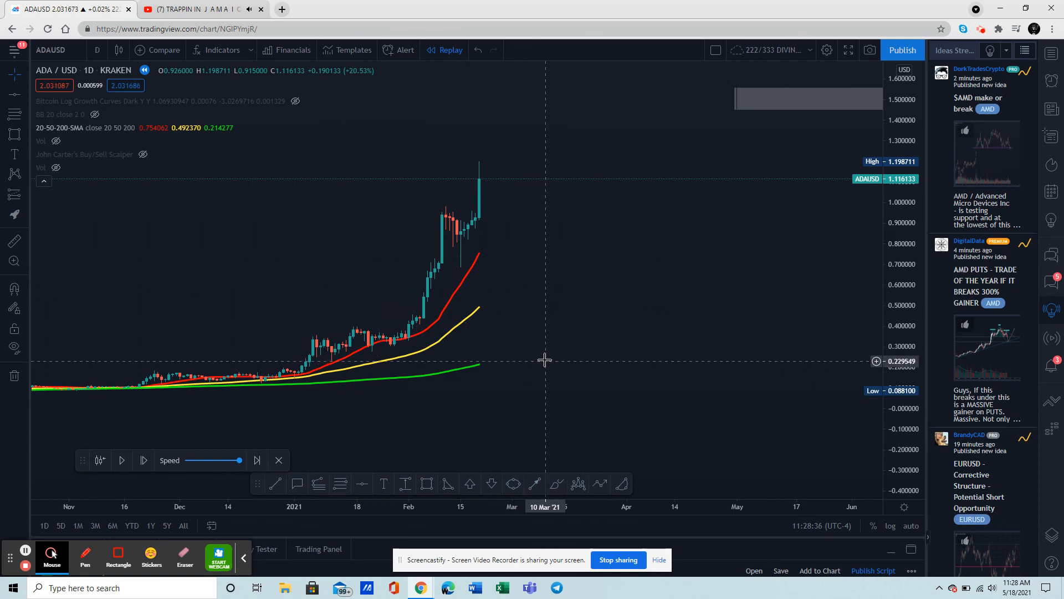
{"action": "mouse_move", "coordinate": [493, 265]}
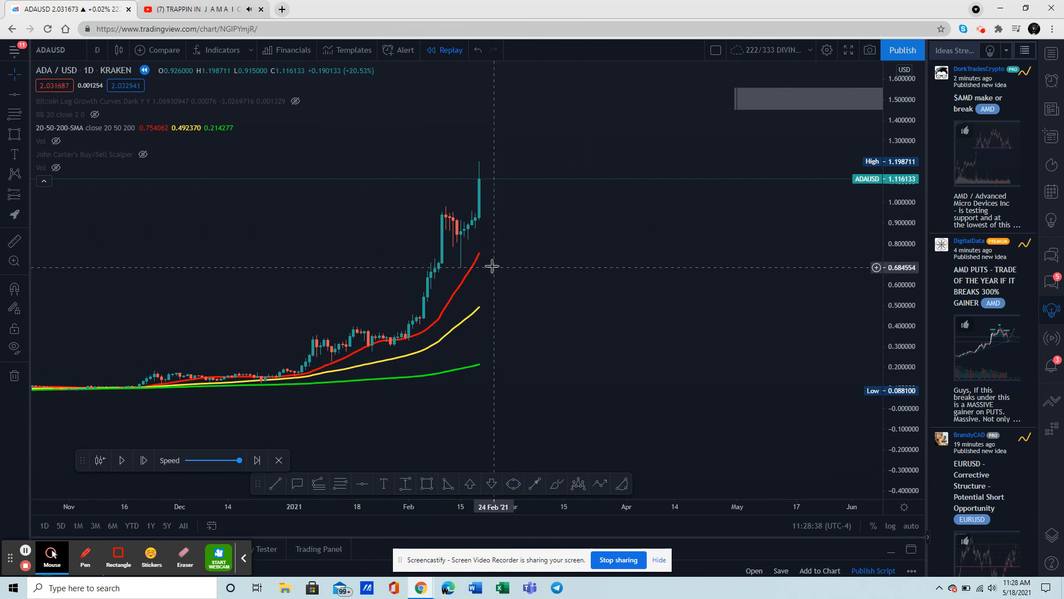
{"action": "mouse_move", "coordinate": [538, 333]}
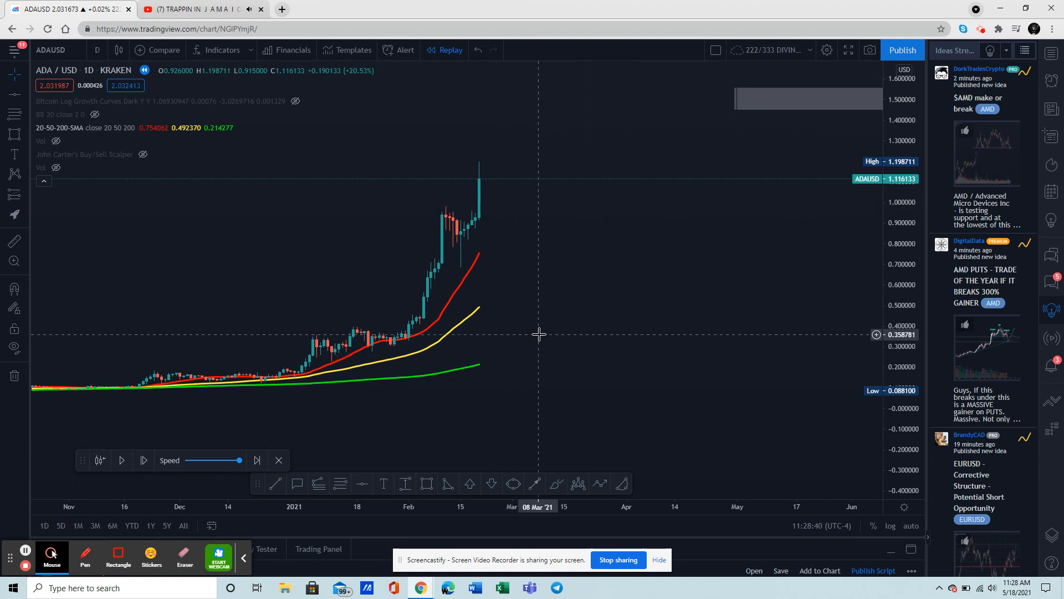
{"action": "mouse_move", "coordinate": [471, 255]}
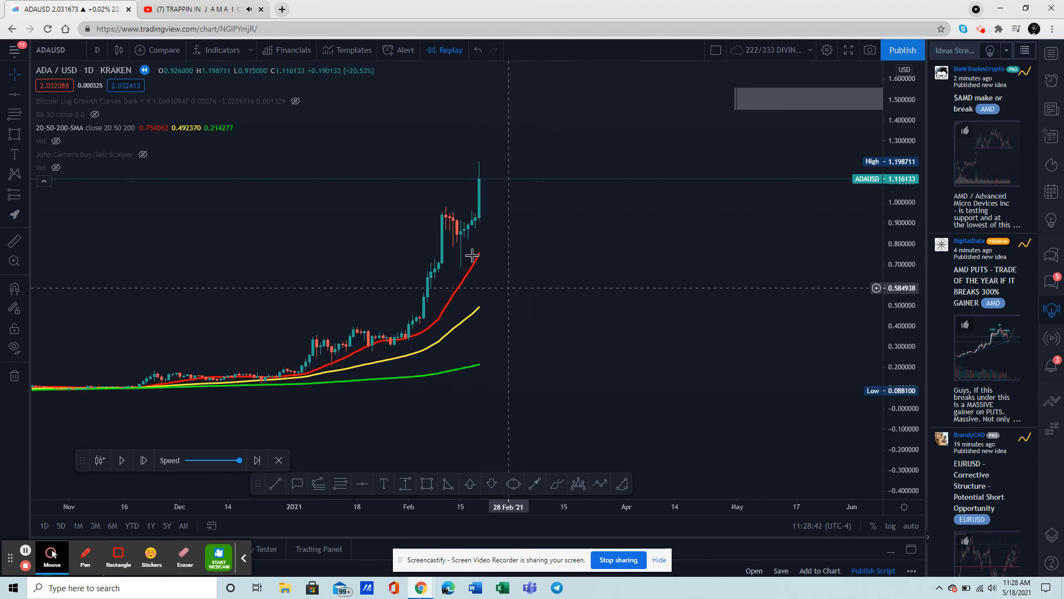
{"action": "mouse_move", "coordinate": [482, 333]}
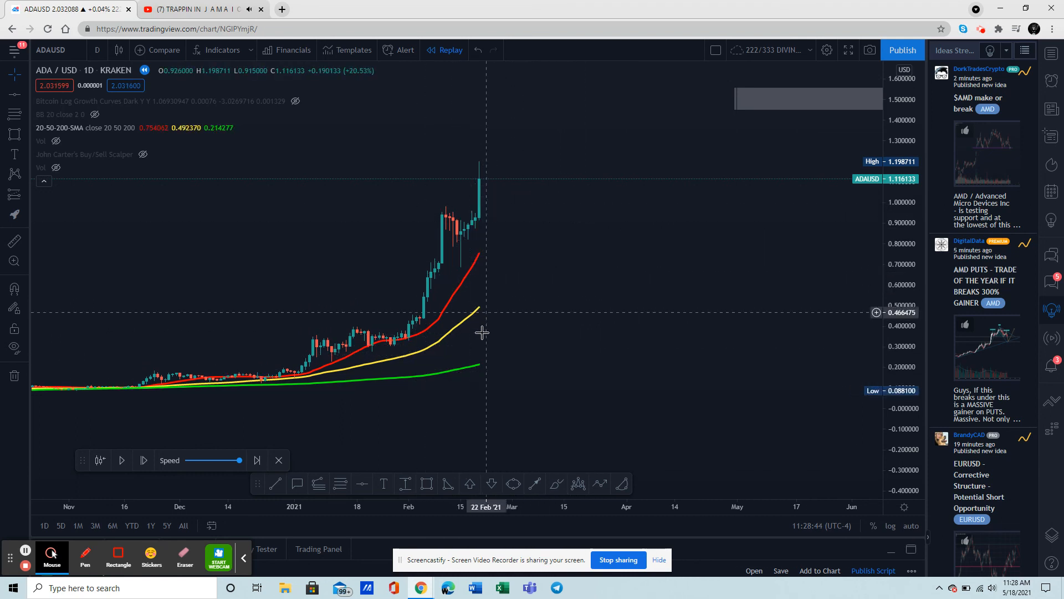
{"action": "mouse_move", "coordinate": [486, 334]}
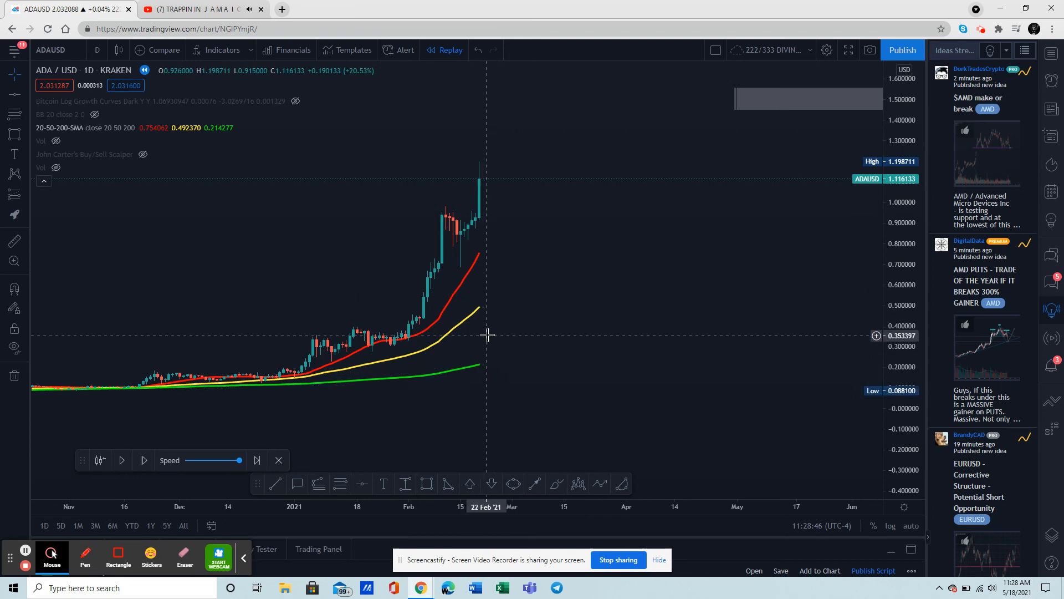
{"action": "mouse_move", "coordinate": [490, 181]}
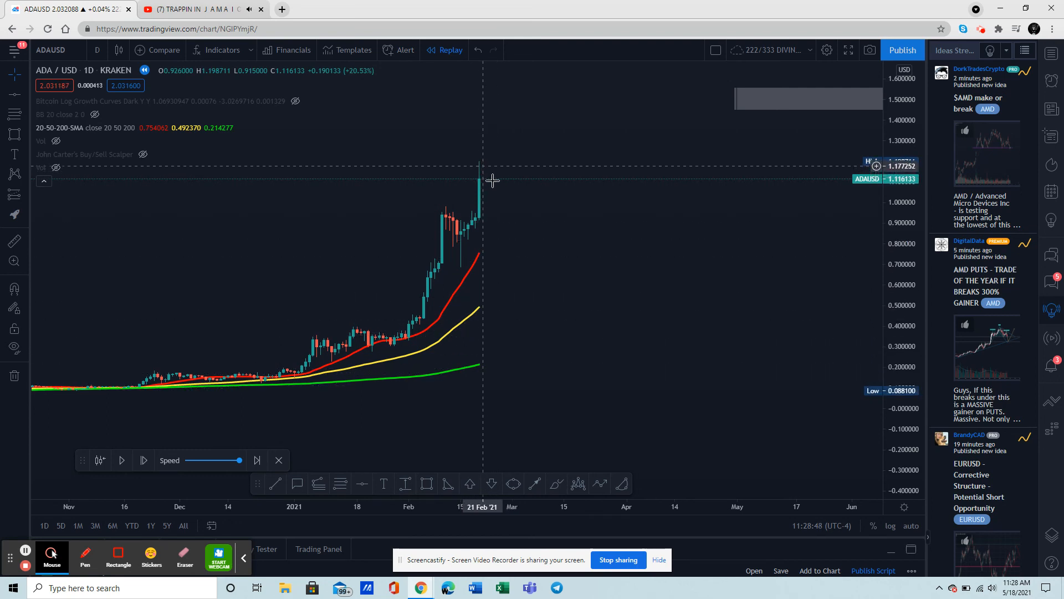
{"action": "mouse_move", "coordinate": [493, 230]}
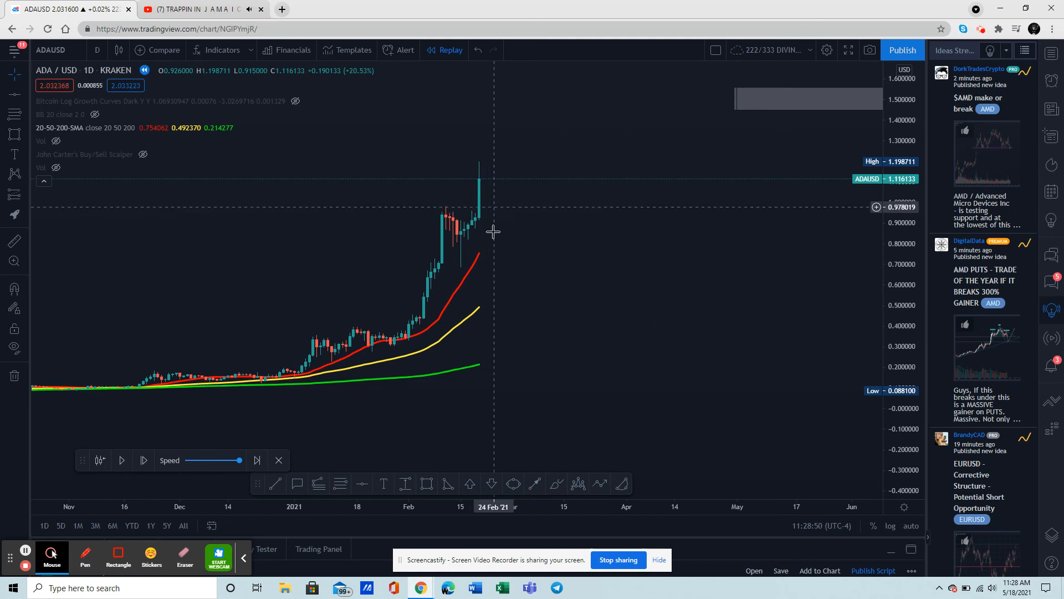
{"action": "left_click", "coordinate": [121, 460]}
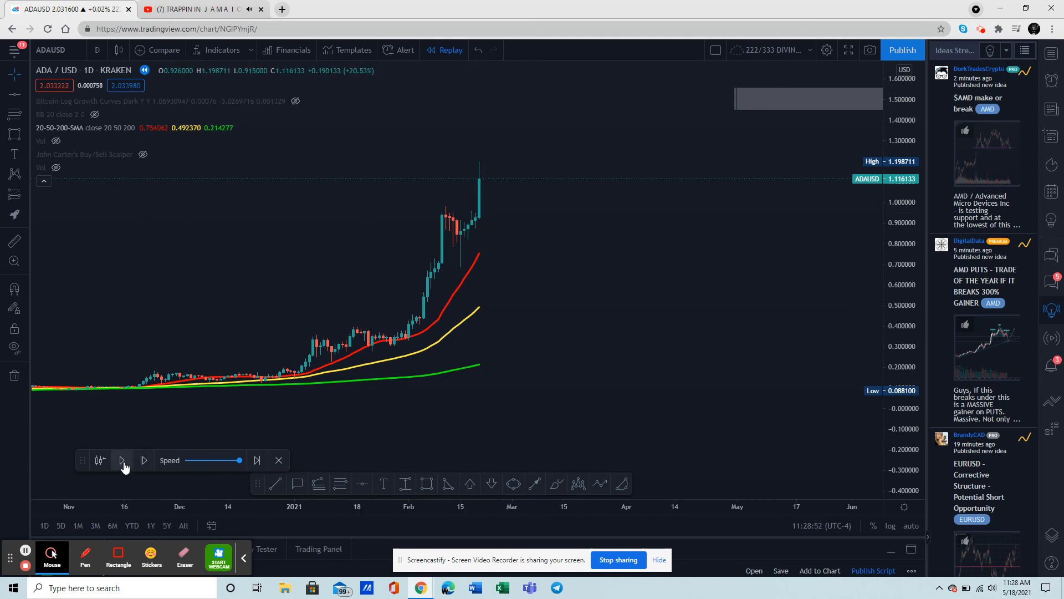
- Play the ADA/USD replay a few daily bars into early March 2021, then pause
{"action": "left_click", "coordinate": [123, 460]}
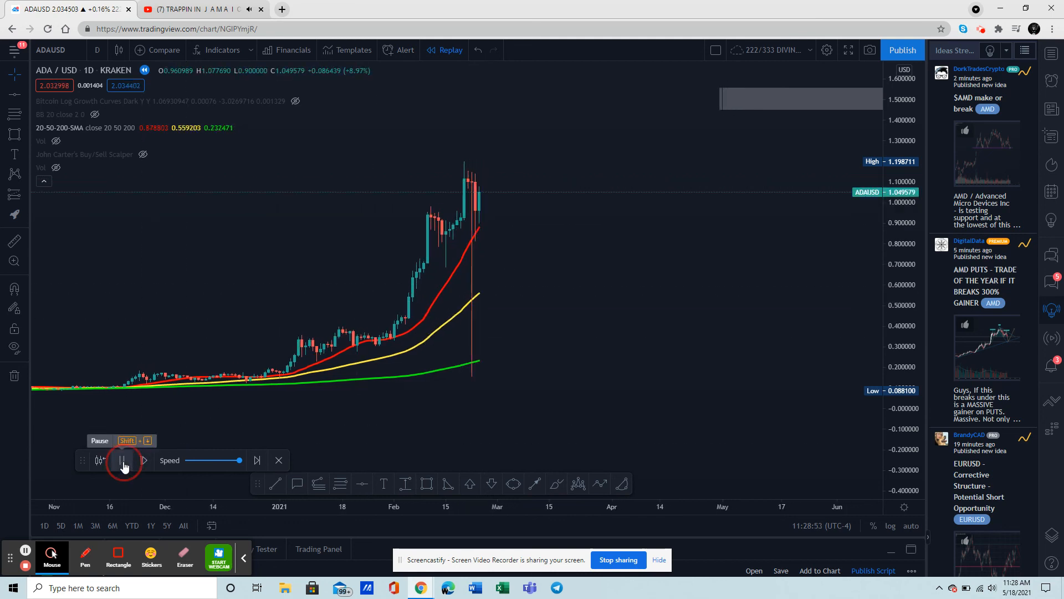
{"action": "left_click", "coordinate": [123, 459]}
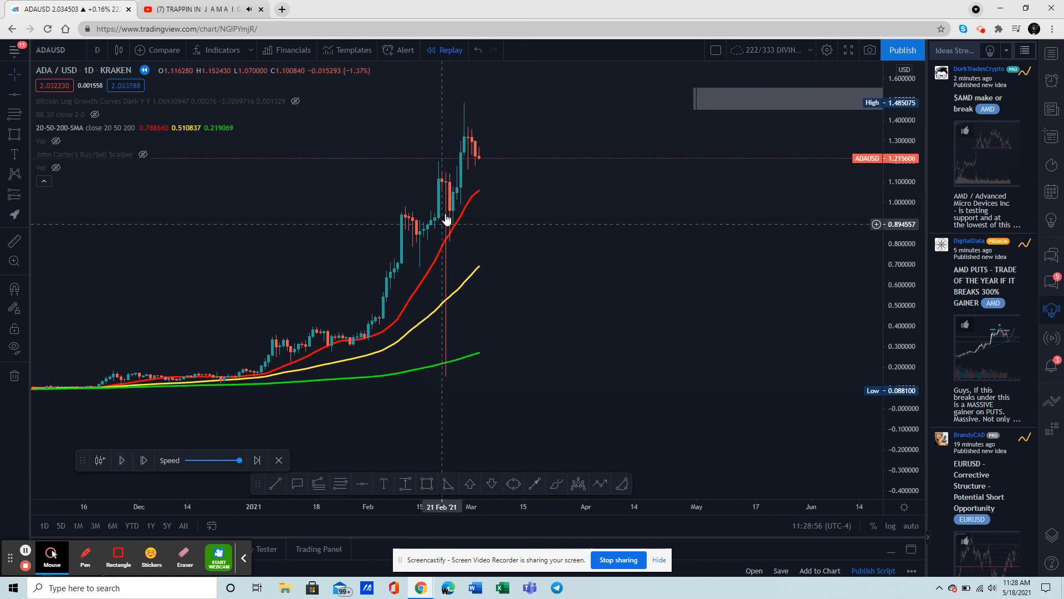
{"action": "mouse_move", "coordinate": [451, 373]}
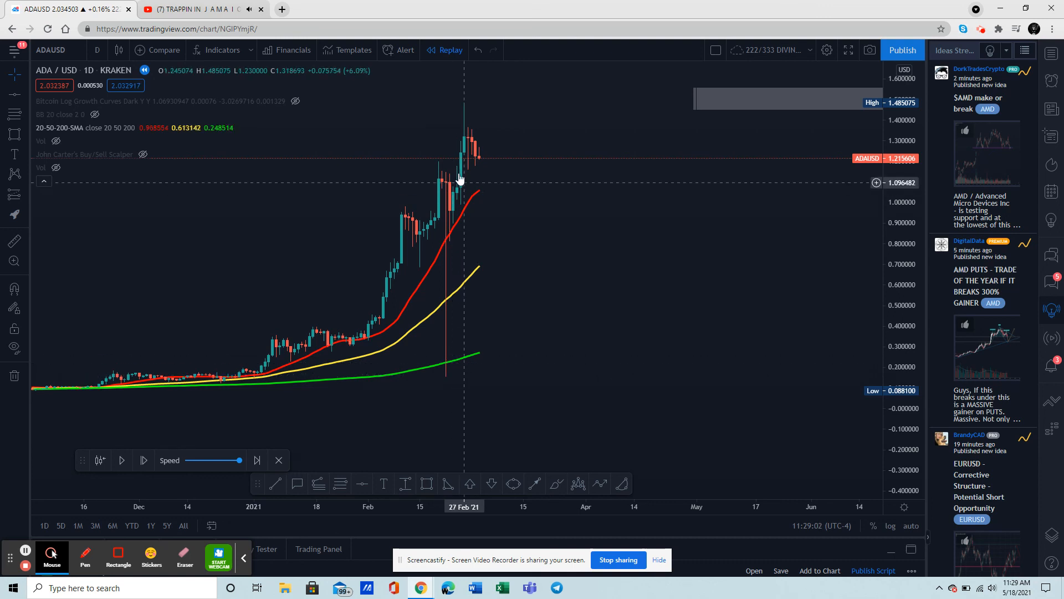
{"action": "mouse_move", "coordinate": [432, 265]}
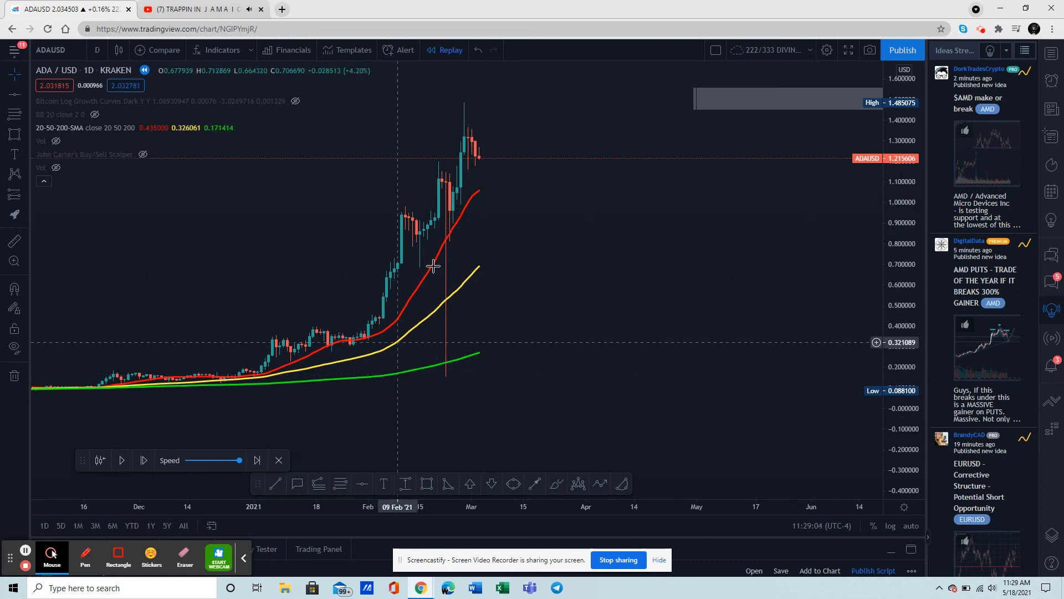
{"action": "mouse_move", "coordinate": [441, 166]}
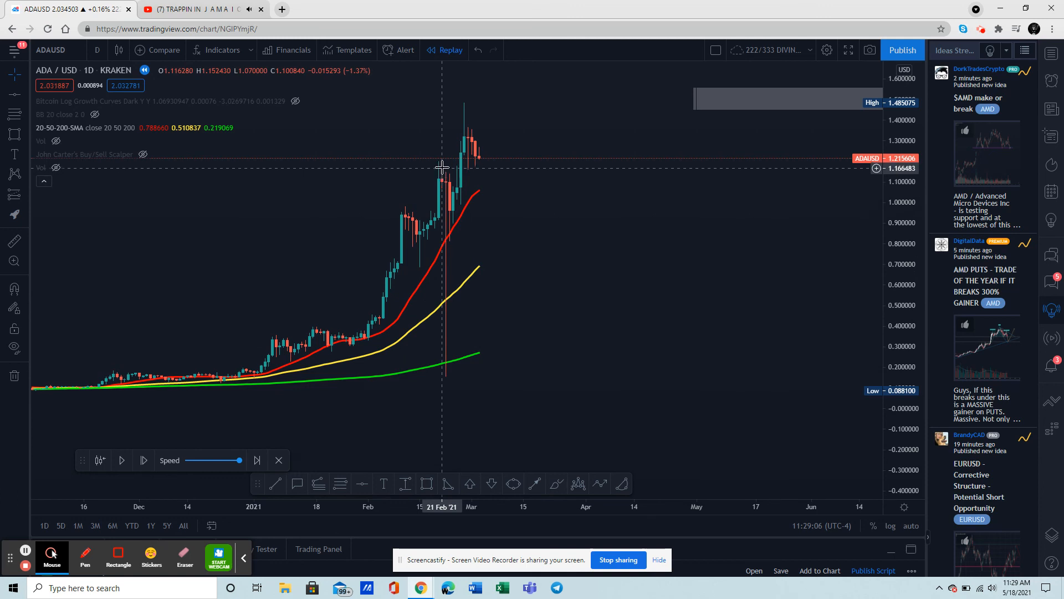
{"action": "mouse_move", "coordinate": [444, 178]}
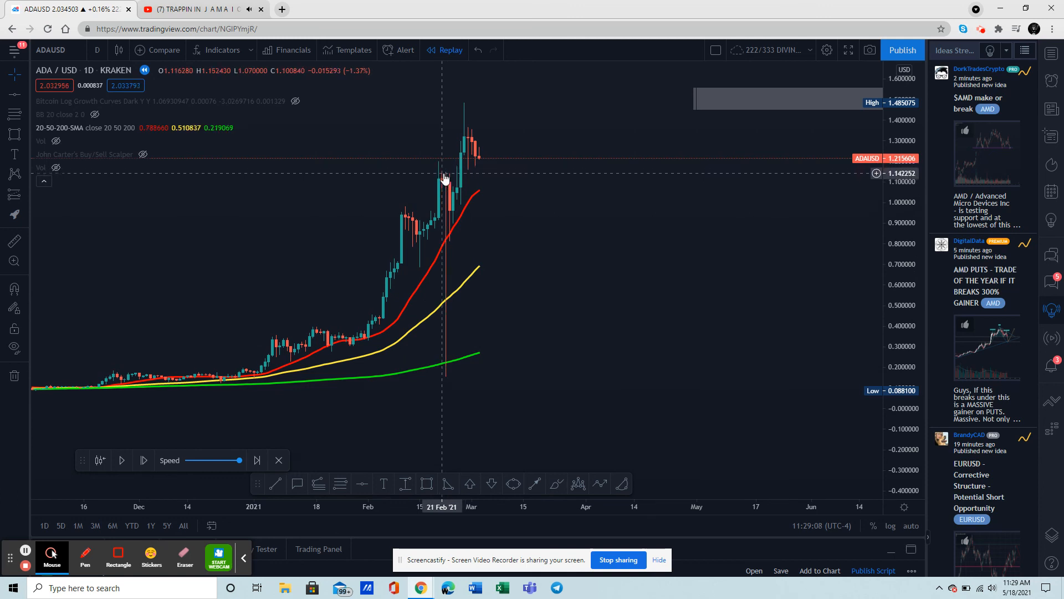
{"action": "mouse_move", "coordinate": [450, 175]}
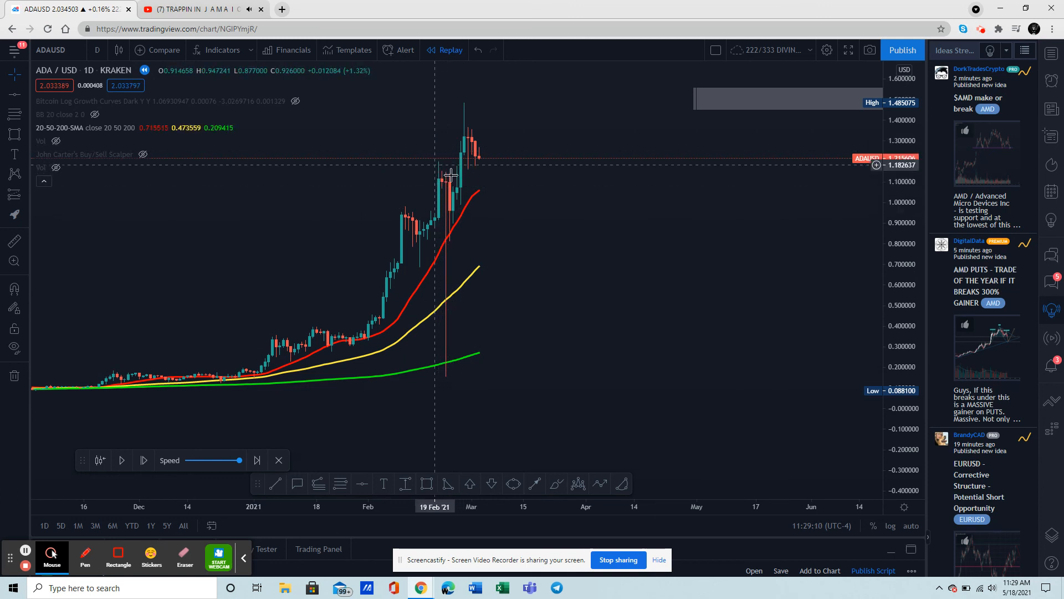
{"action": "mouse_move", "coordinate": [451, 184]}
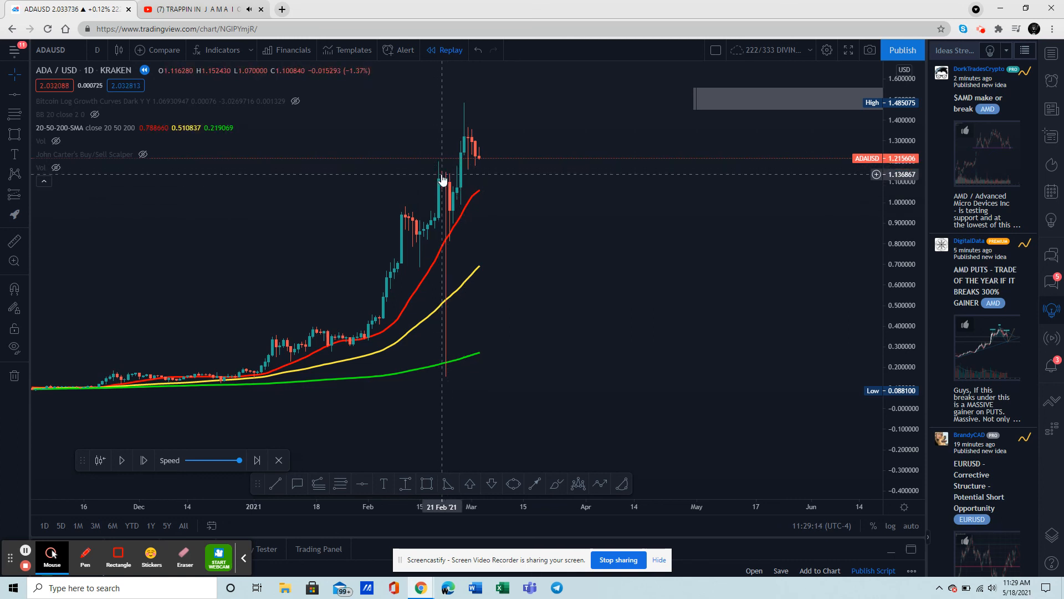
{"action": "mouse_move", "coordinate": [448, 217]}
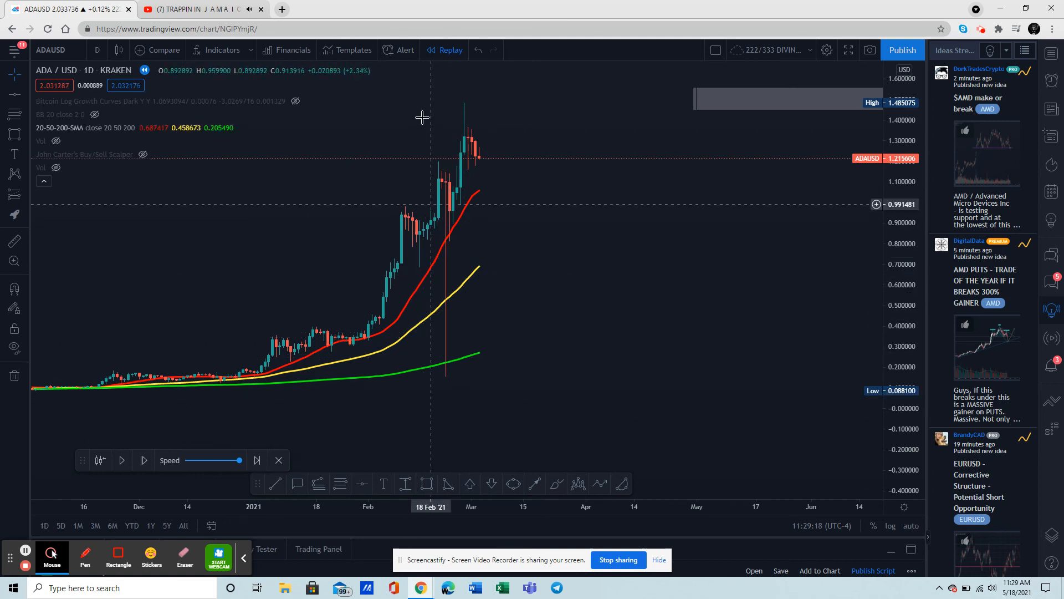
{"action": "mouse_move", "coordinate": [452, 277]}
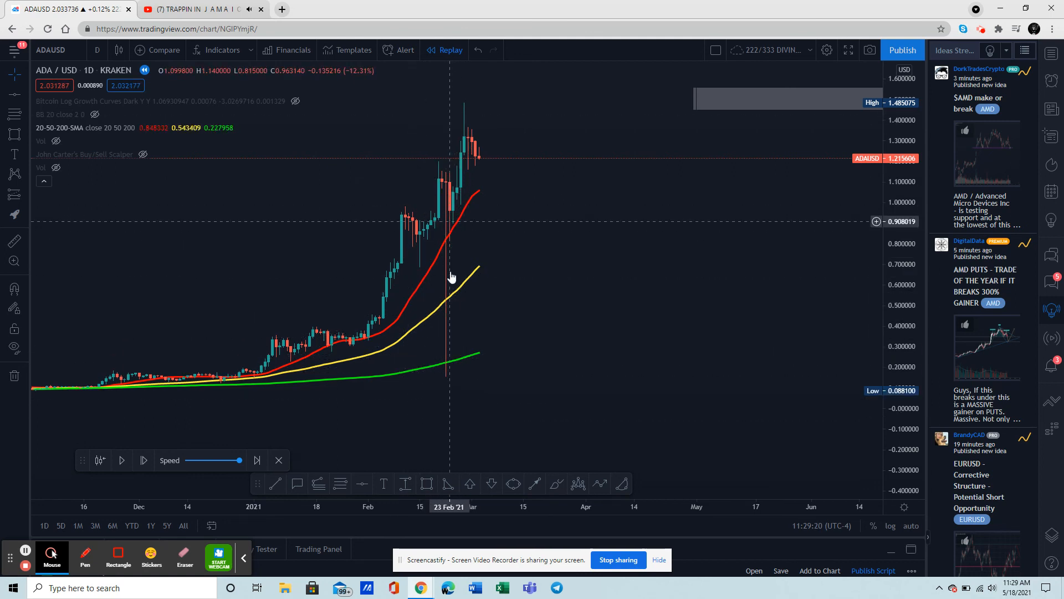
- Repeatedly play and pause the replay to advance ADA/USD candles into April 2021
{"action": "left_click", "coordinate": [121, 460]}
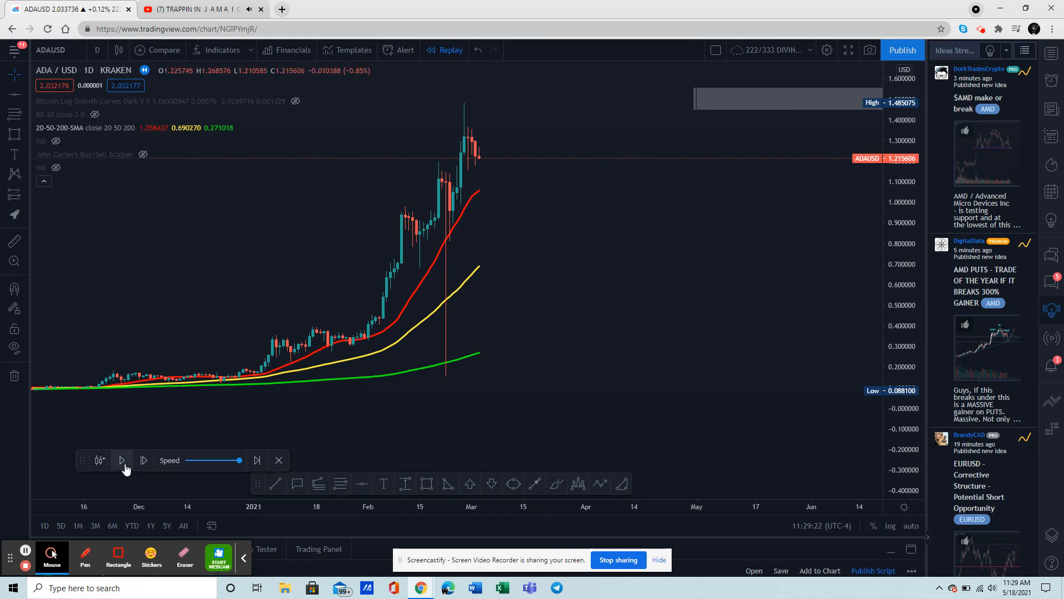
{"action": "left_click", "coordinate": [122, 460]}
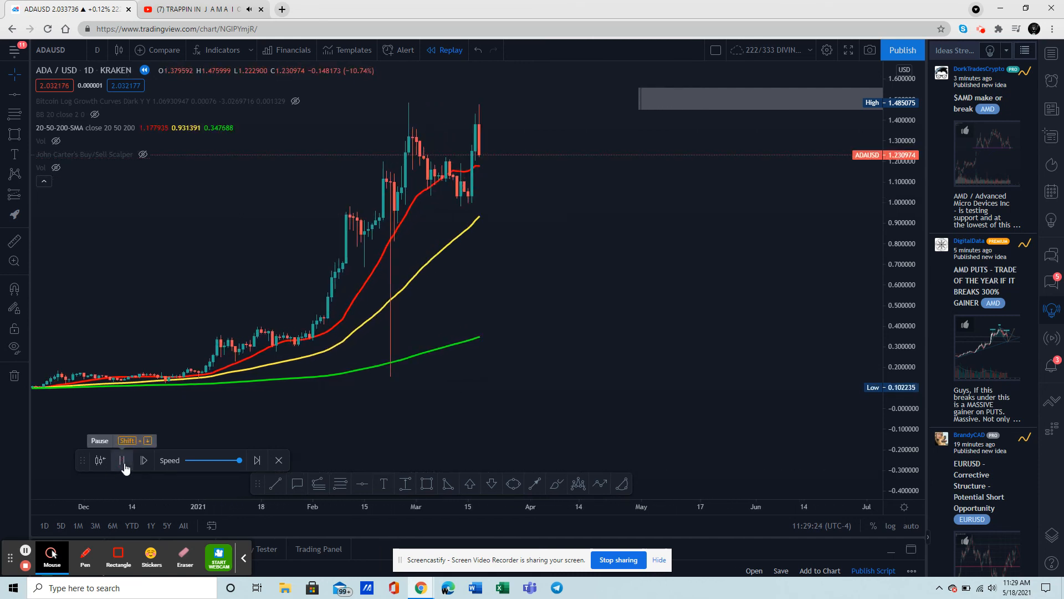
{"action": "left_click", "coordinate": [122, 460]}
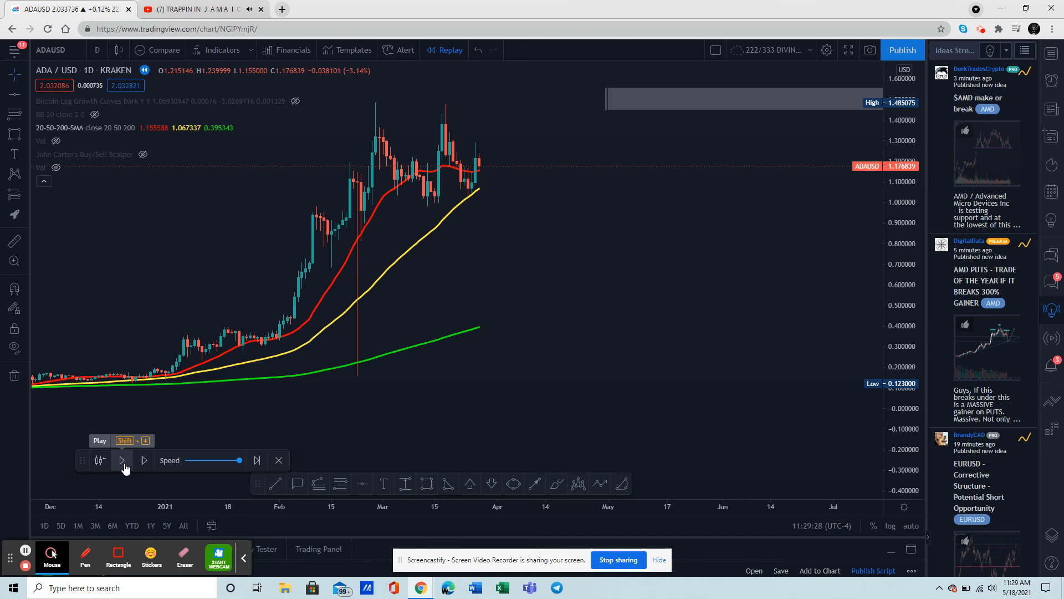
{"action": "left_click", "coordinate": [121, 460]}
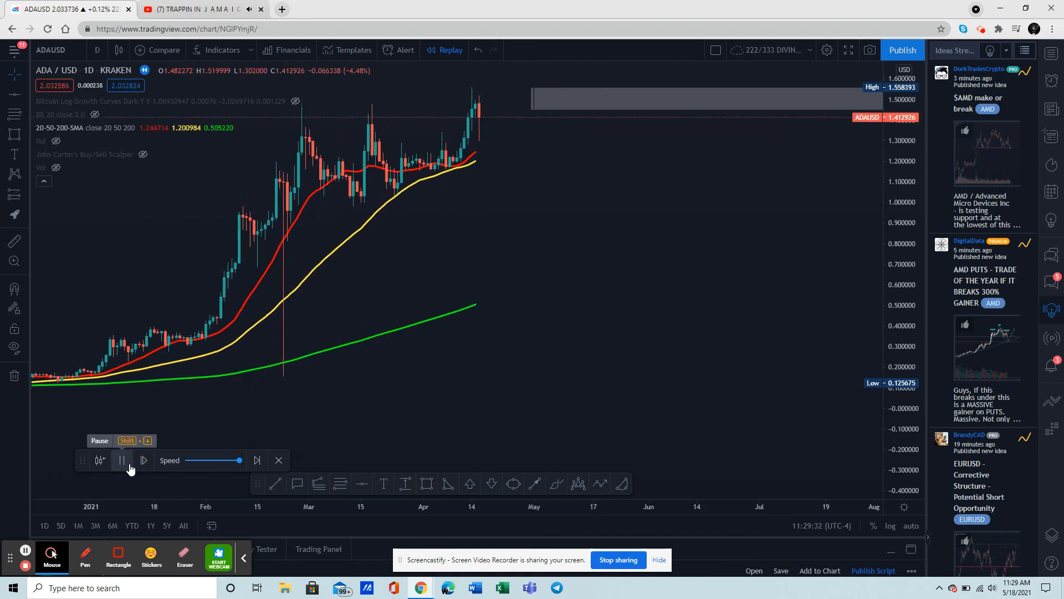
{"action": "left_click", "coordinate": [143, 460]}
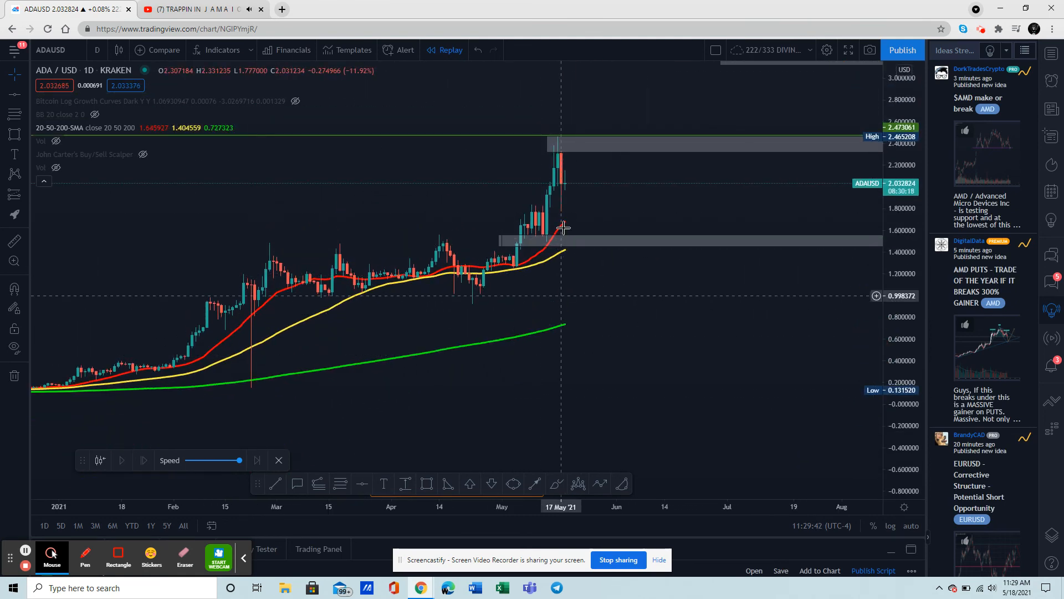
{"action": "mouse_move", "coordinate": [562, 241]}
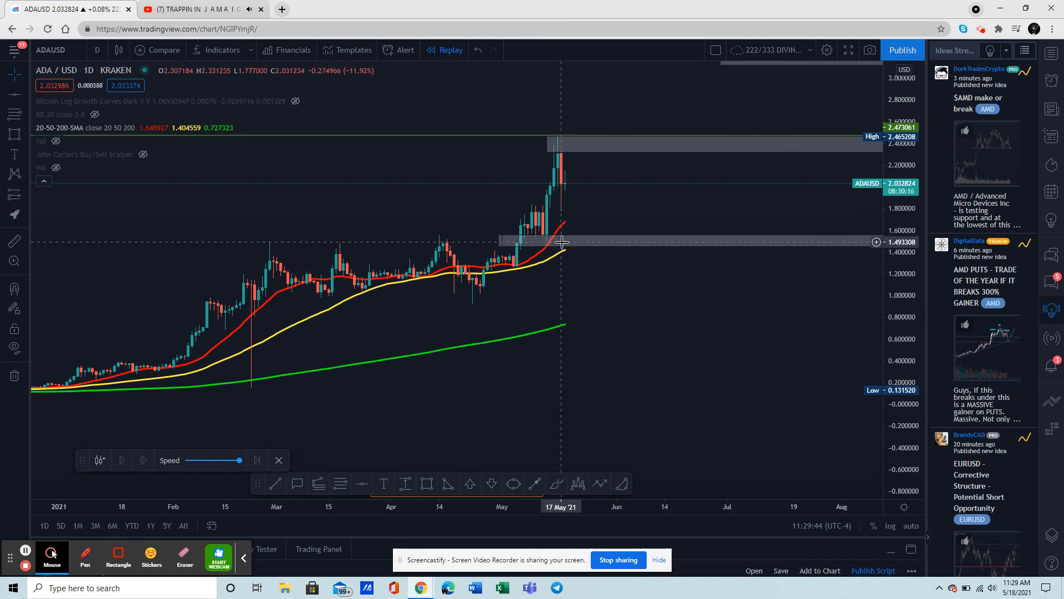
{"action": "mouse_move", "coordinate": [562, 330]}
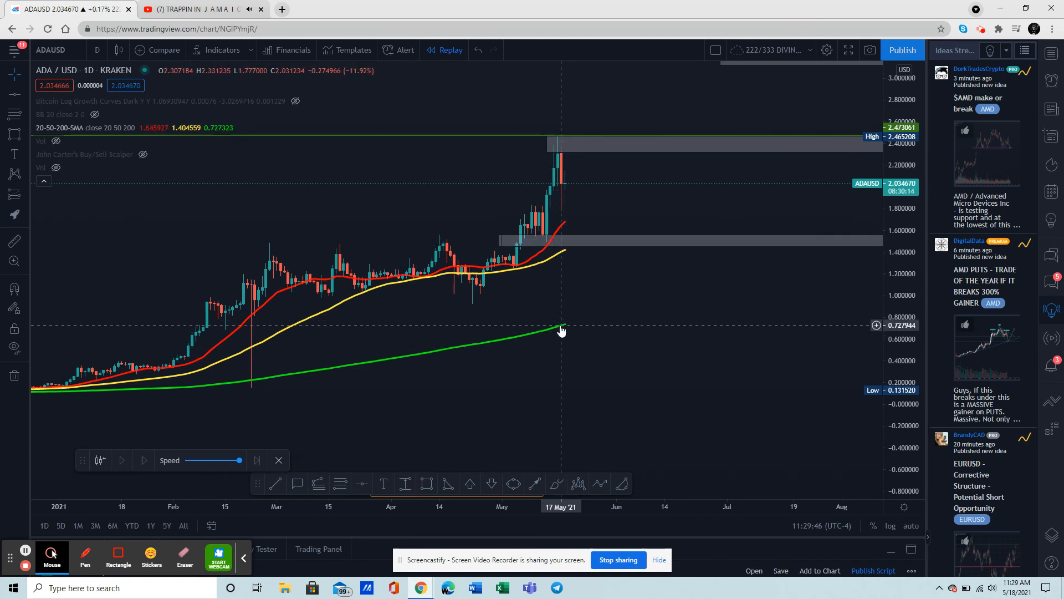
{"action": "mouse_move", "coordinate": [562, 323]}
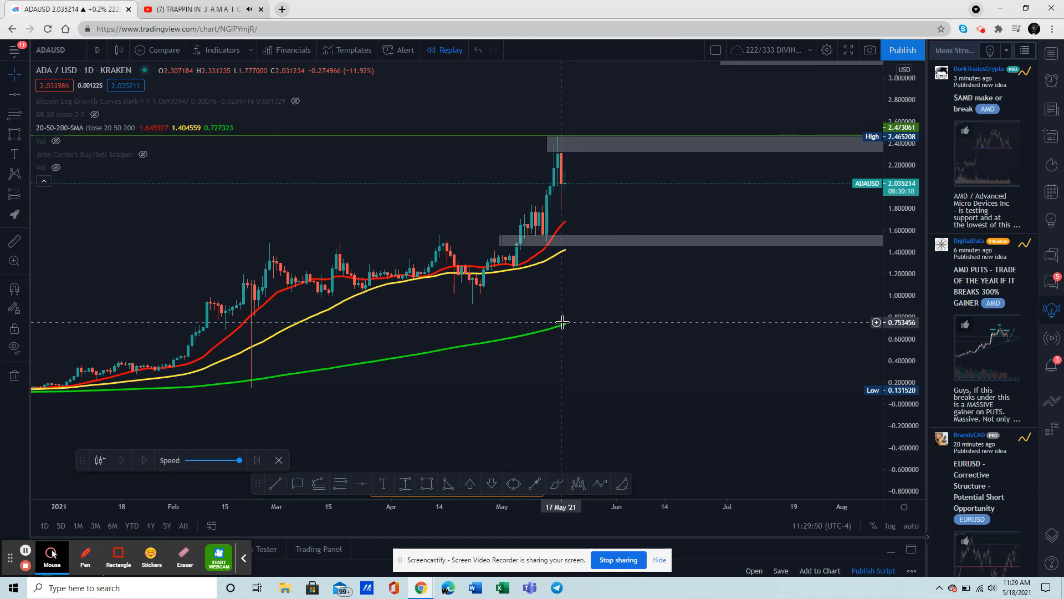
{"action": "mouse_move", "coordinate": [565, 324]}
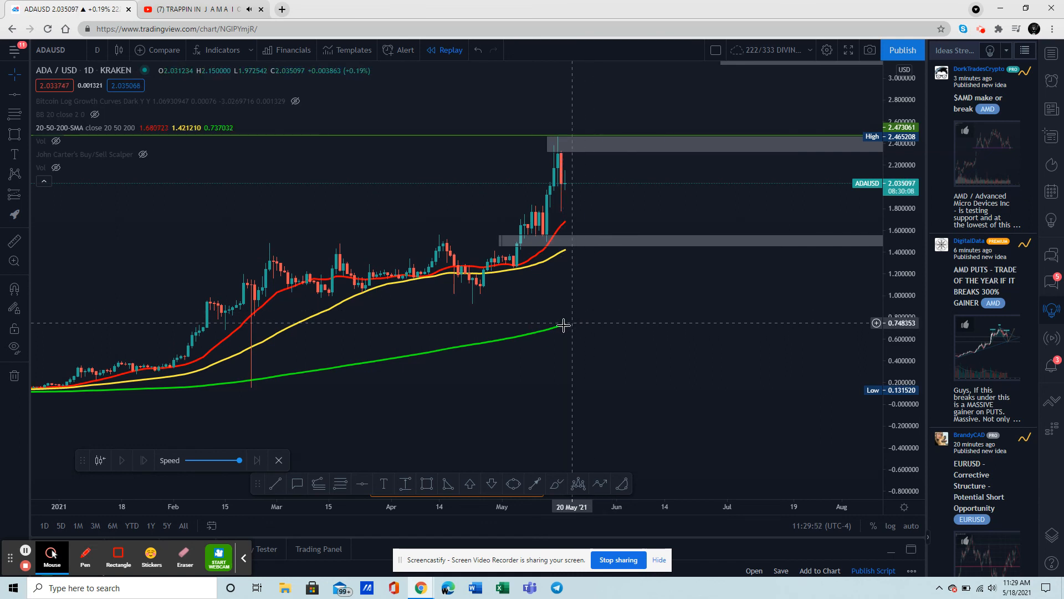
{"action": "mouse_move", "coordinate": [577, 291]}
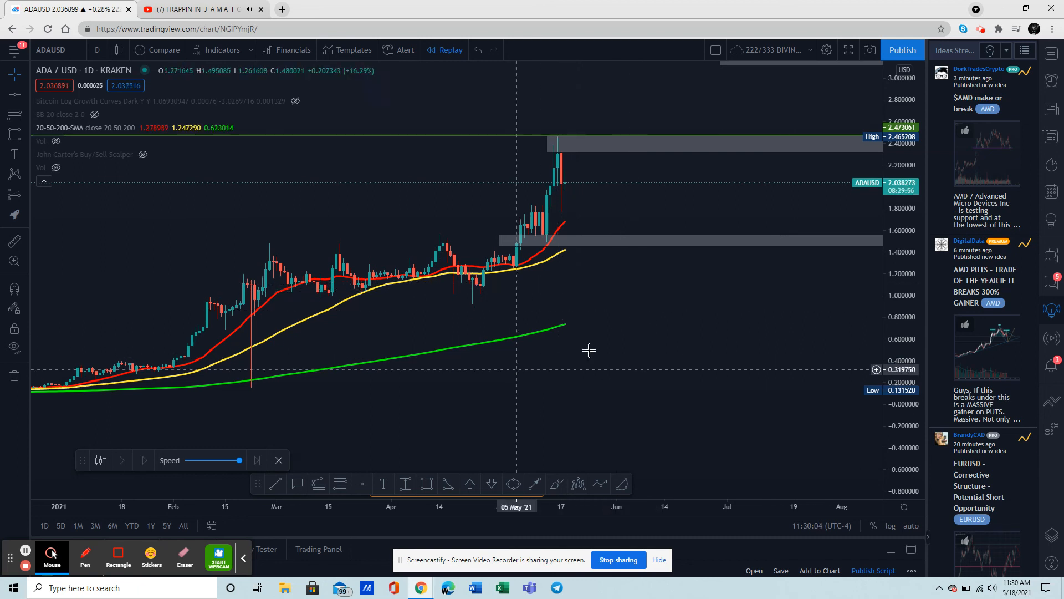
{"action": "mouse_move", "coordinate": [568, 368]}
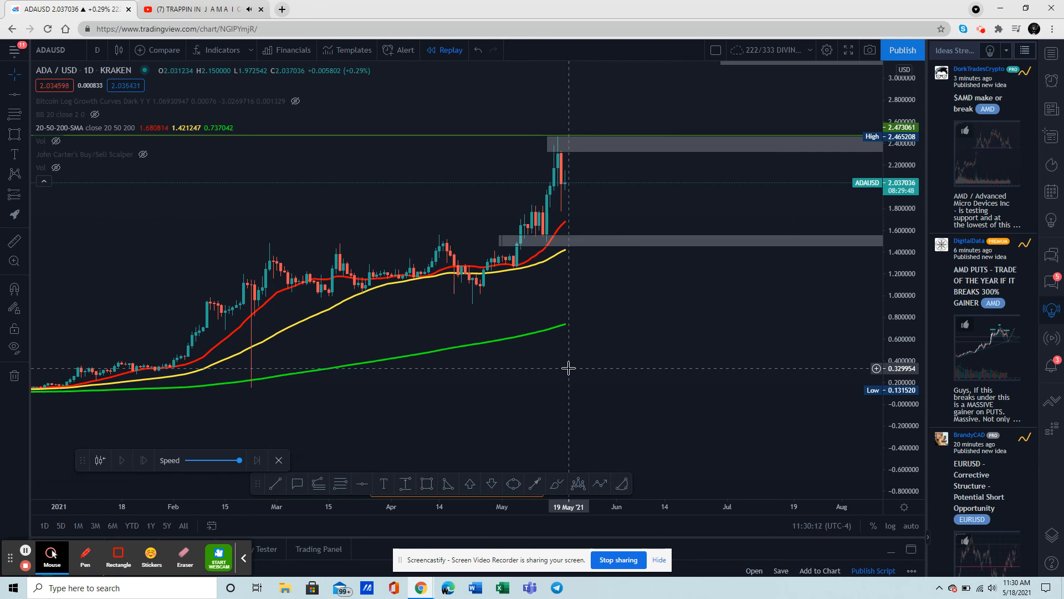
{"action": "mouse_move", "coordinate": [518, 368]}
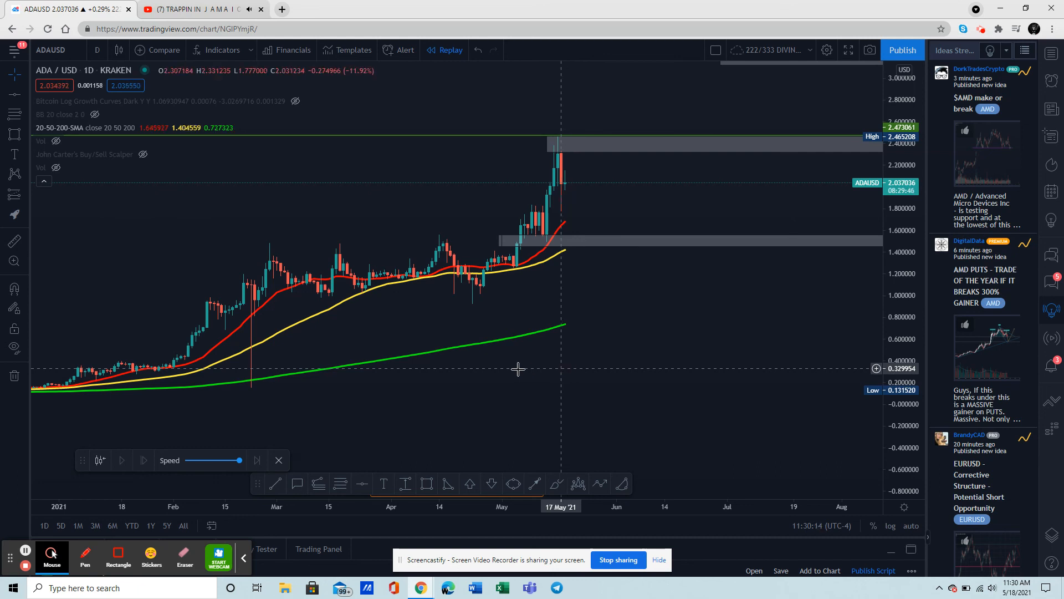
{"action": "mouse_move", "coordinate": [588, 359]}
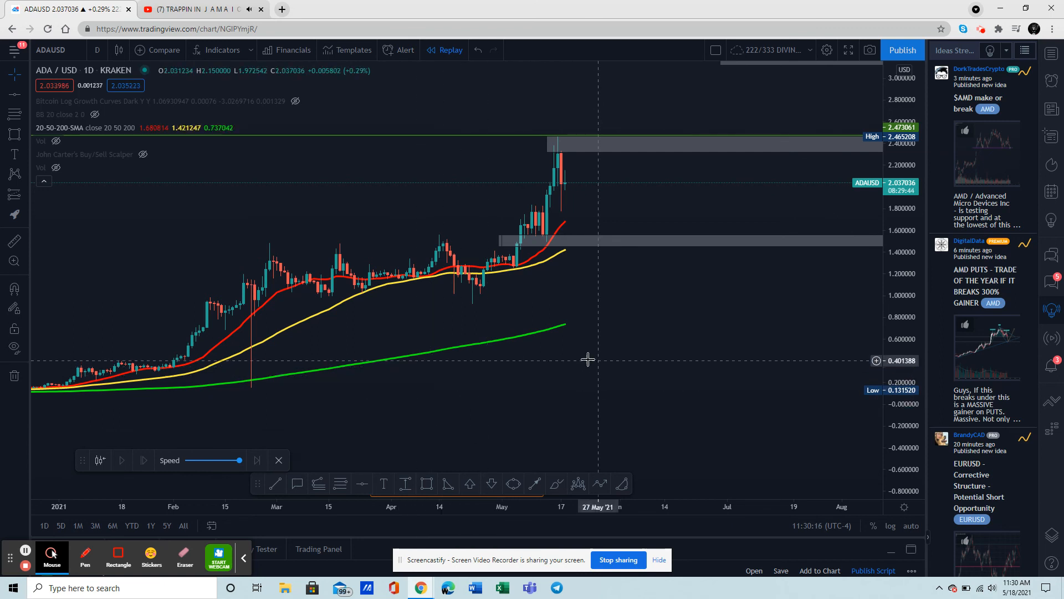